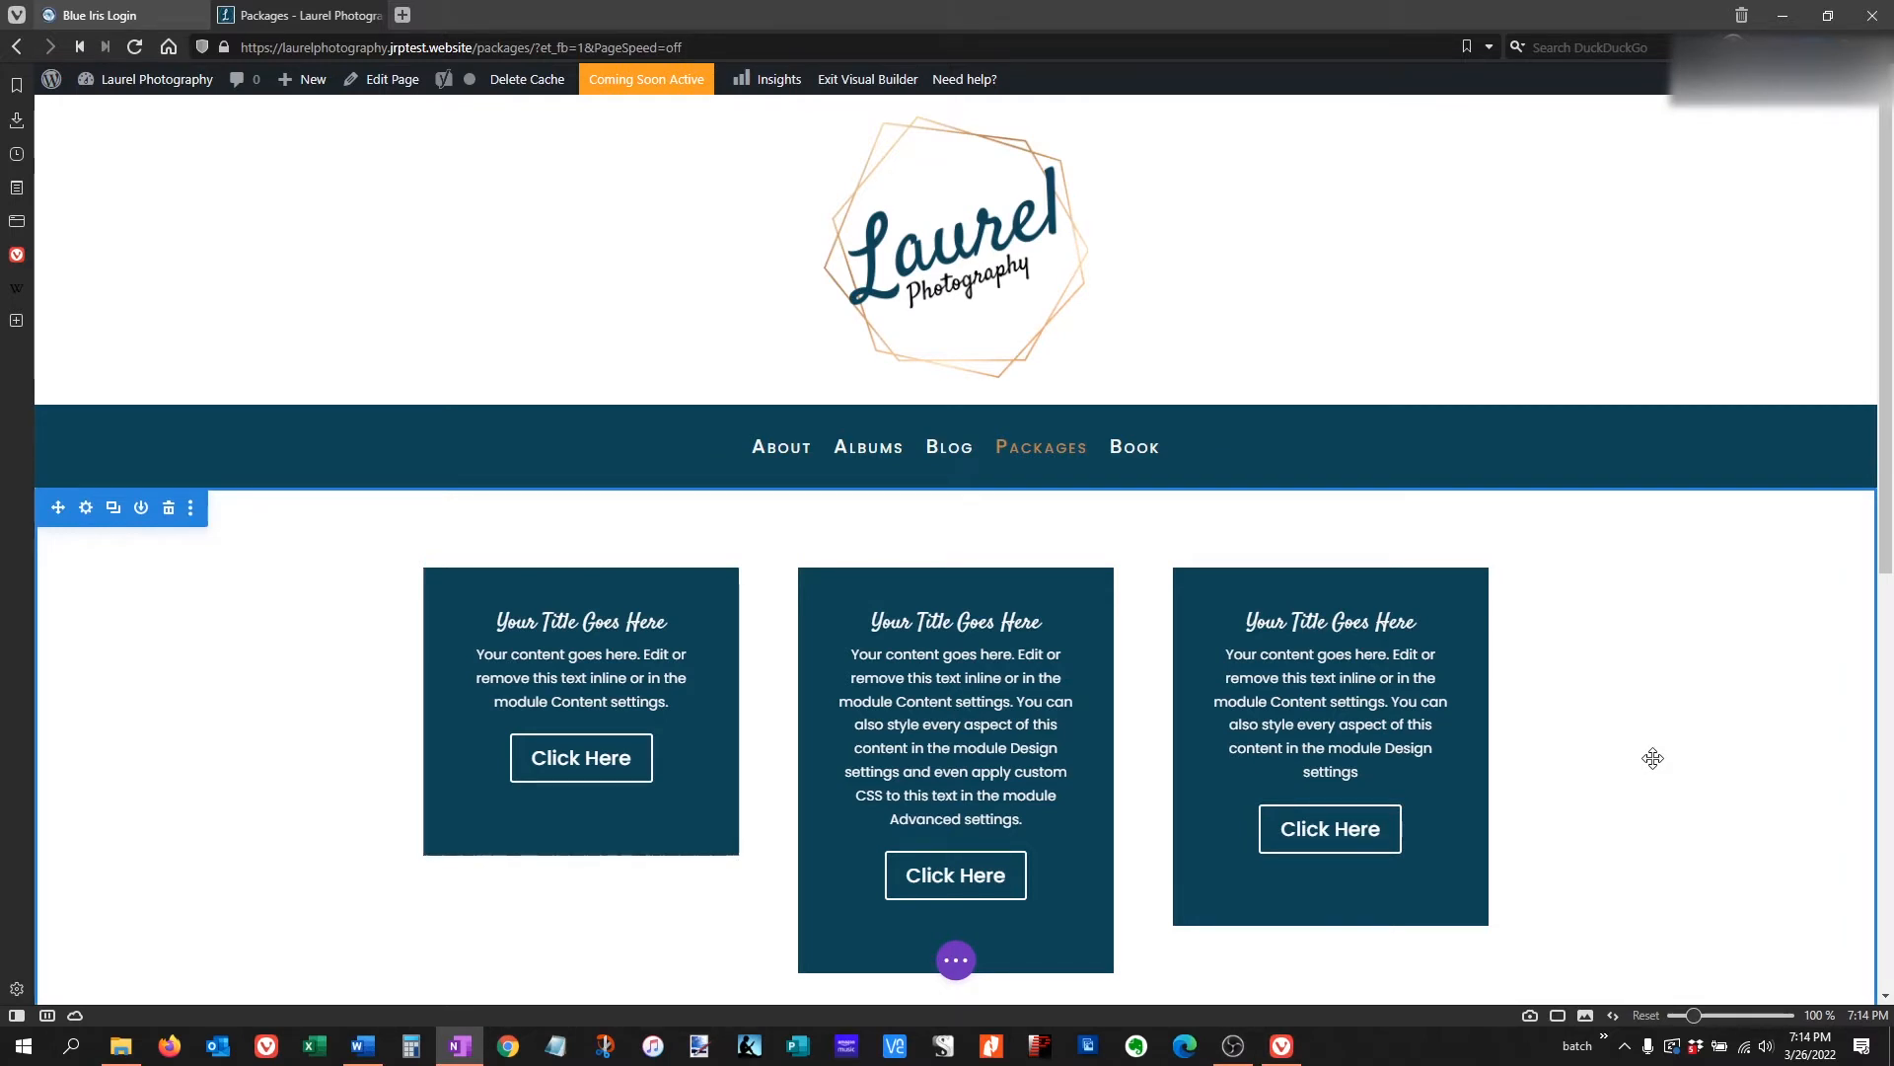
pyautogui.moveTo(1665, 746)
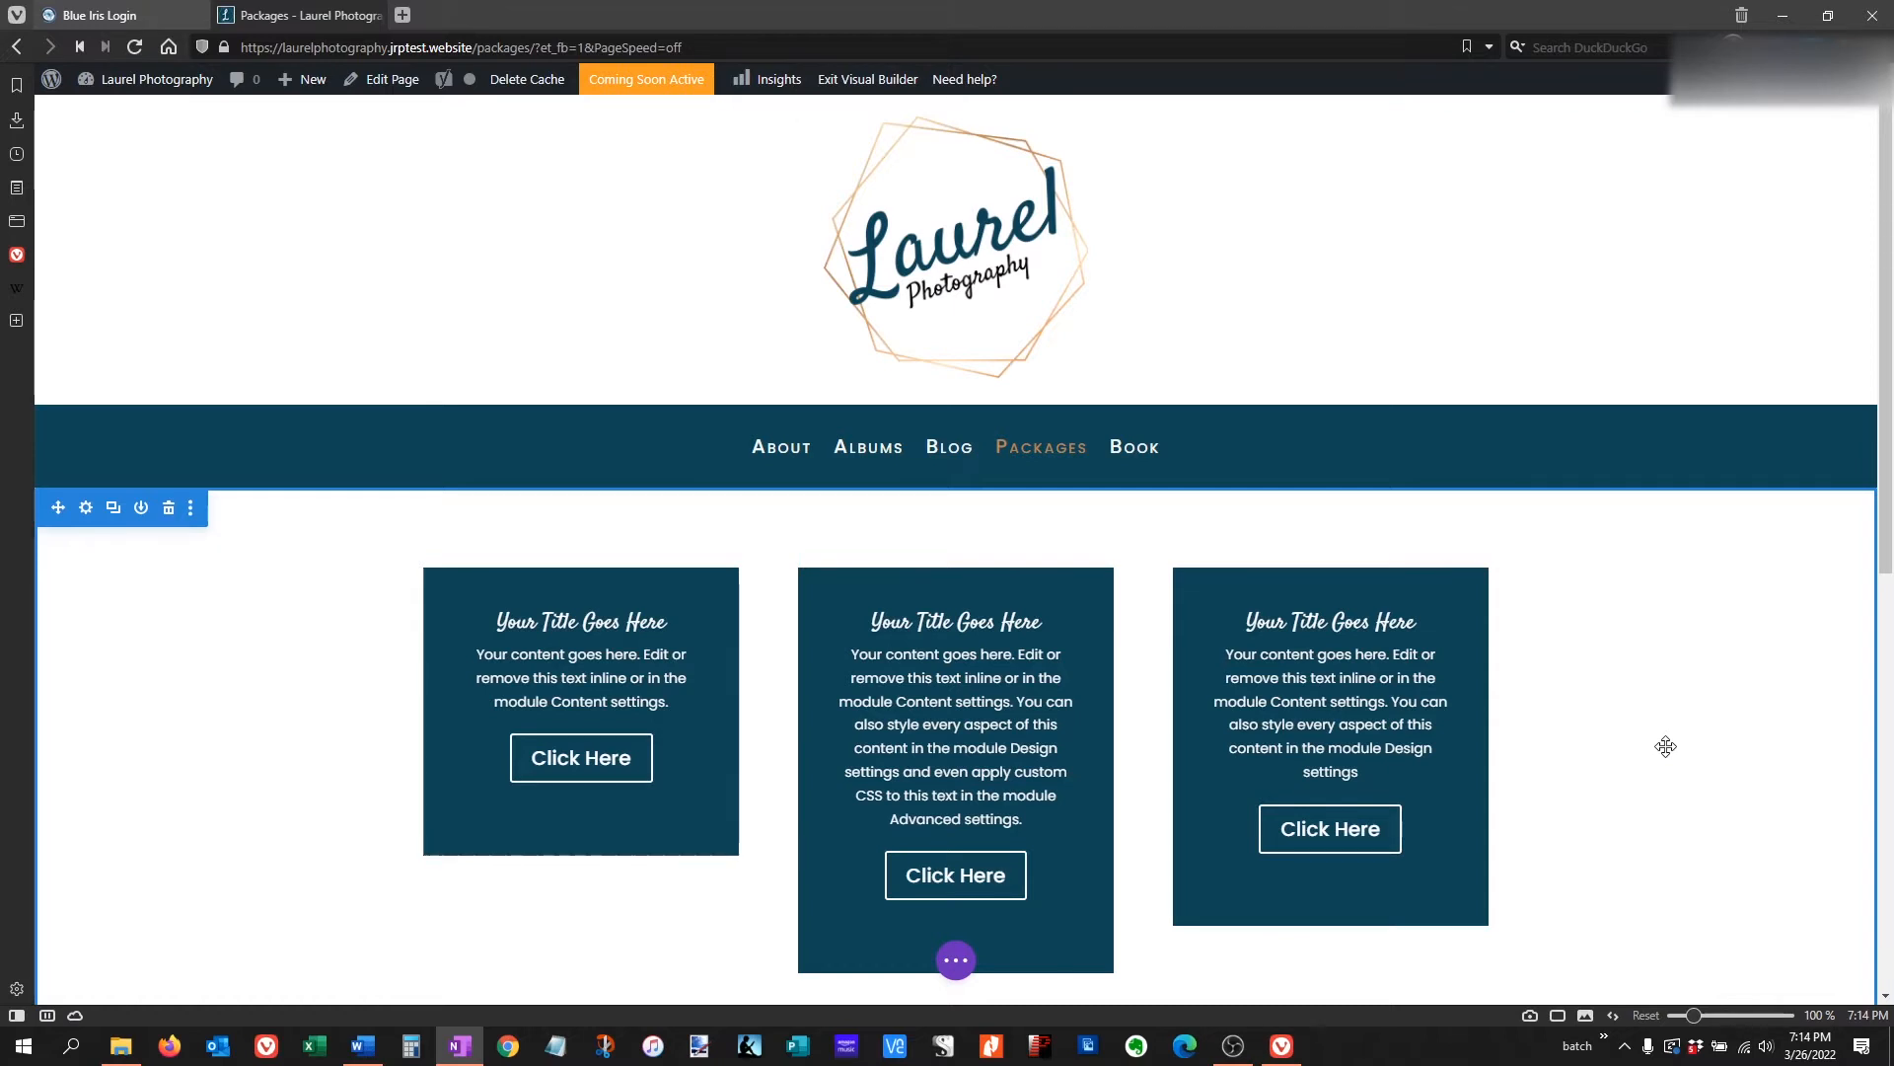
pyautogui.moveTo(1620, 712)
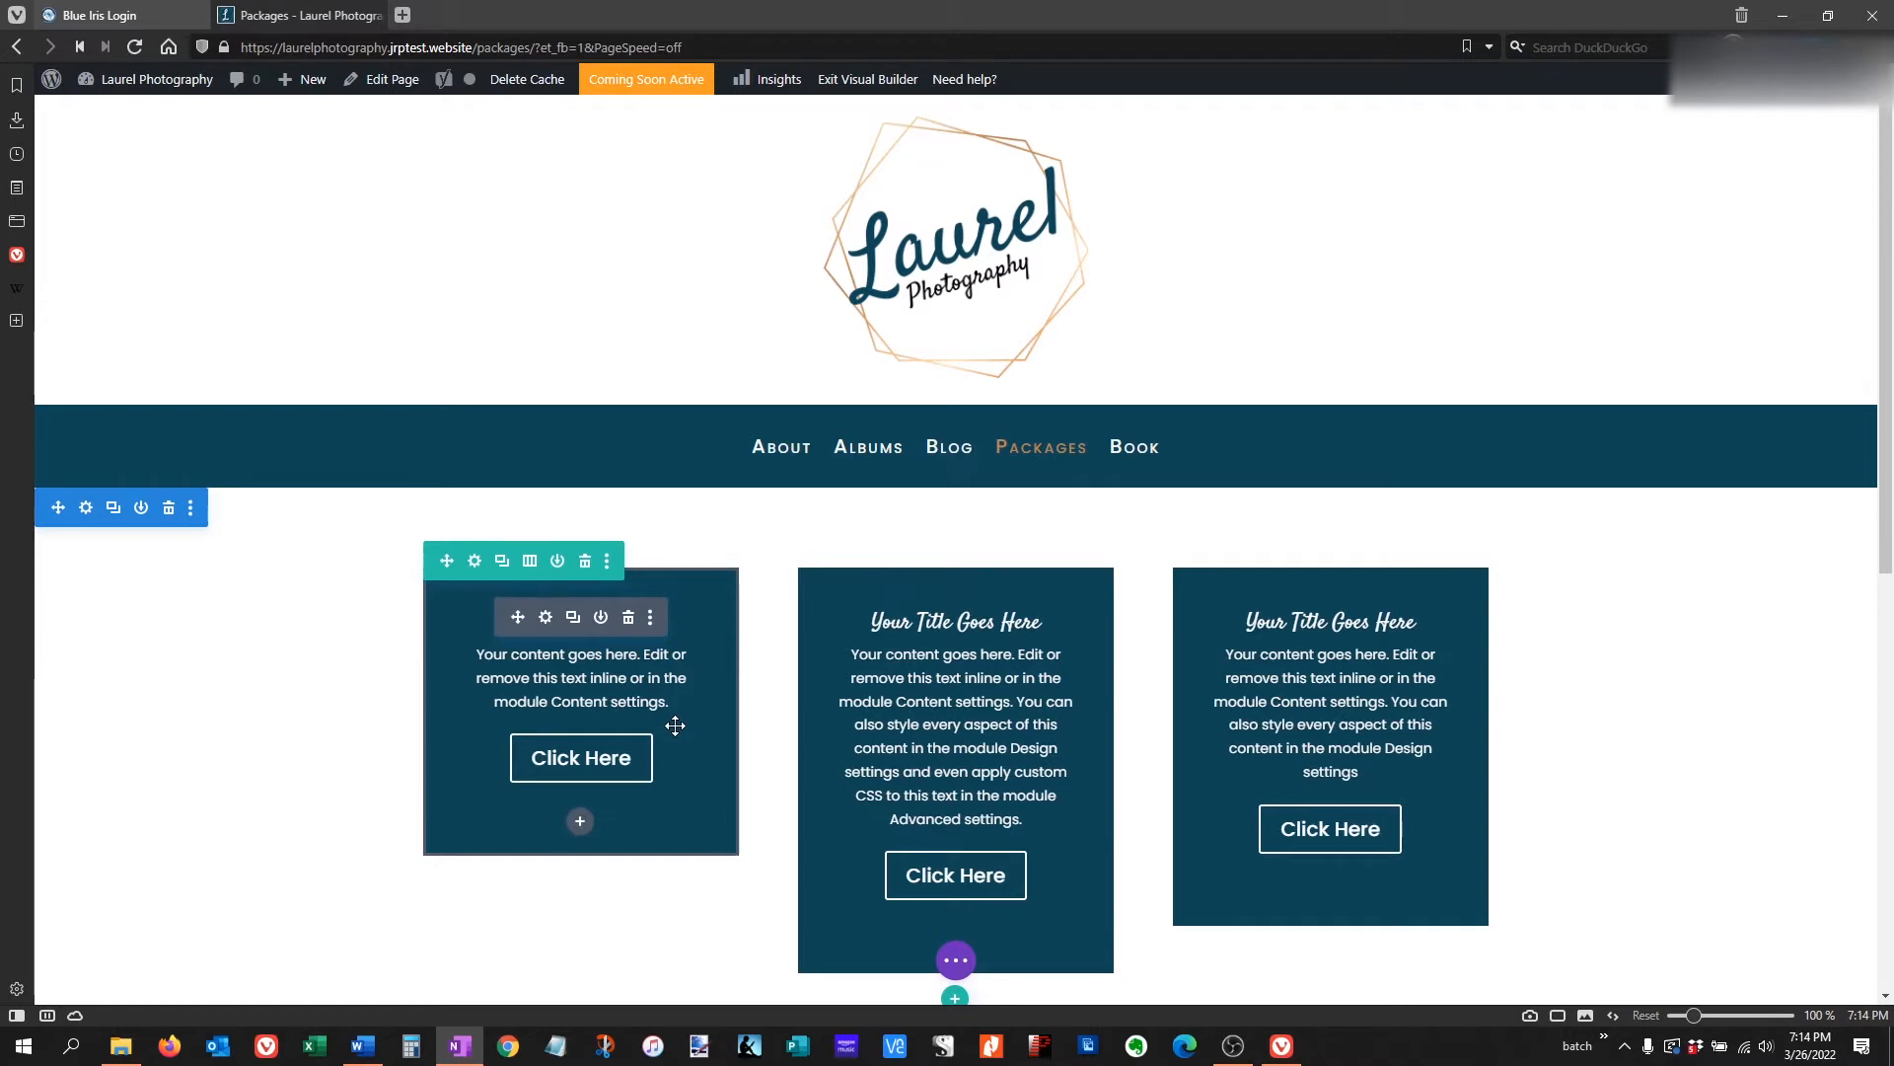
pyautogui.moveTo(580, 758)
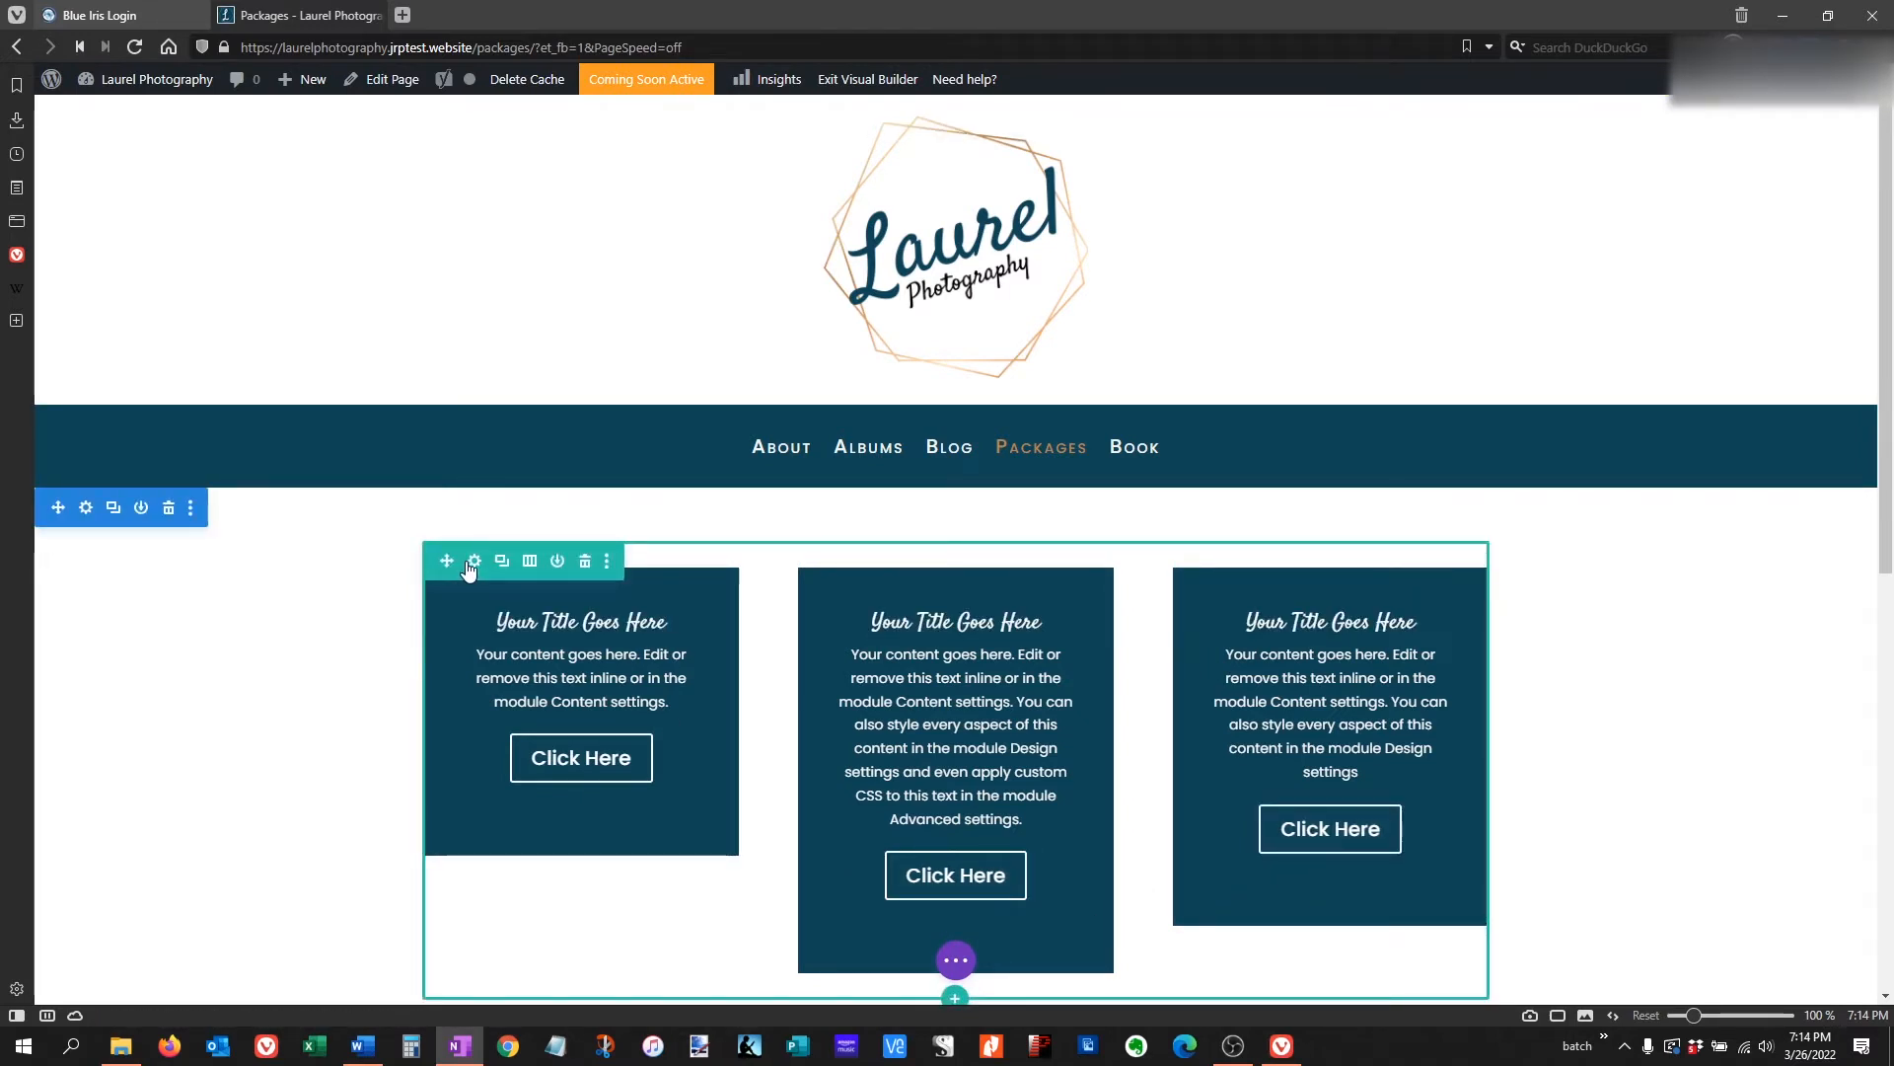
# Show the row's Design sizing options with equal column heights enabled.
pyautogui.click(475, 559)
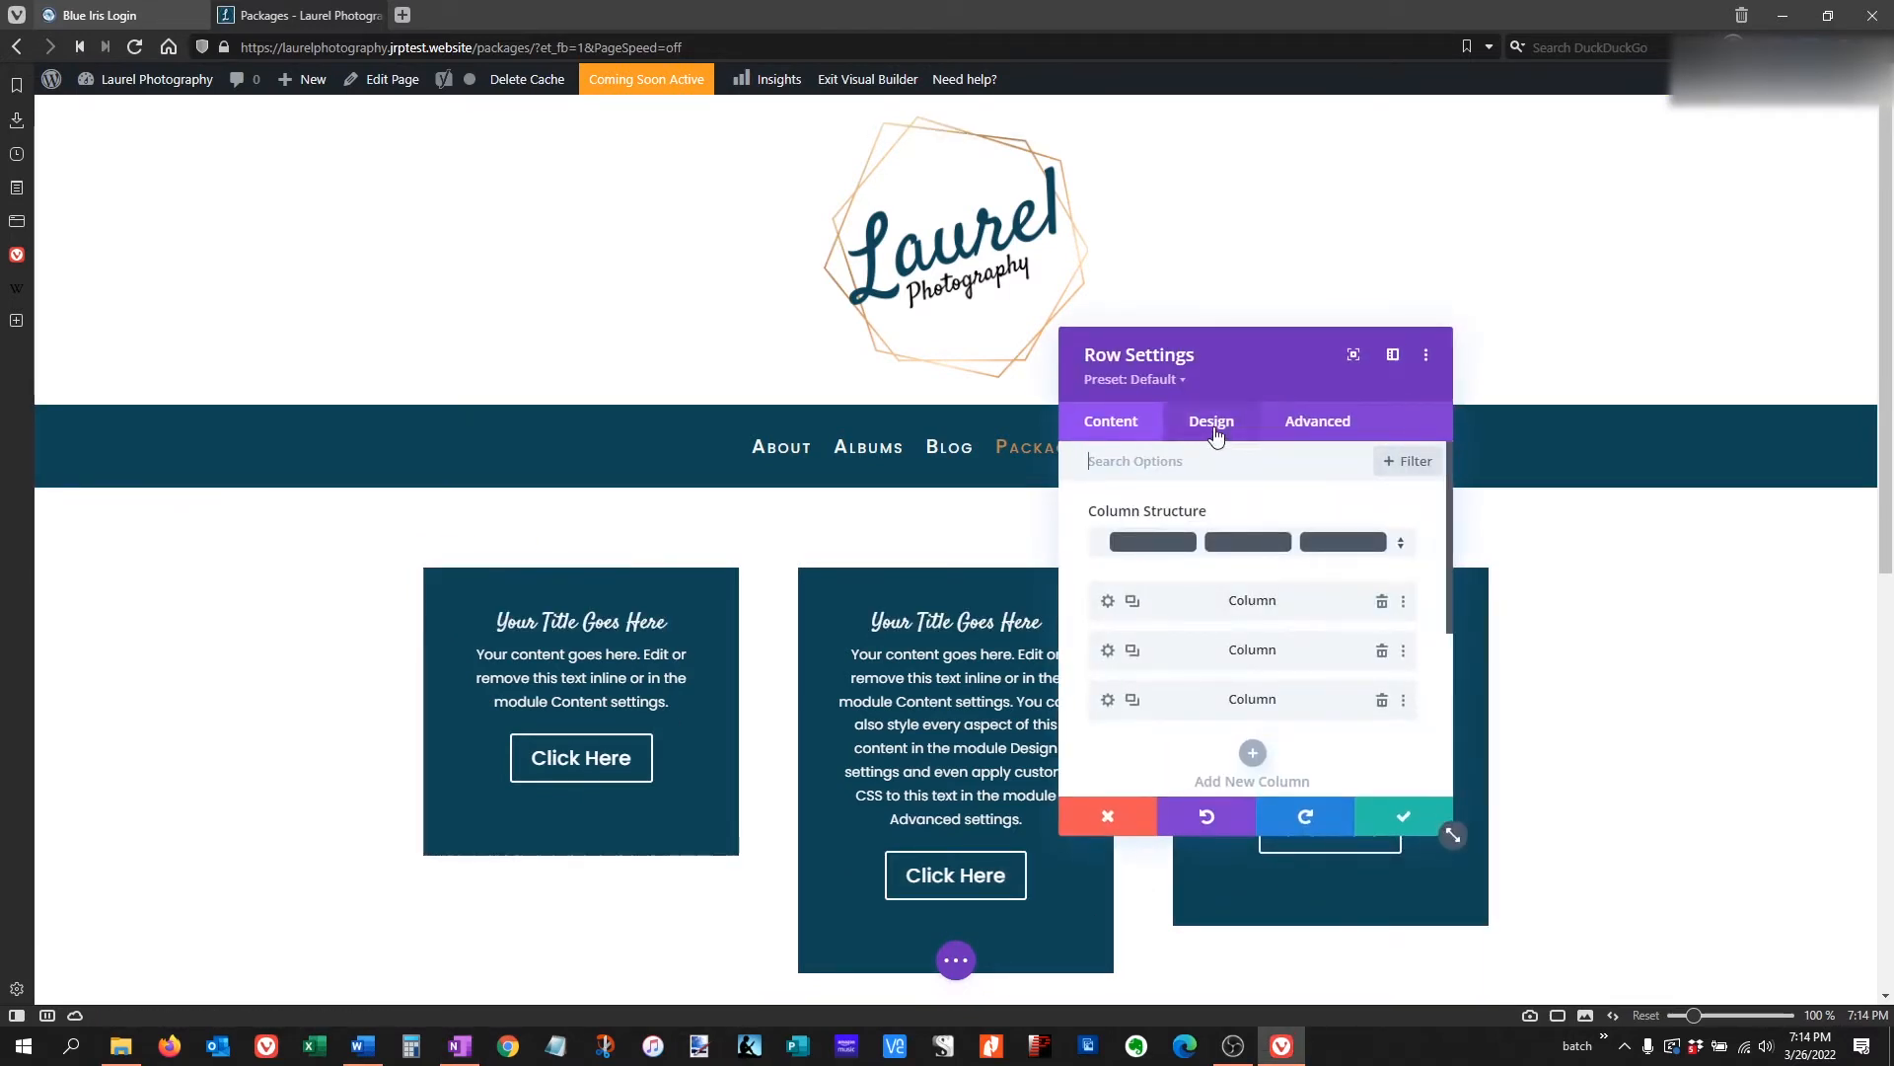
pyautogui.click(1210, 420)
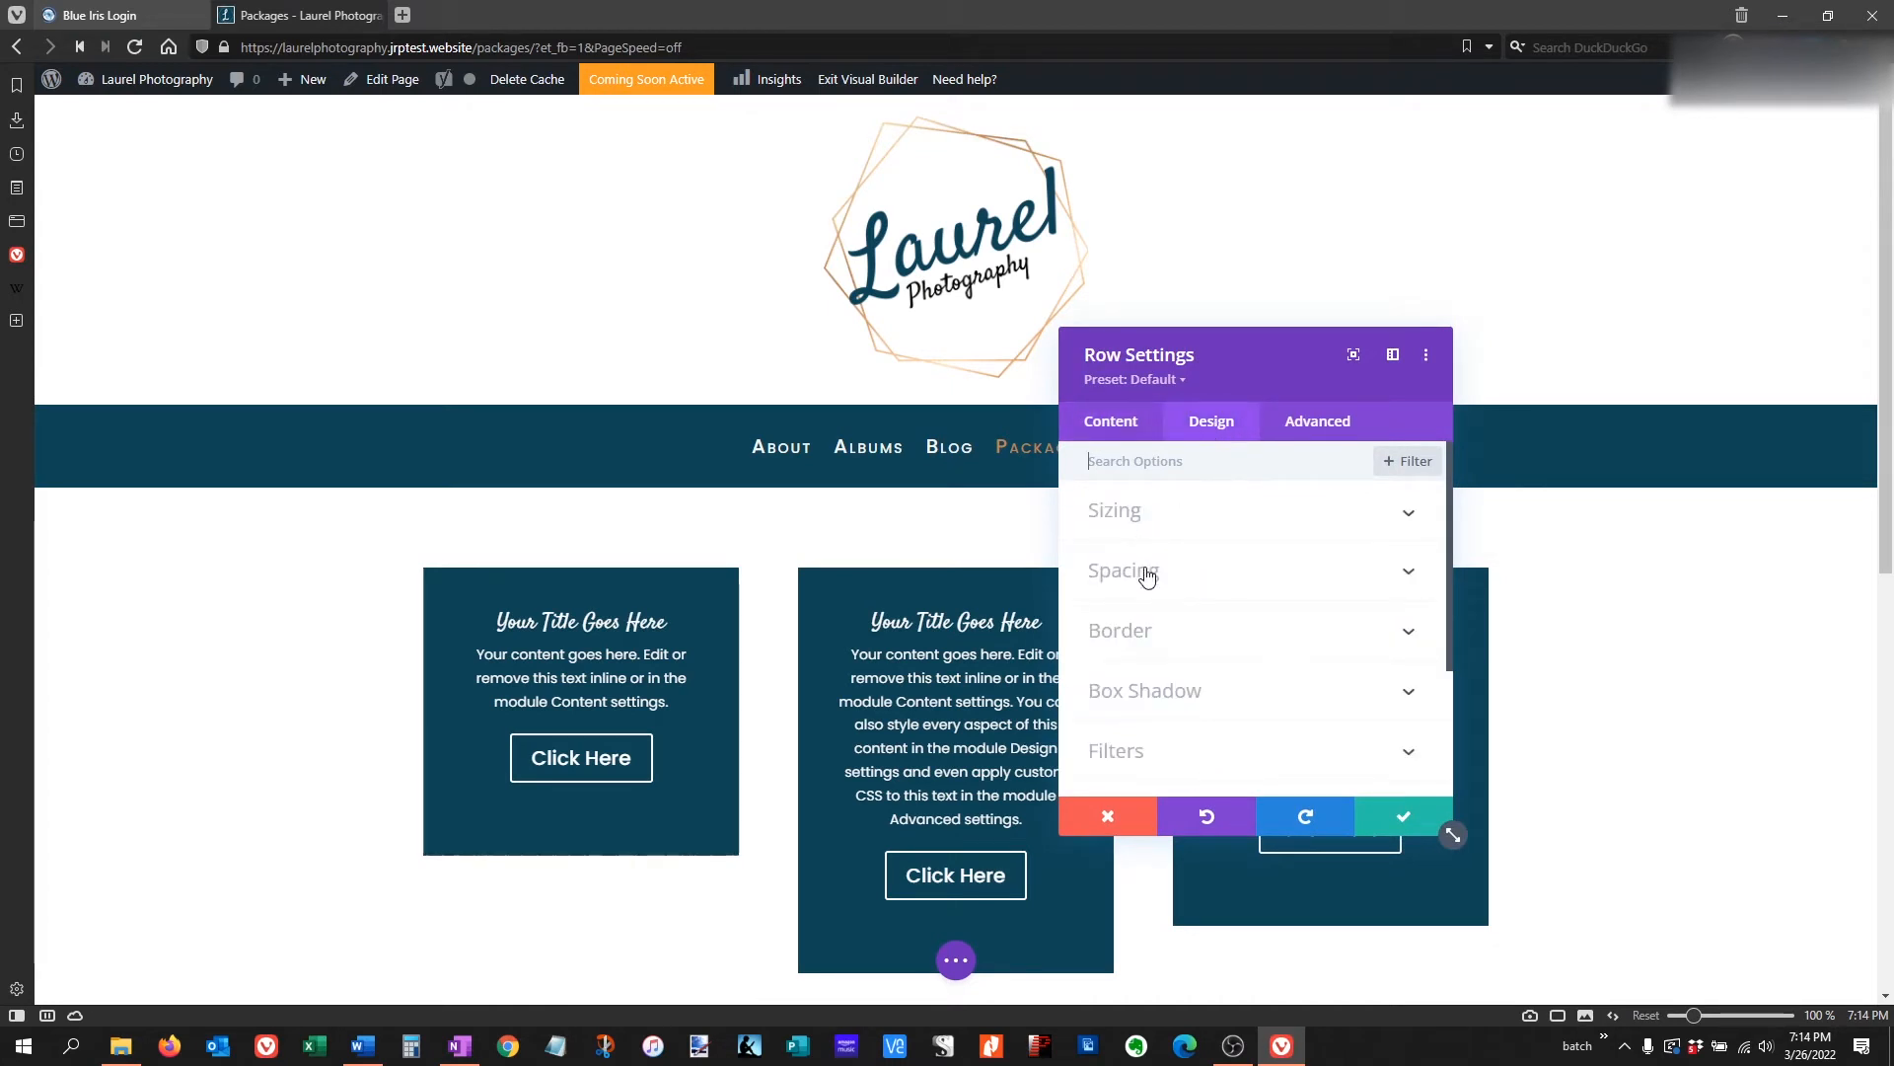
pyautogui.click(1121, 570)
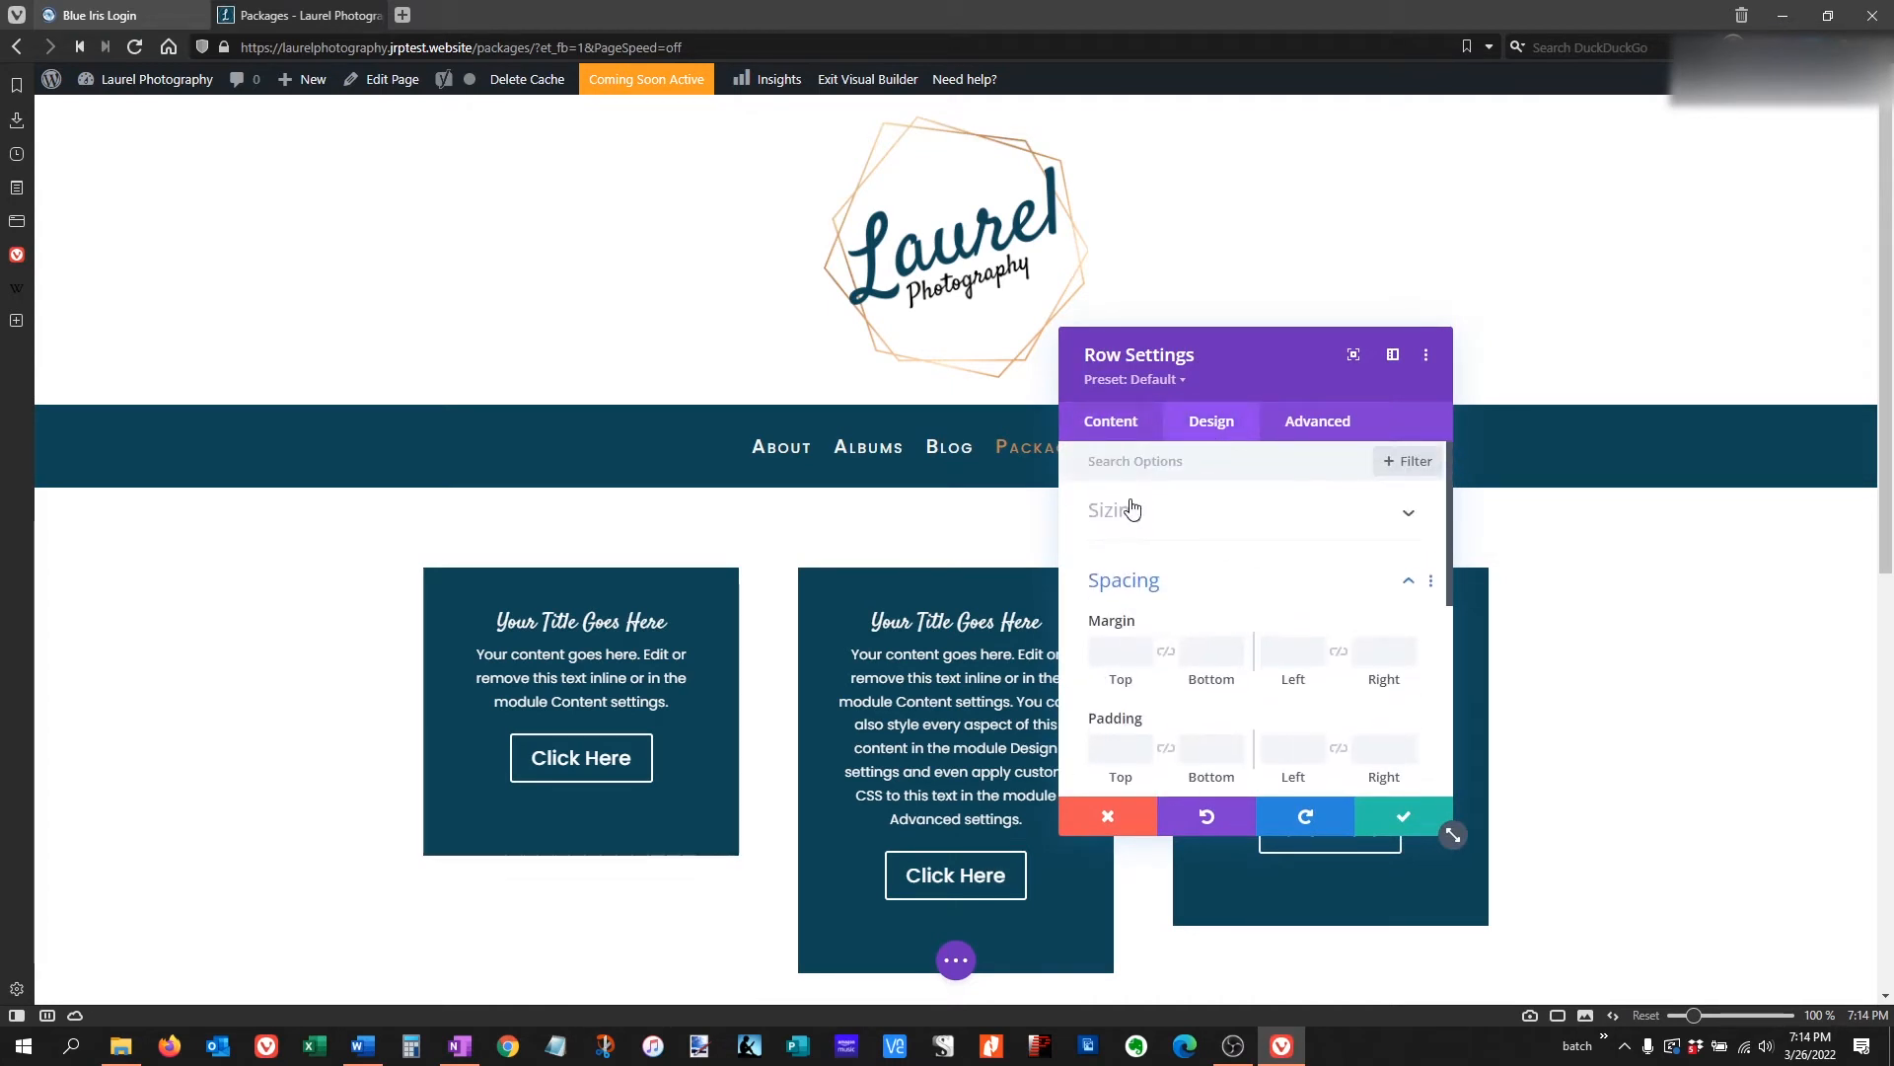
pyautogui.click(1113, 509)
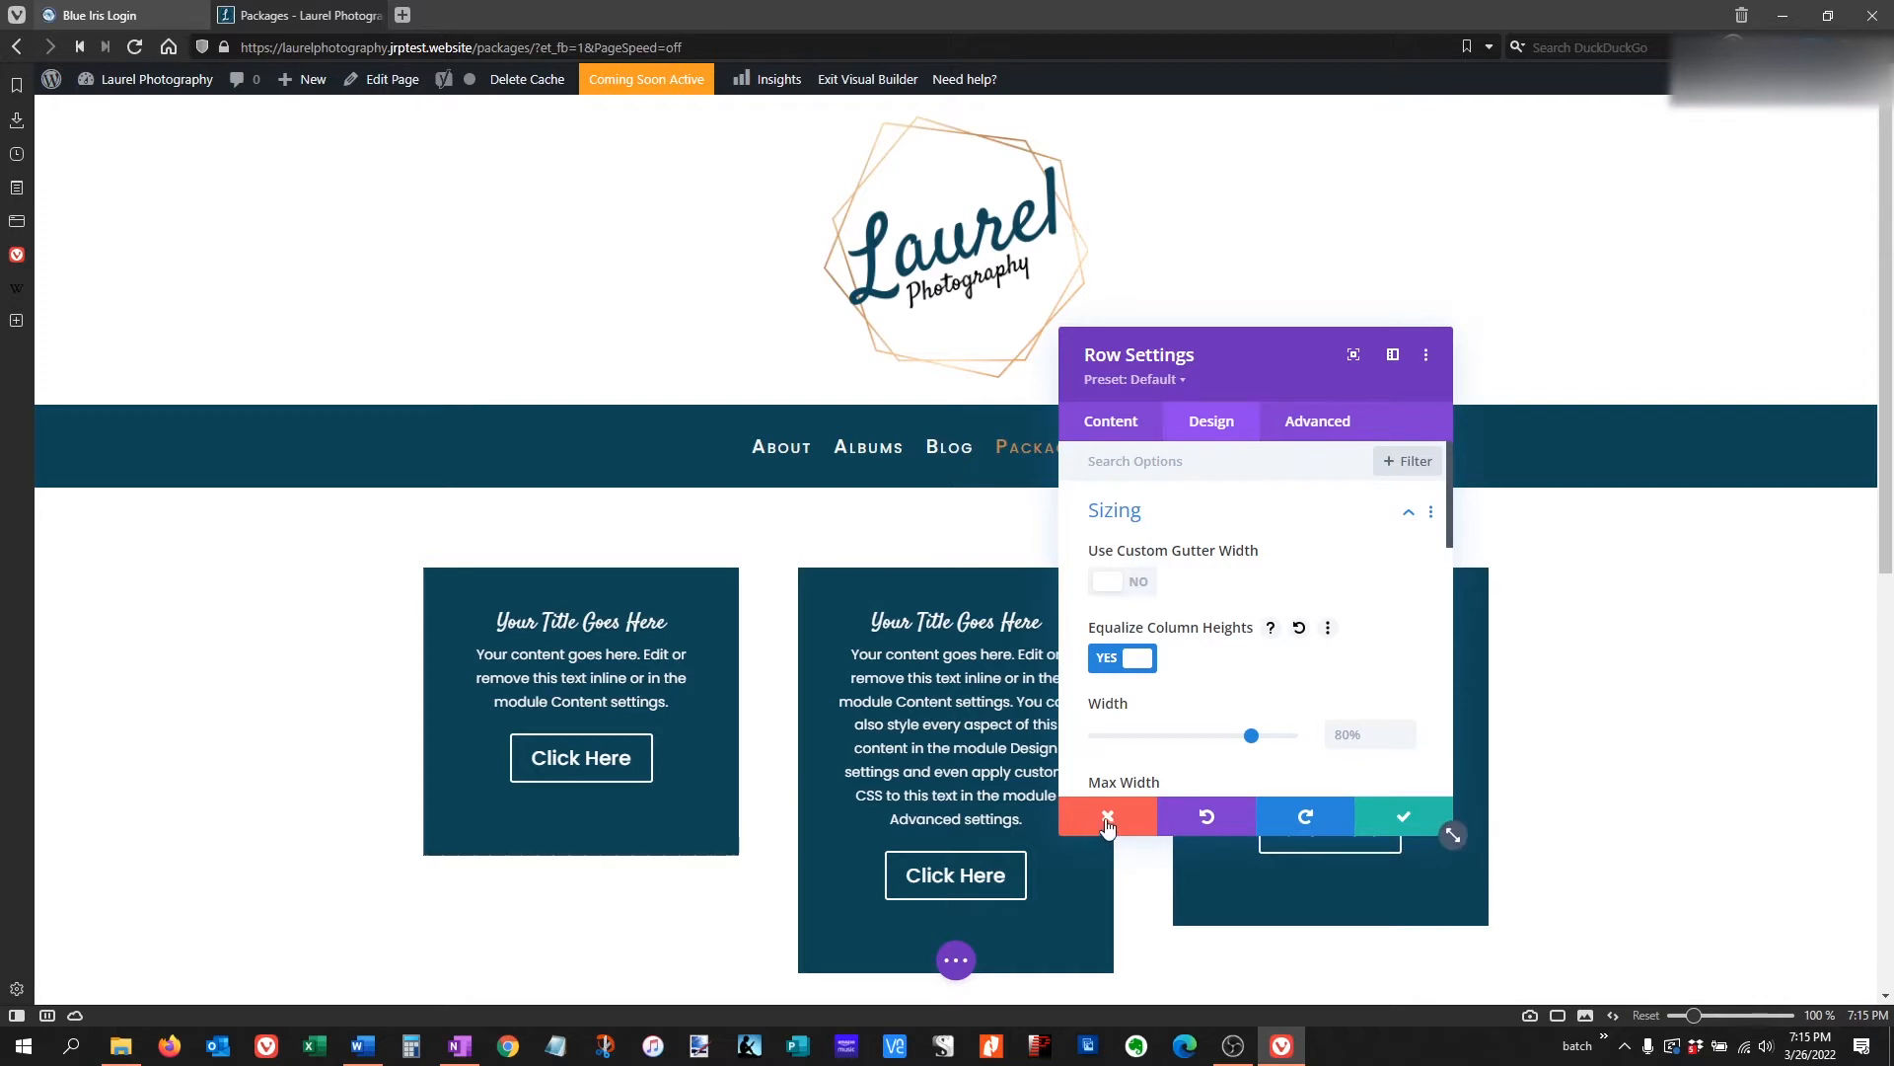
# Discard all changes in Row Settings and return to the canvas.
pyautogui.click(1105, 814)
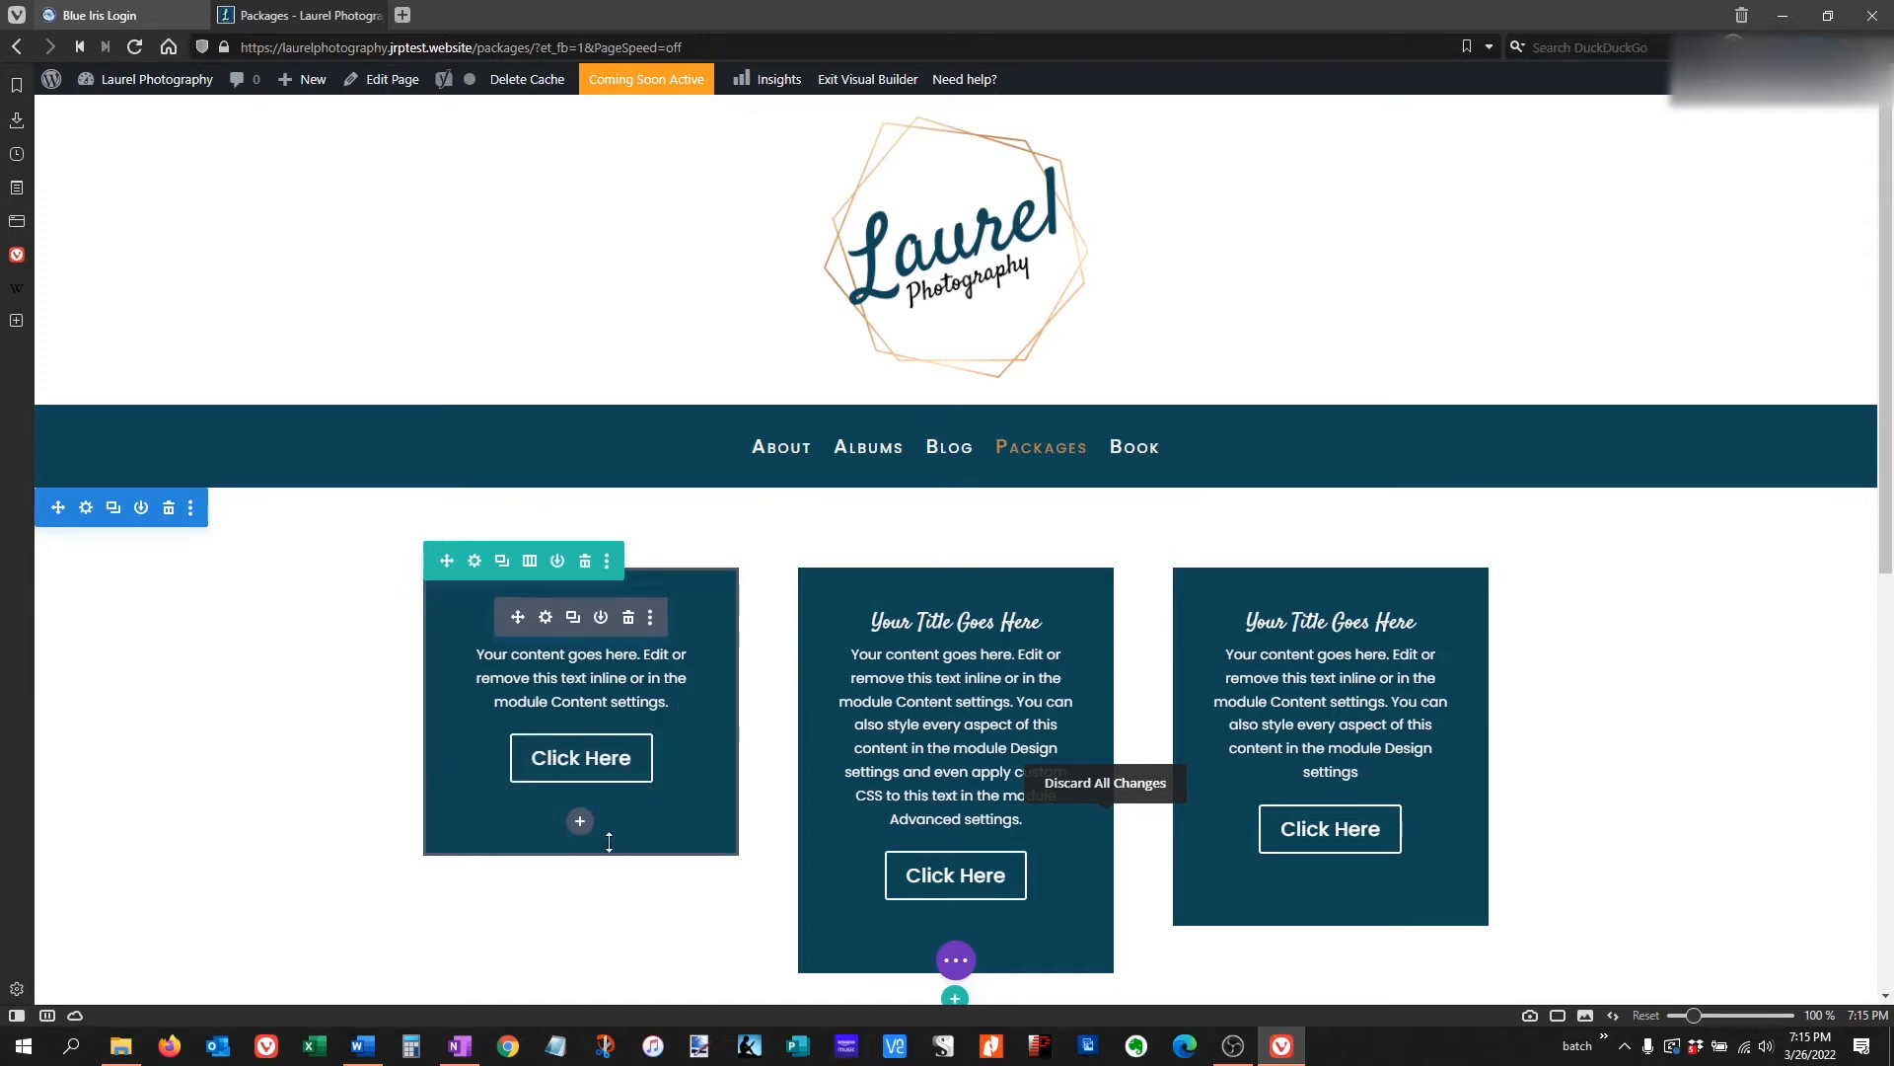
pyautogui.moveTo(865, 682)
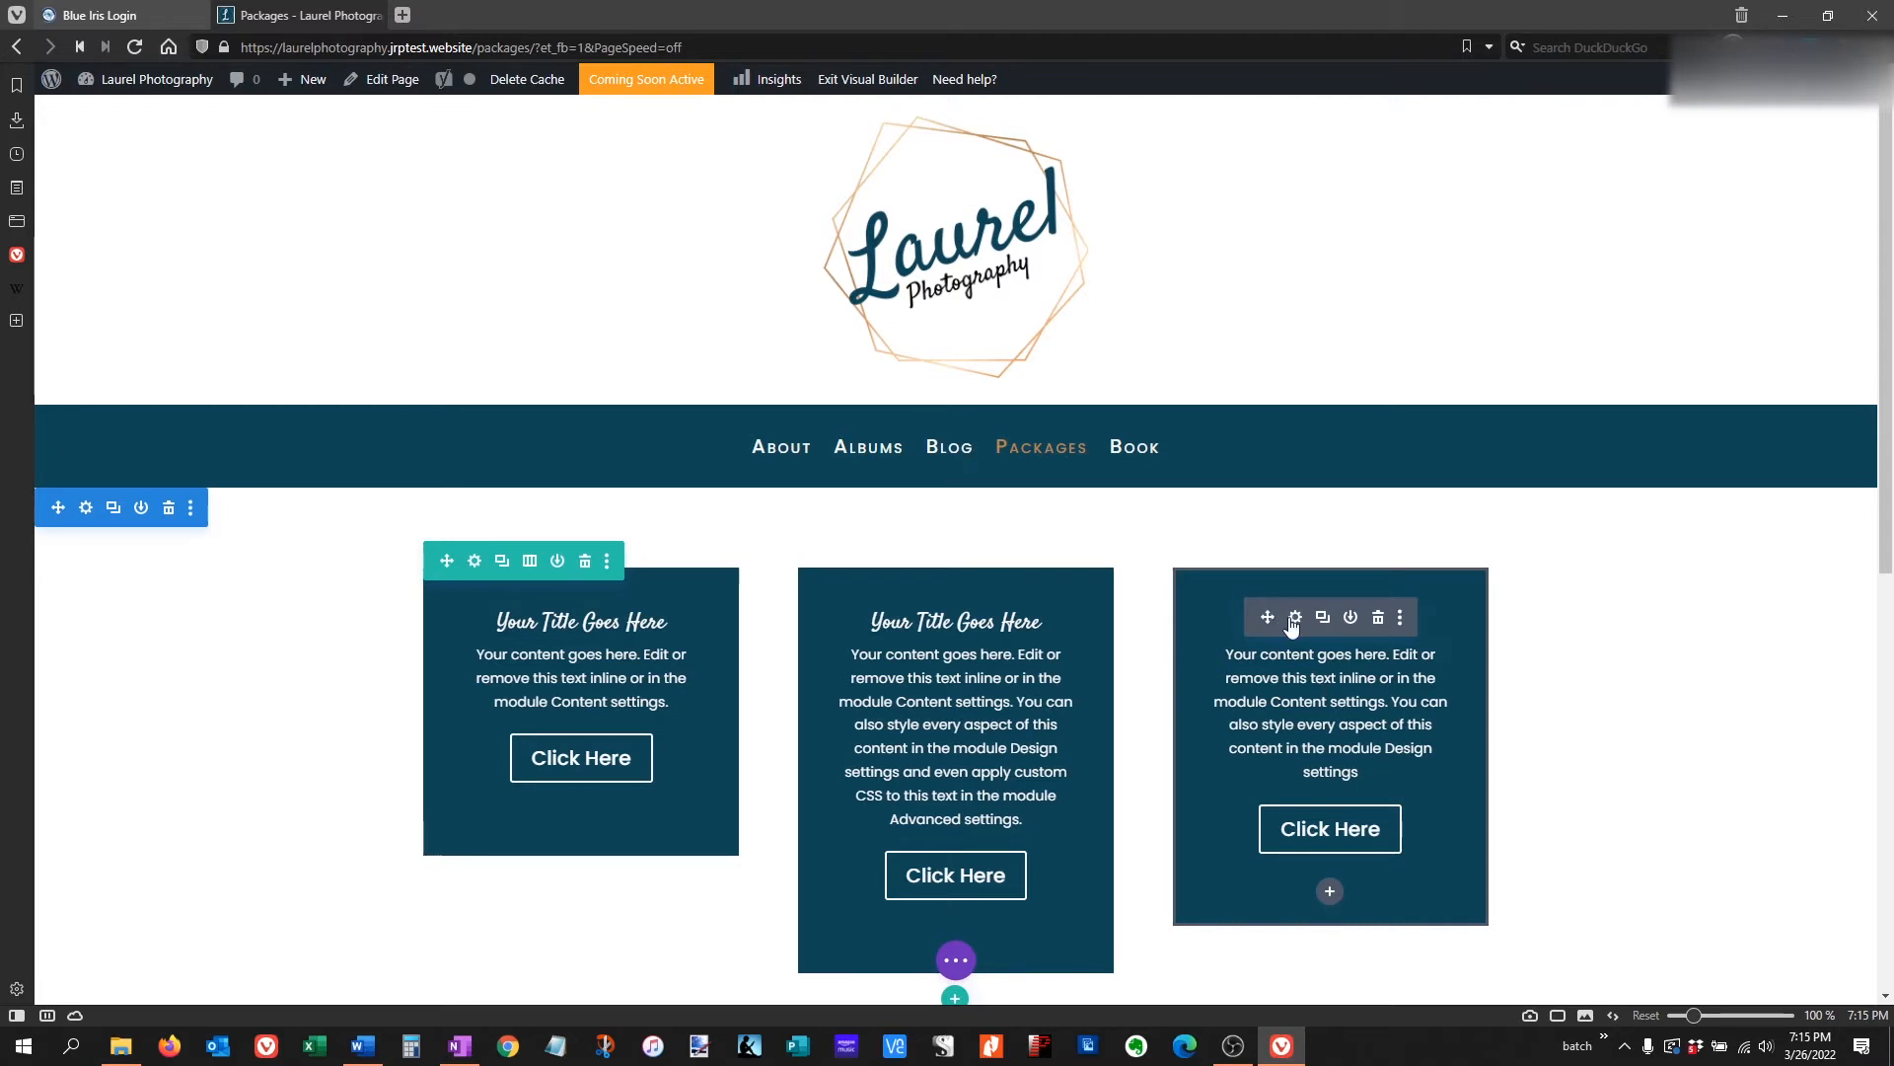
pyautogui.click(1294, 615)
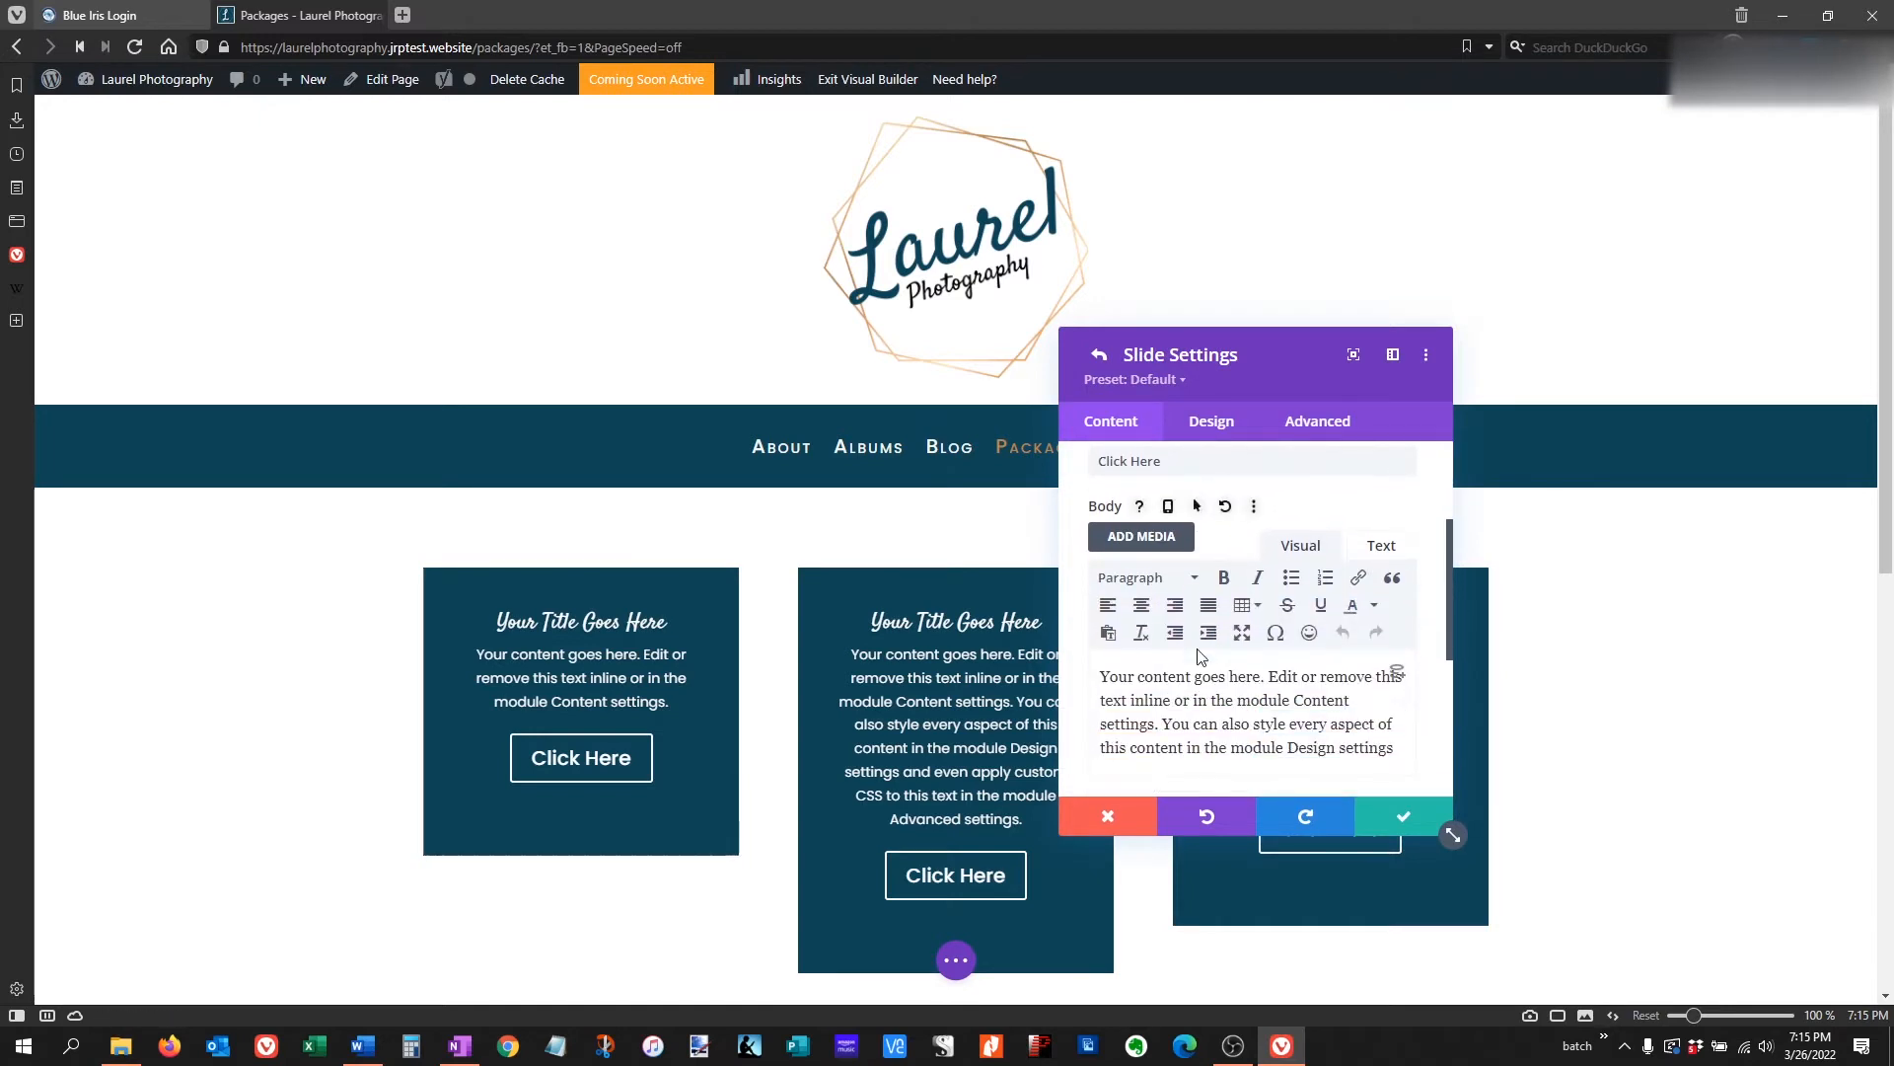
pyautogui.scroll(-3)
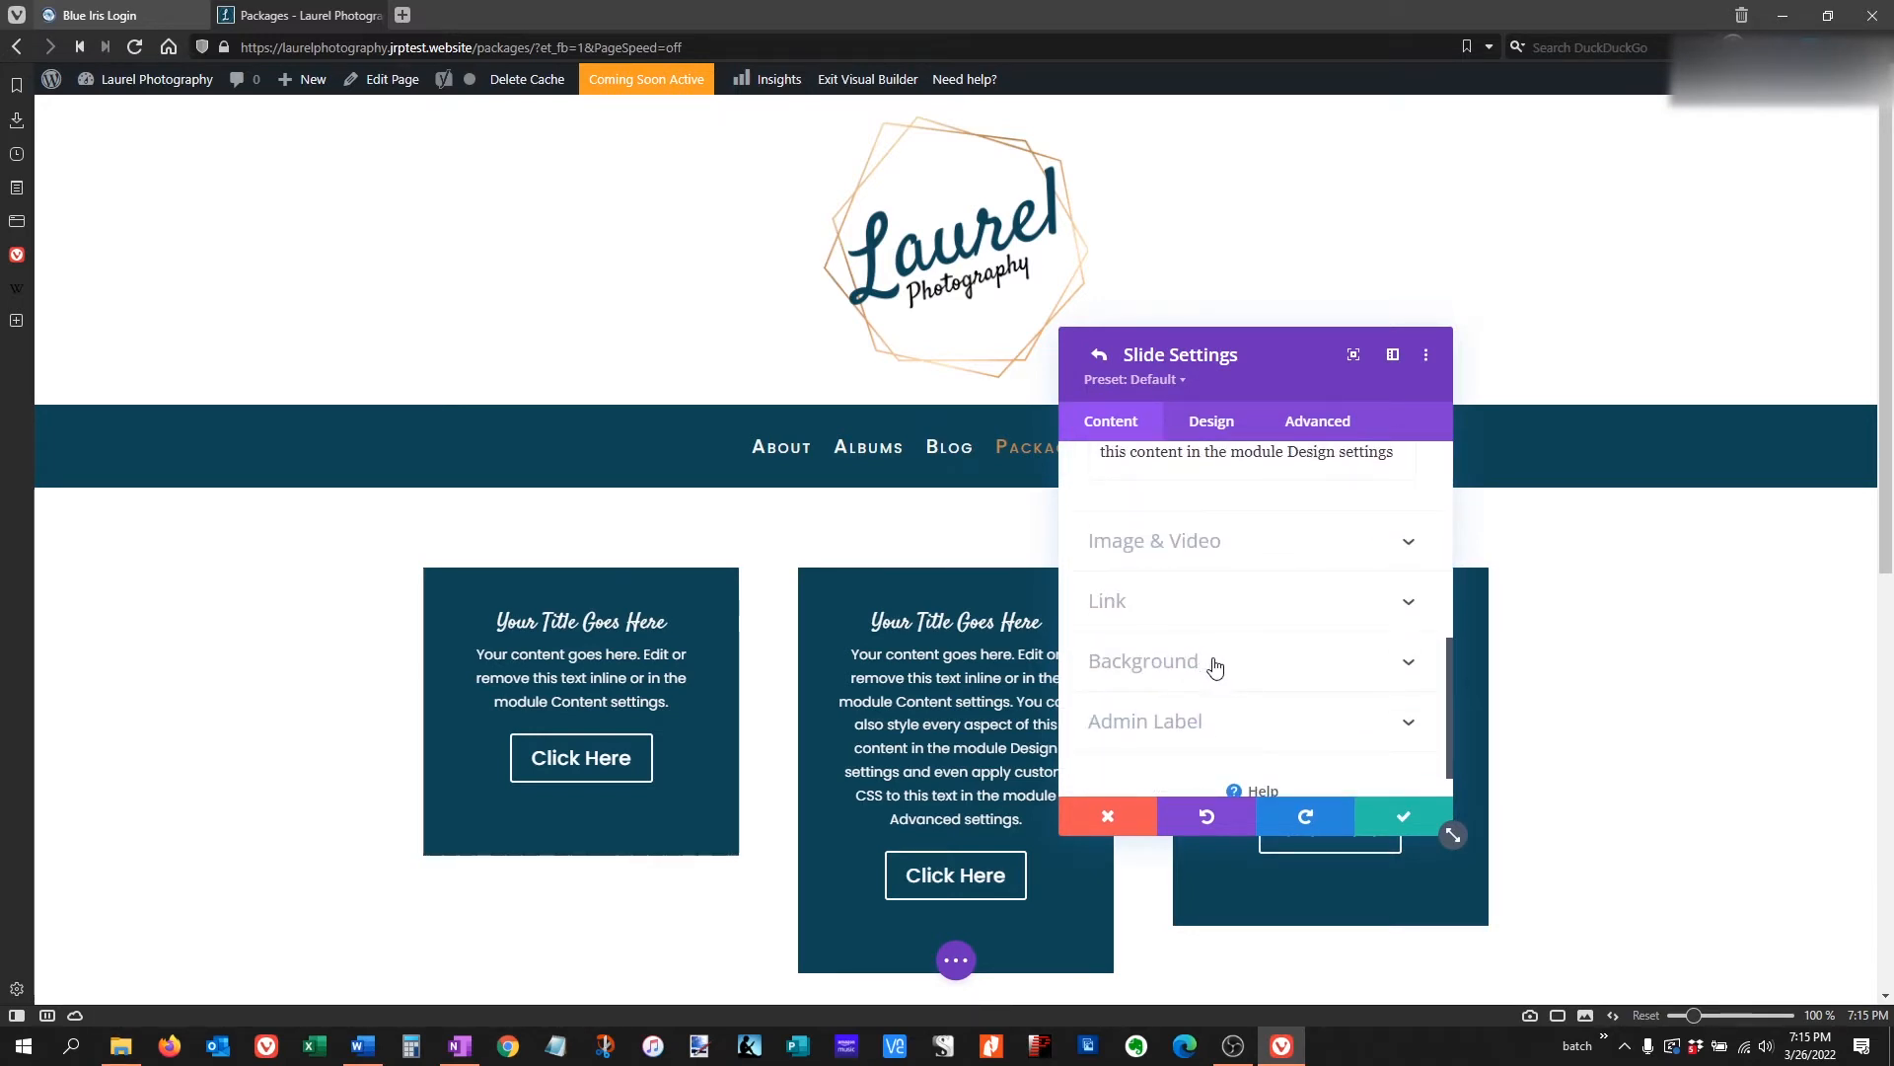
pyautogui.click(1142, 662)
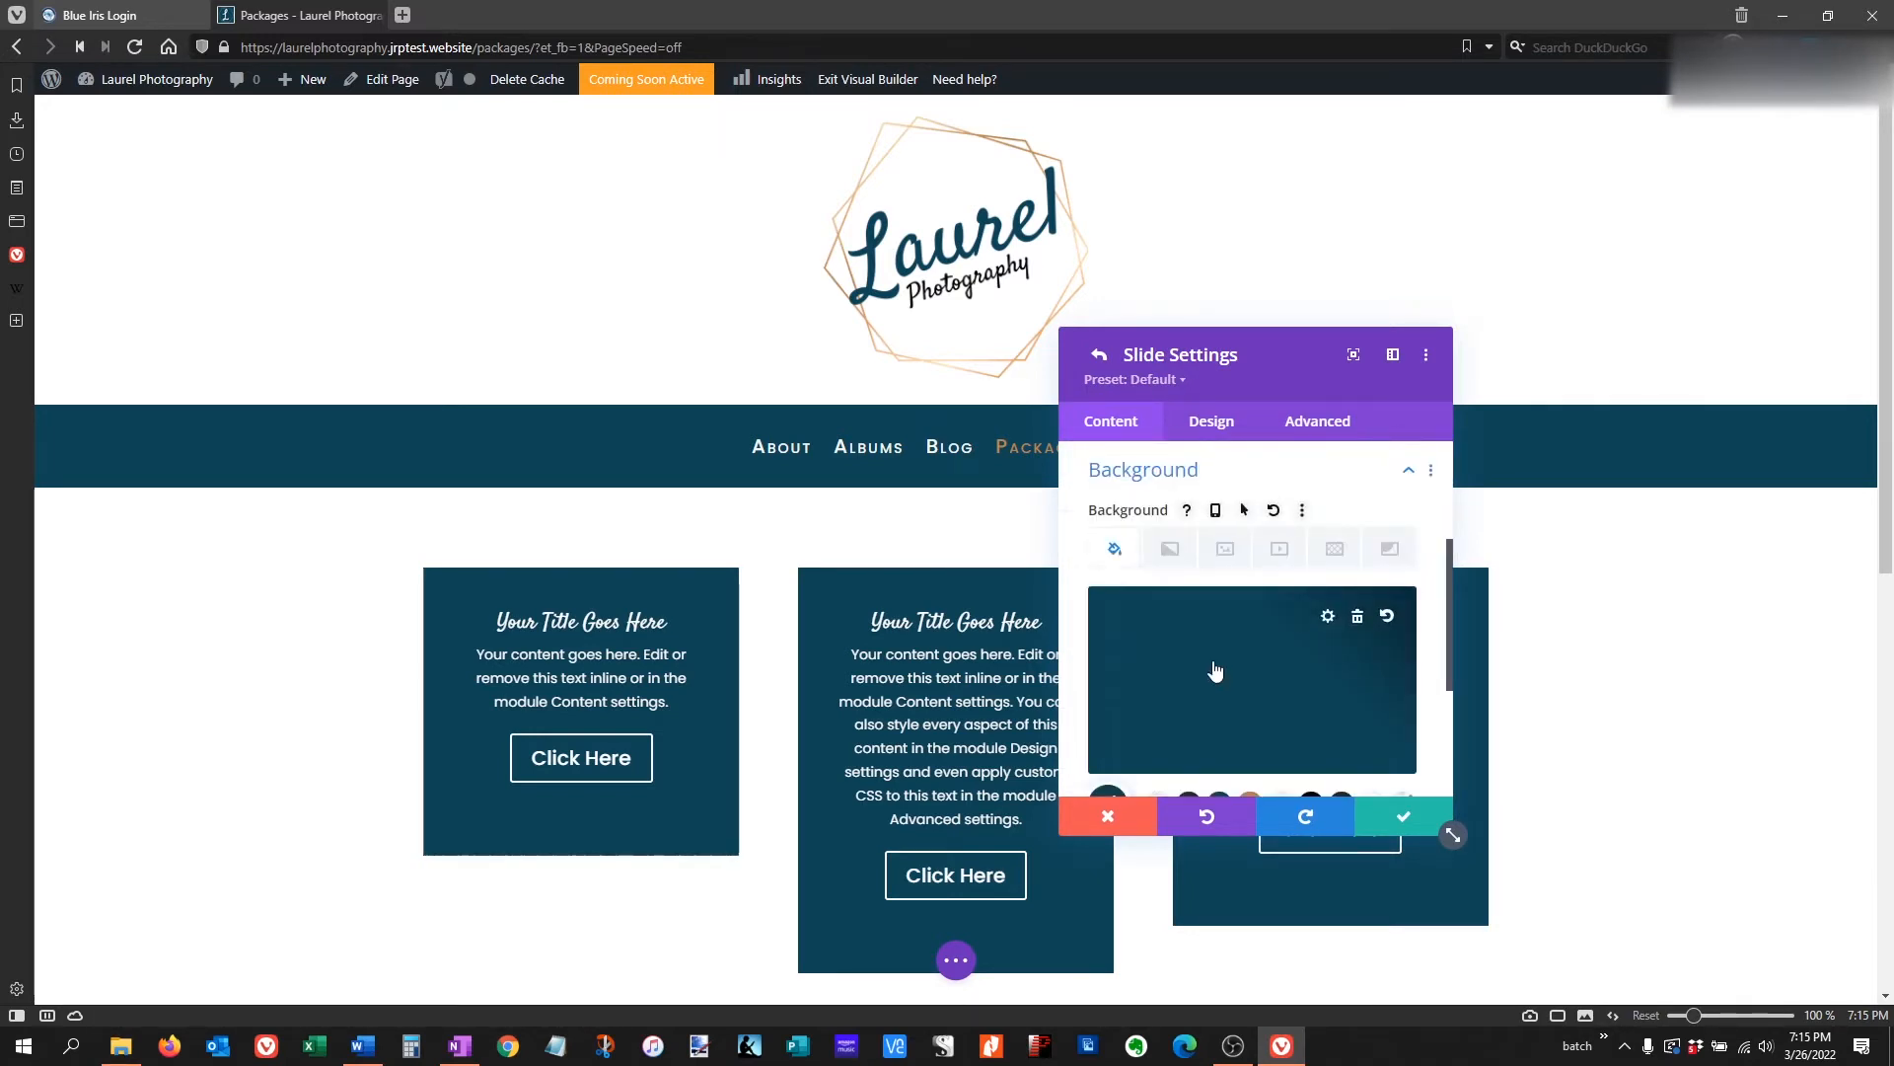
pyautogui.moveTo(1190, 691)
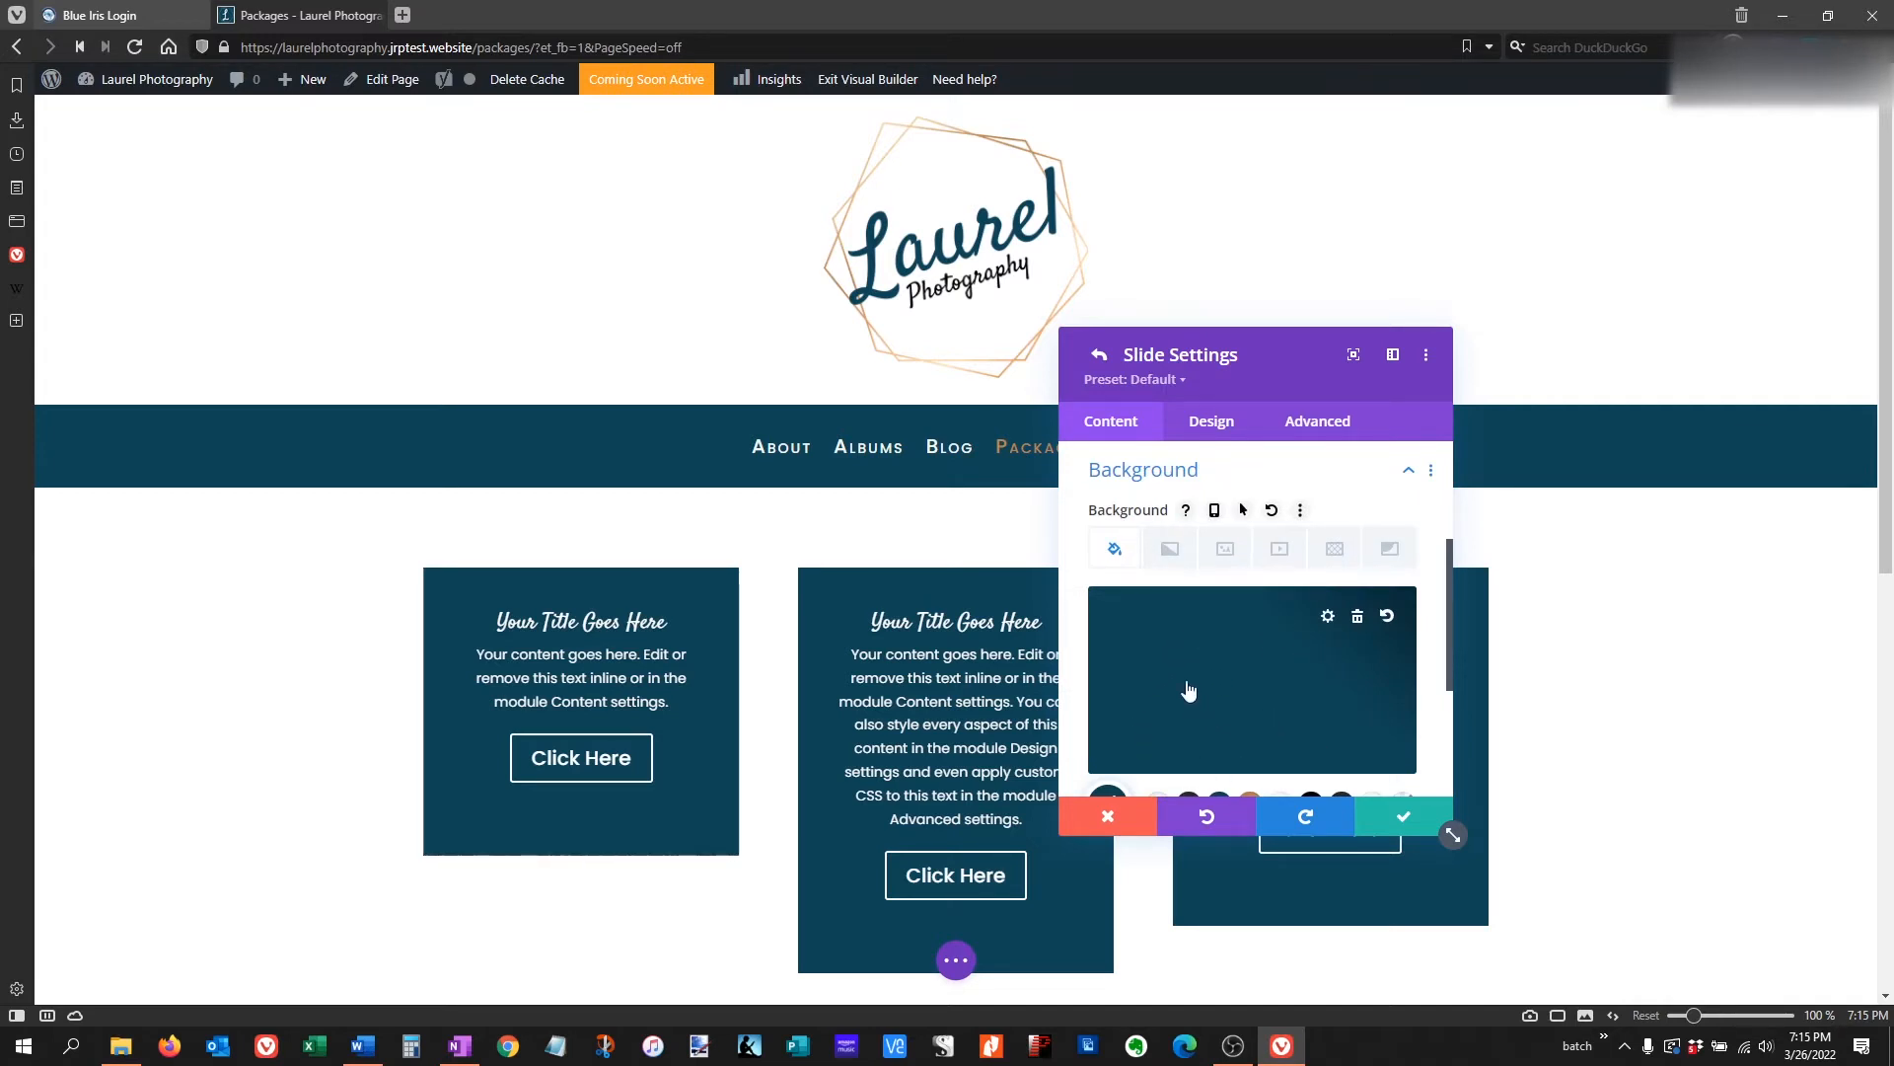
pyautogui.moveTo(1314, 665)
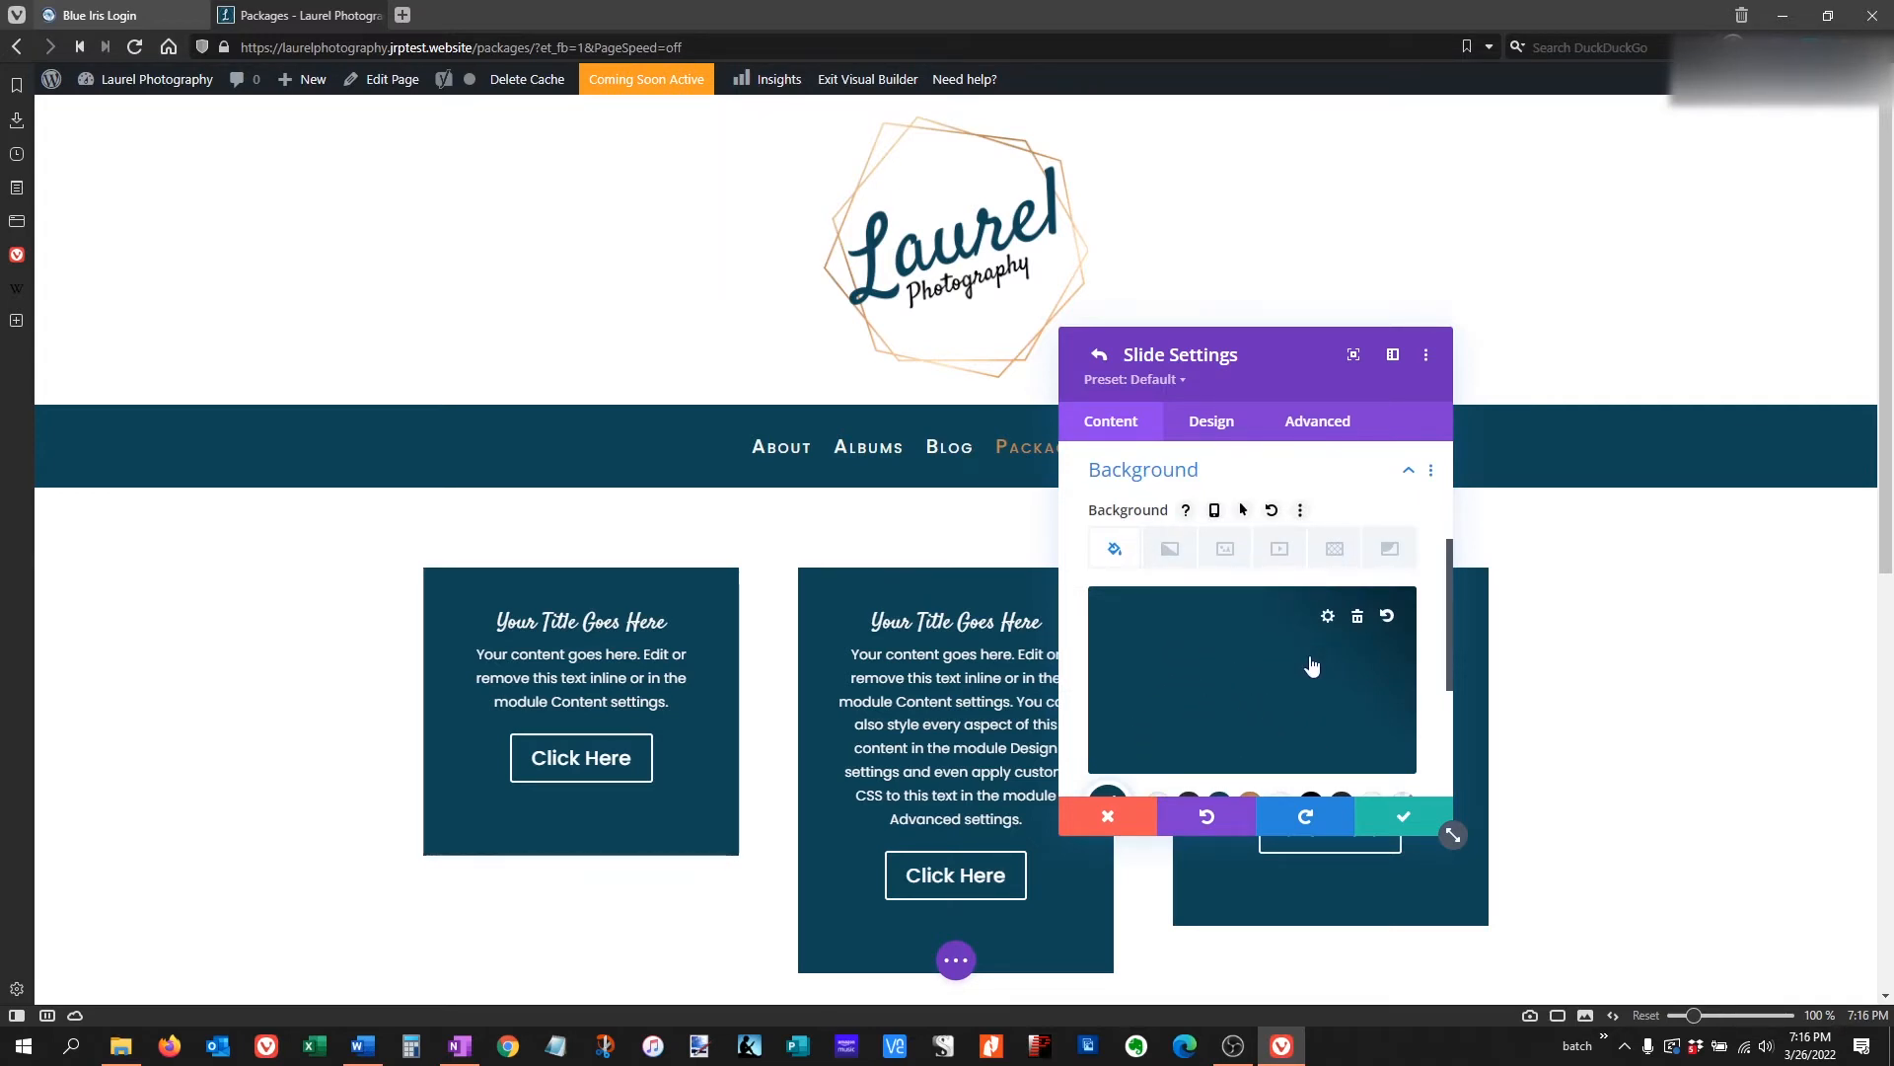
pyautogui.moveTo(1215, 665)
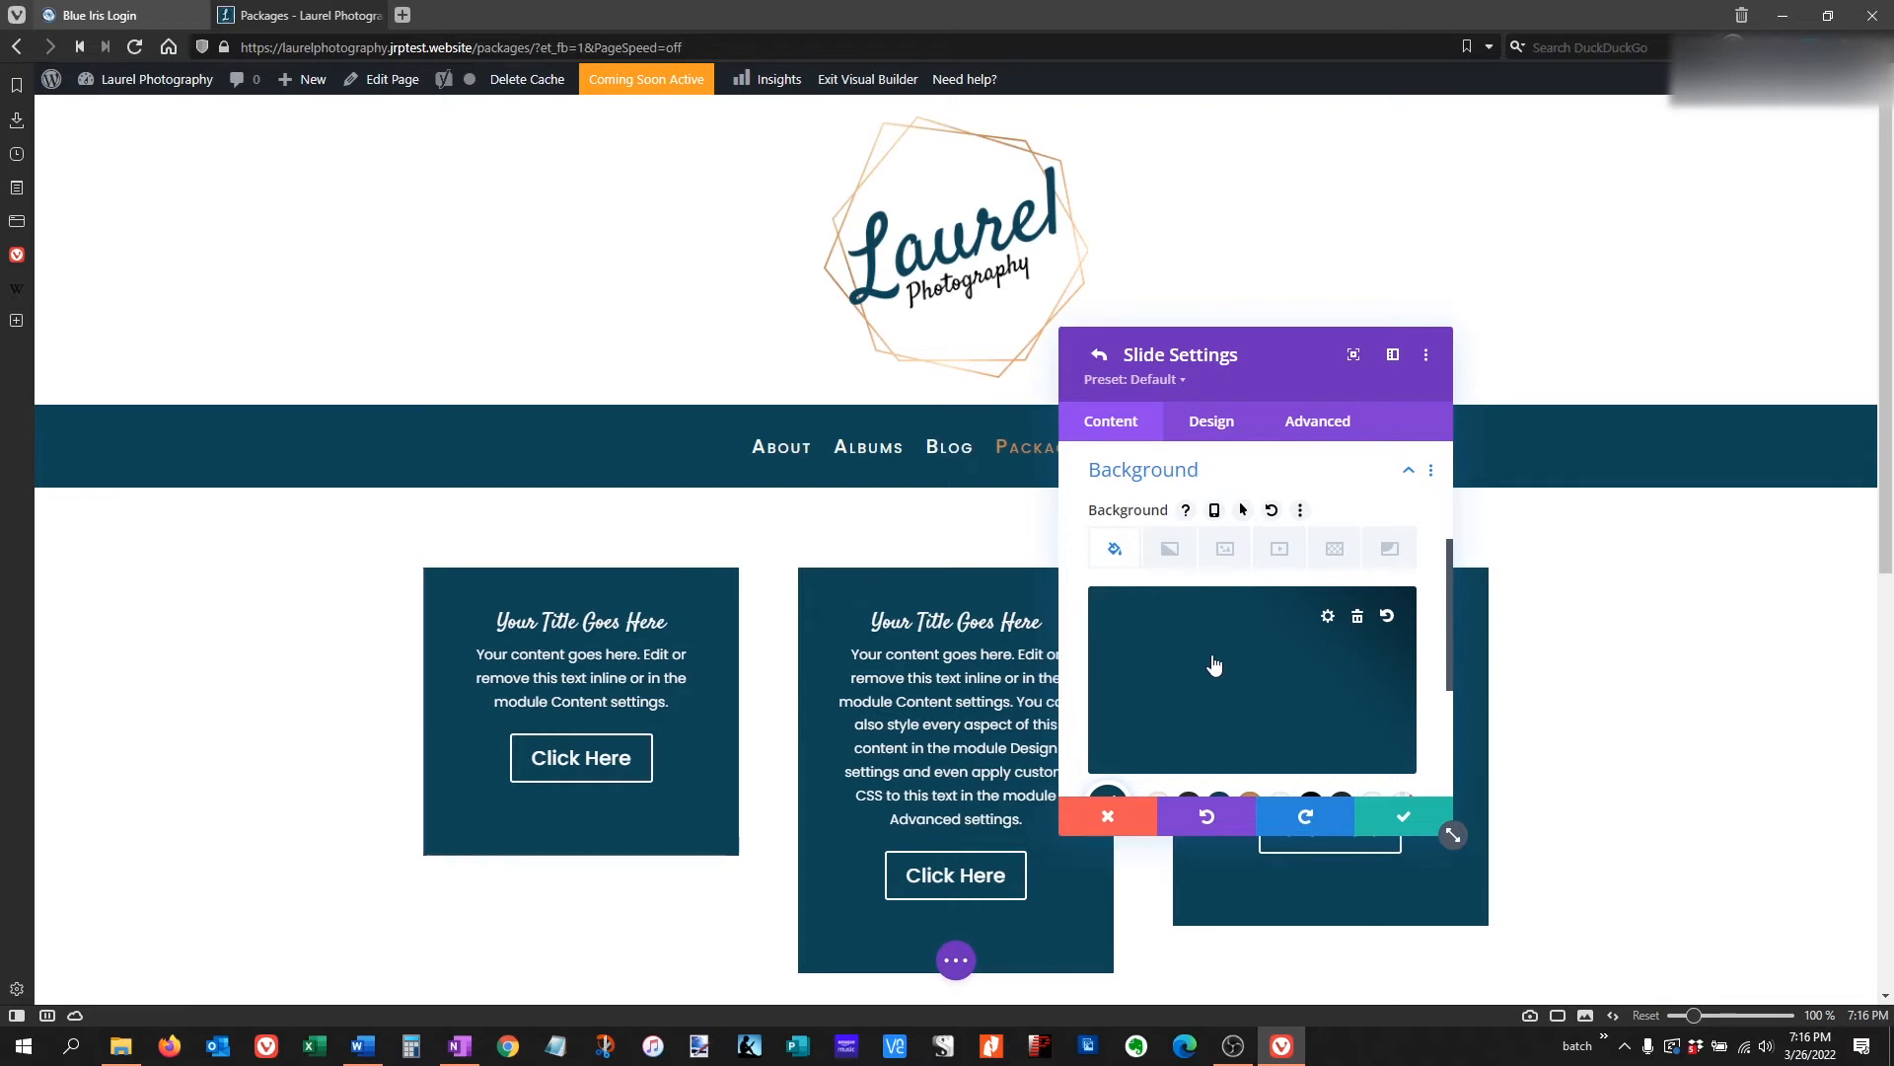
pyautogui.moveTo(1107, 817)
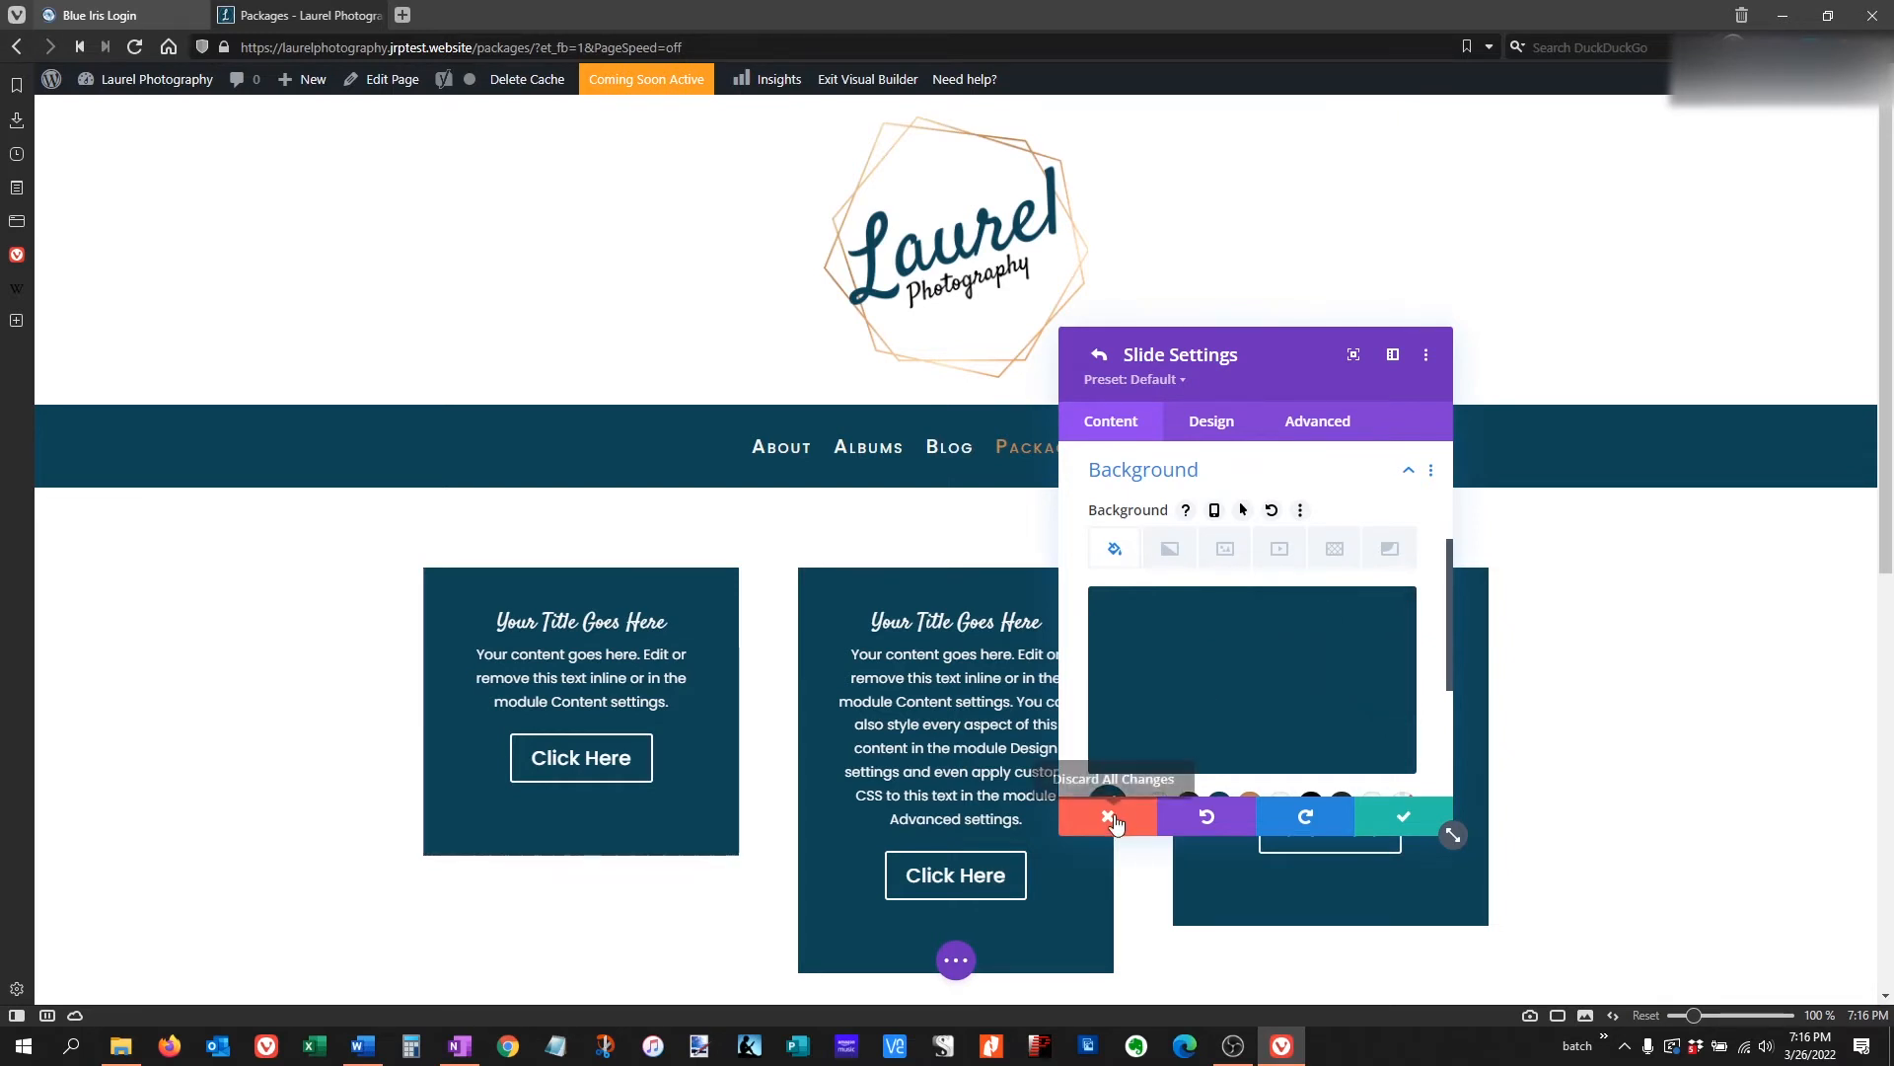
pyautogui.click(1107, 814)
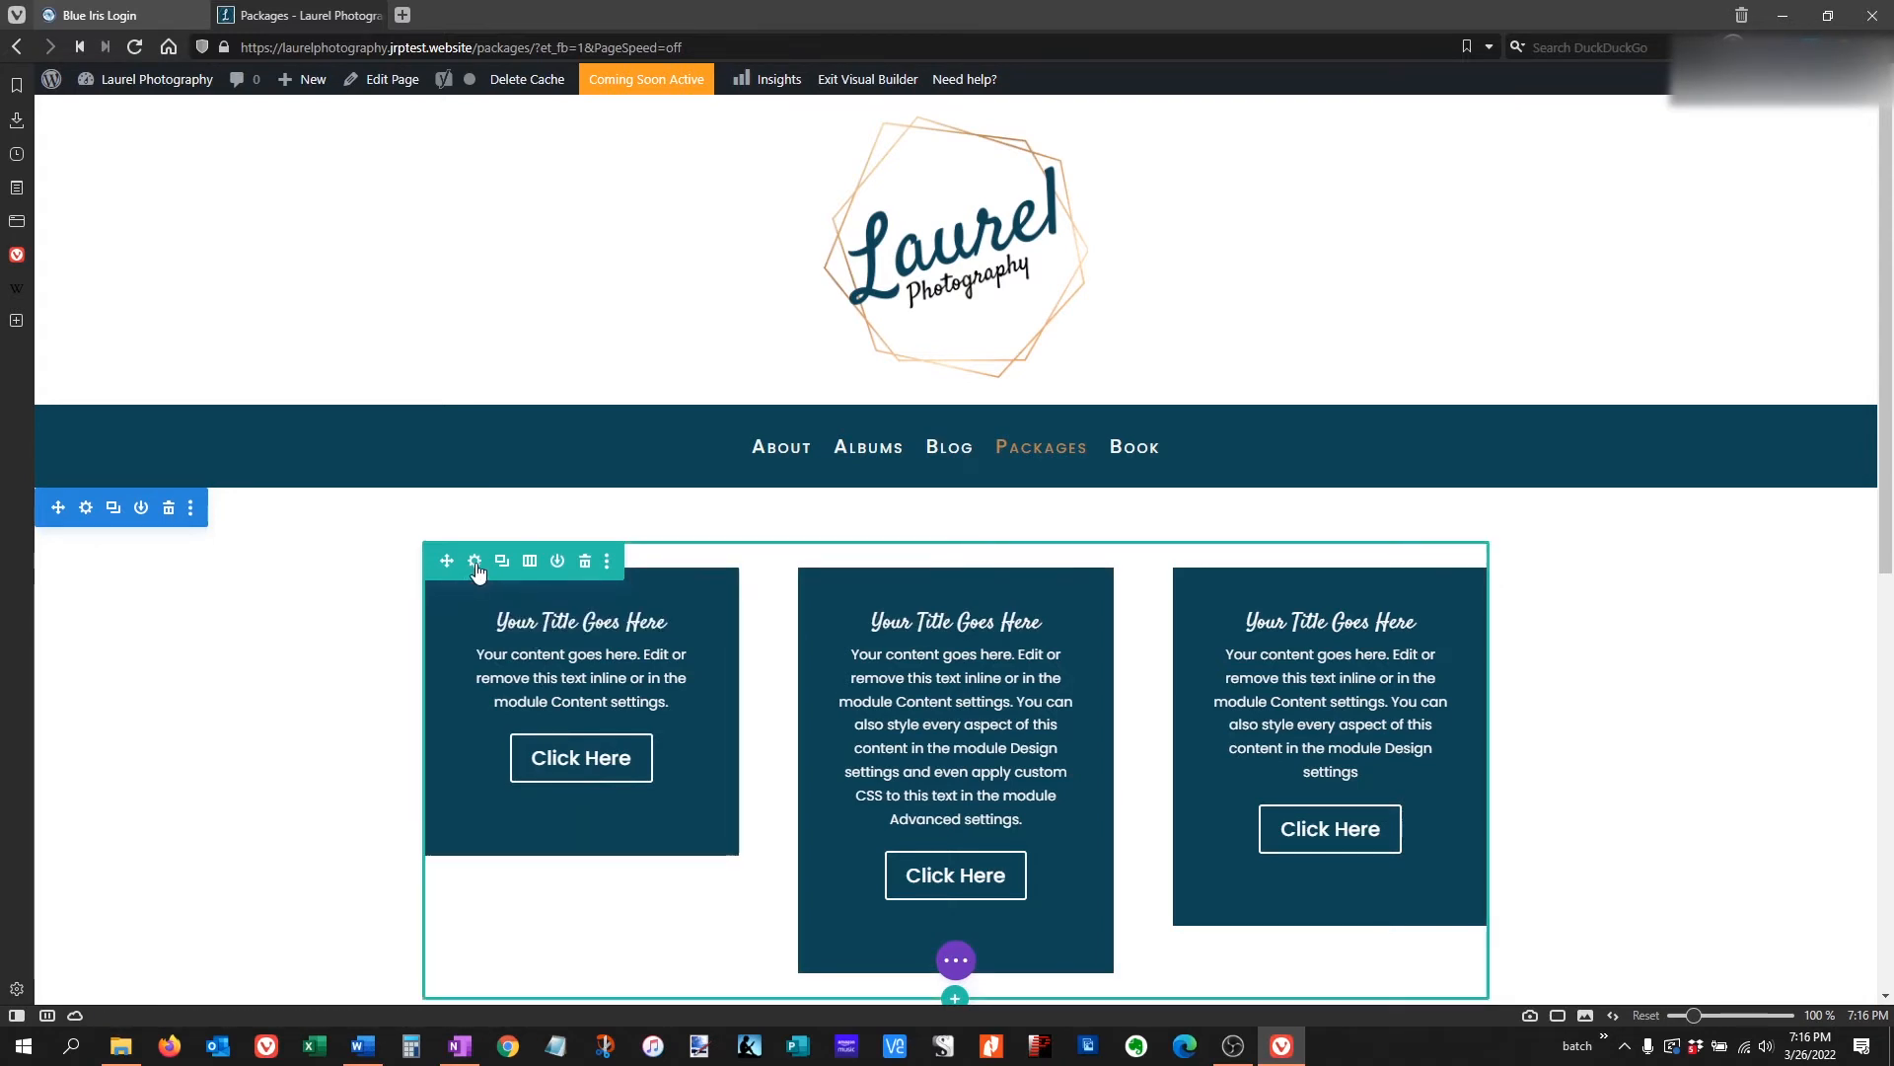
# Apply the saved tan swatch as the first column's background colour.
pyautogui.click(473, 560)
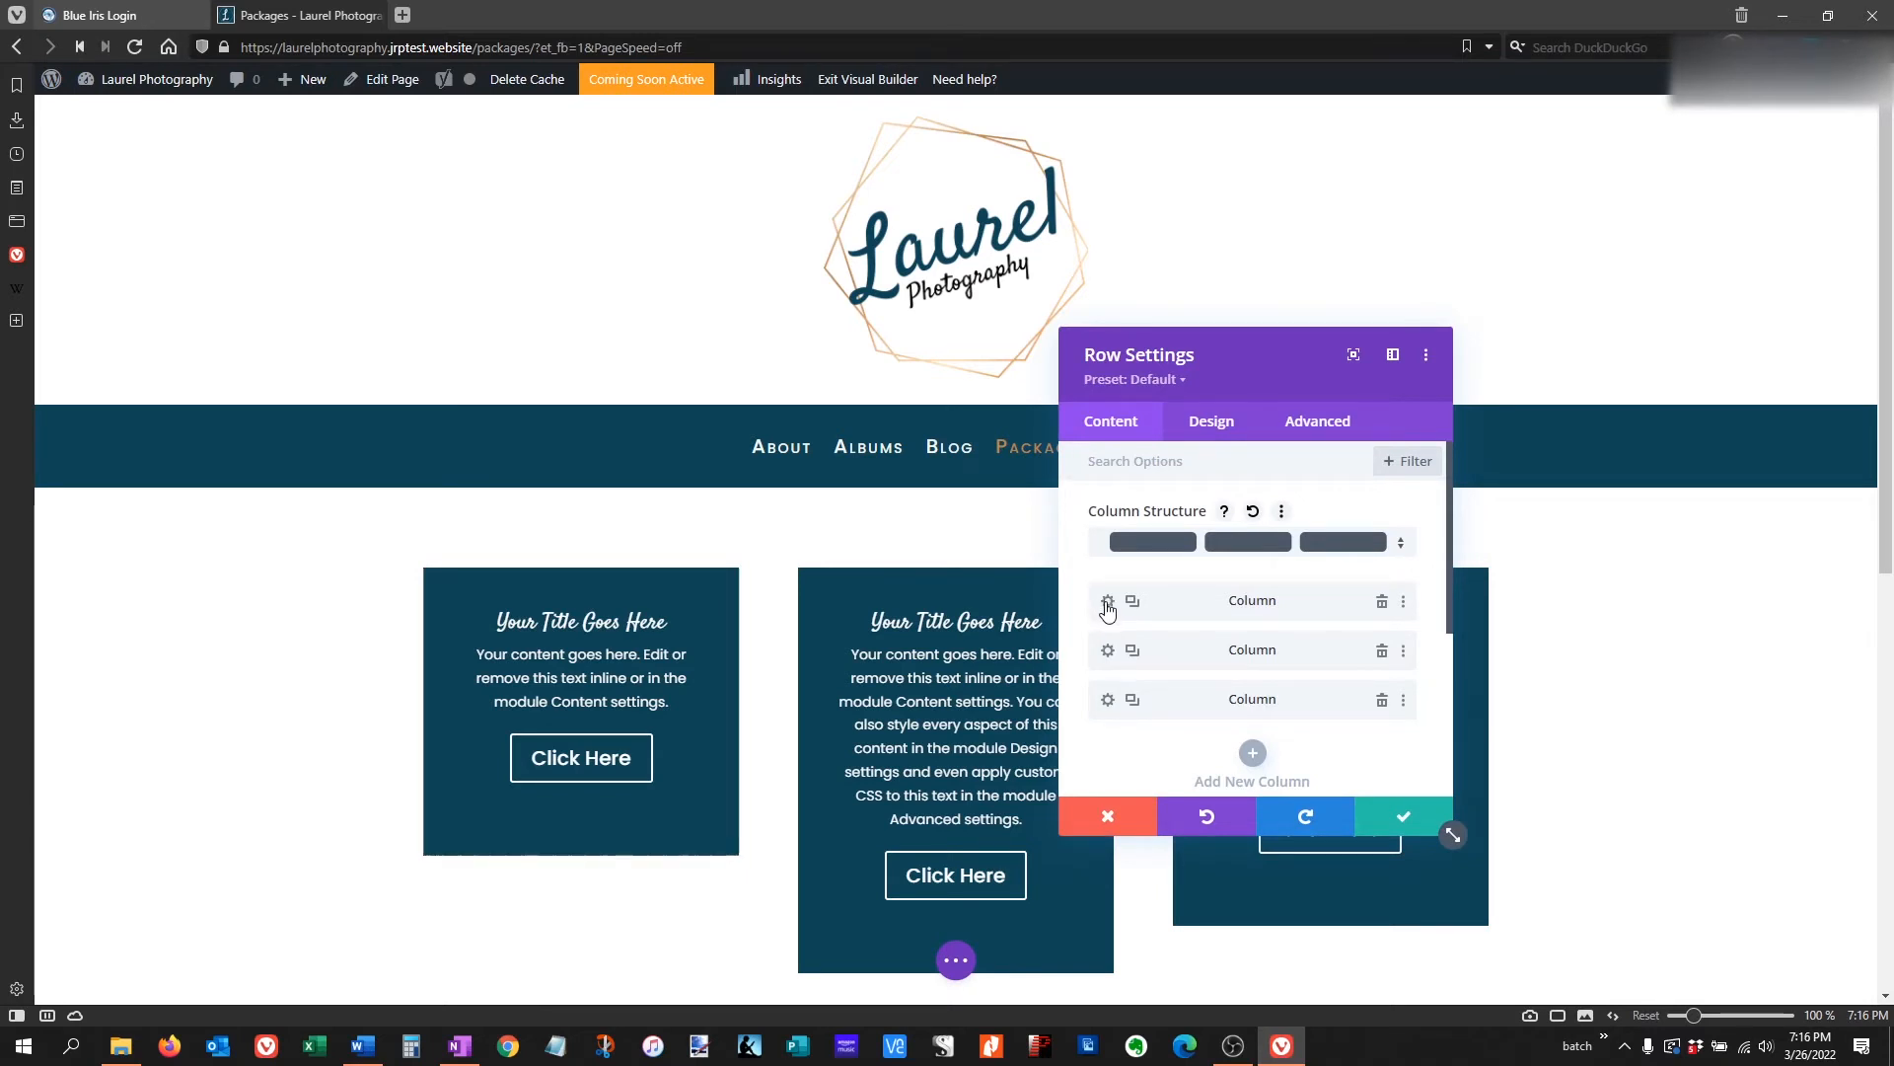
pyautogui.click(1107, 602)
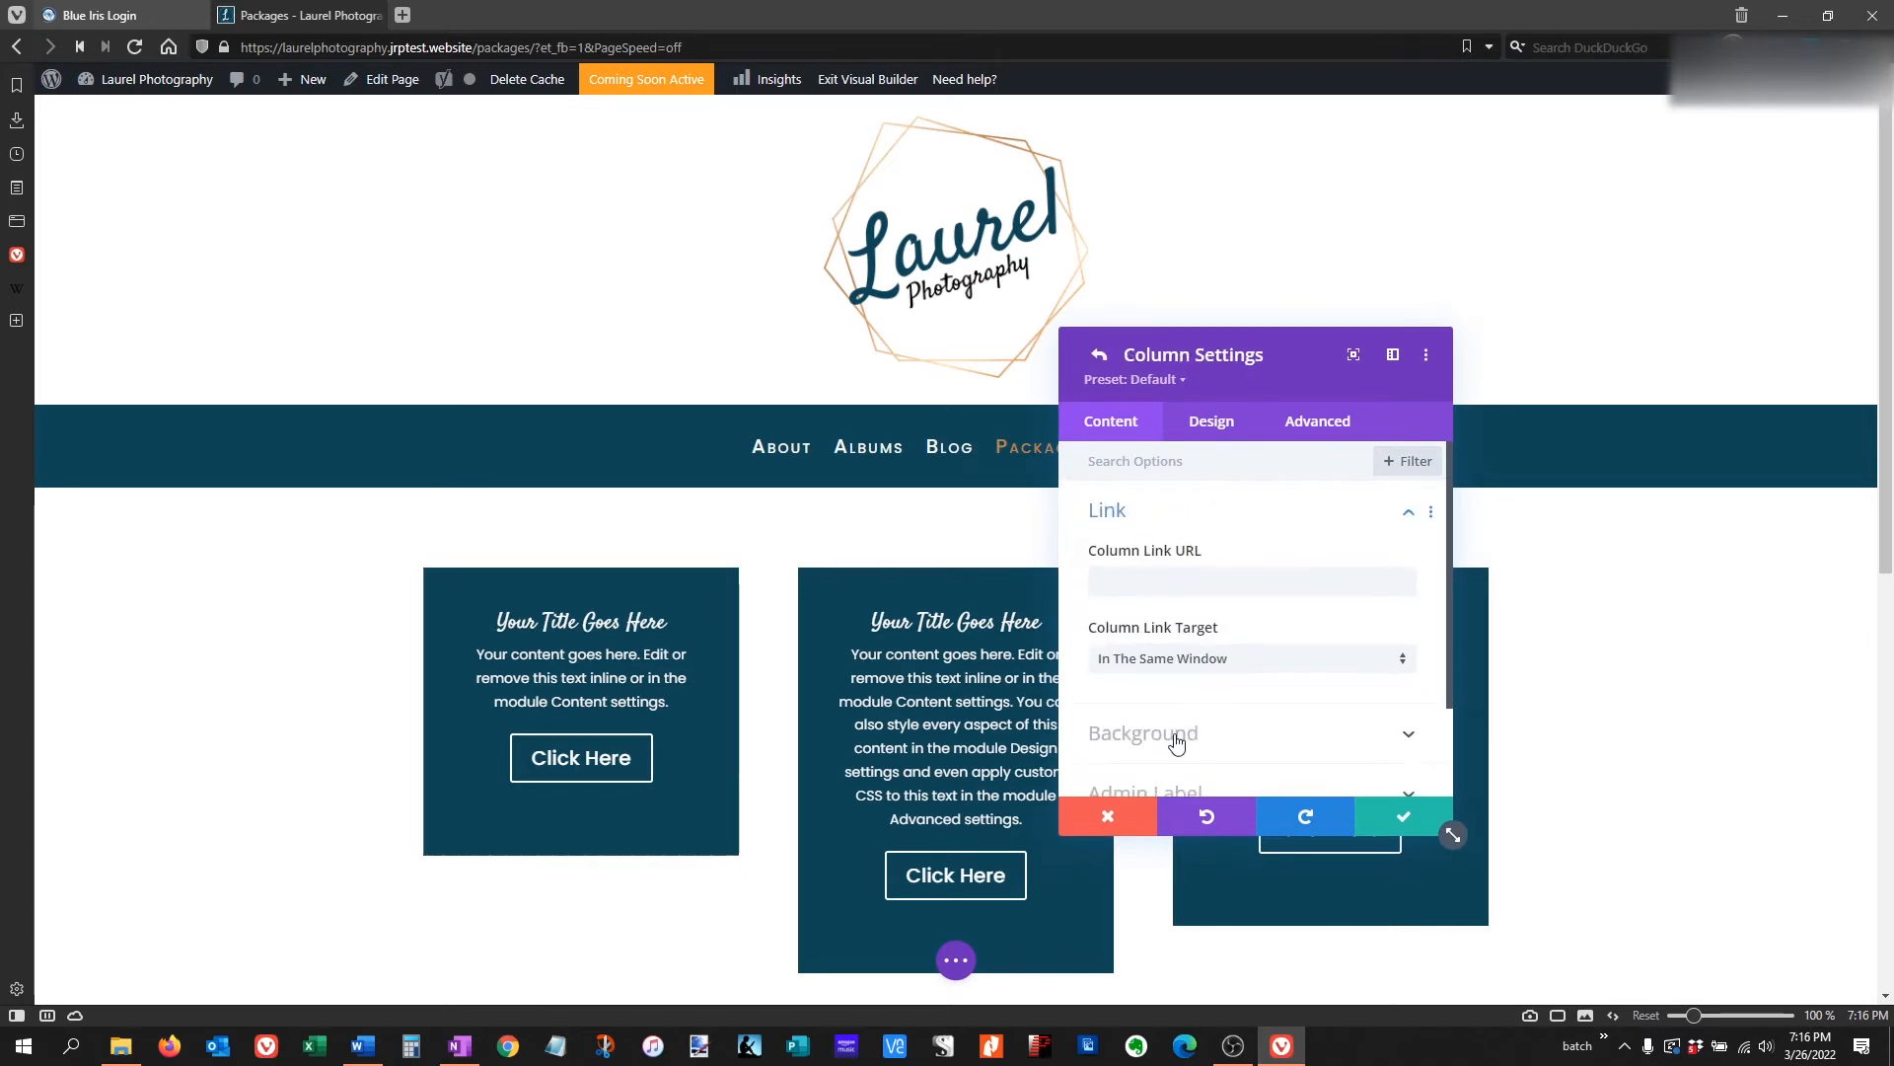
pyautogui.click(1142, 734)
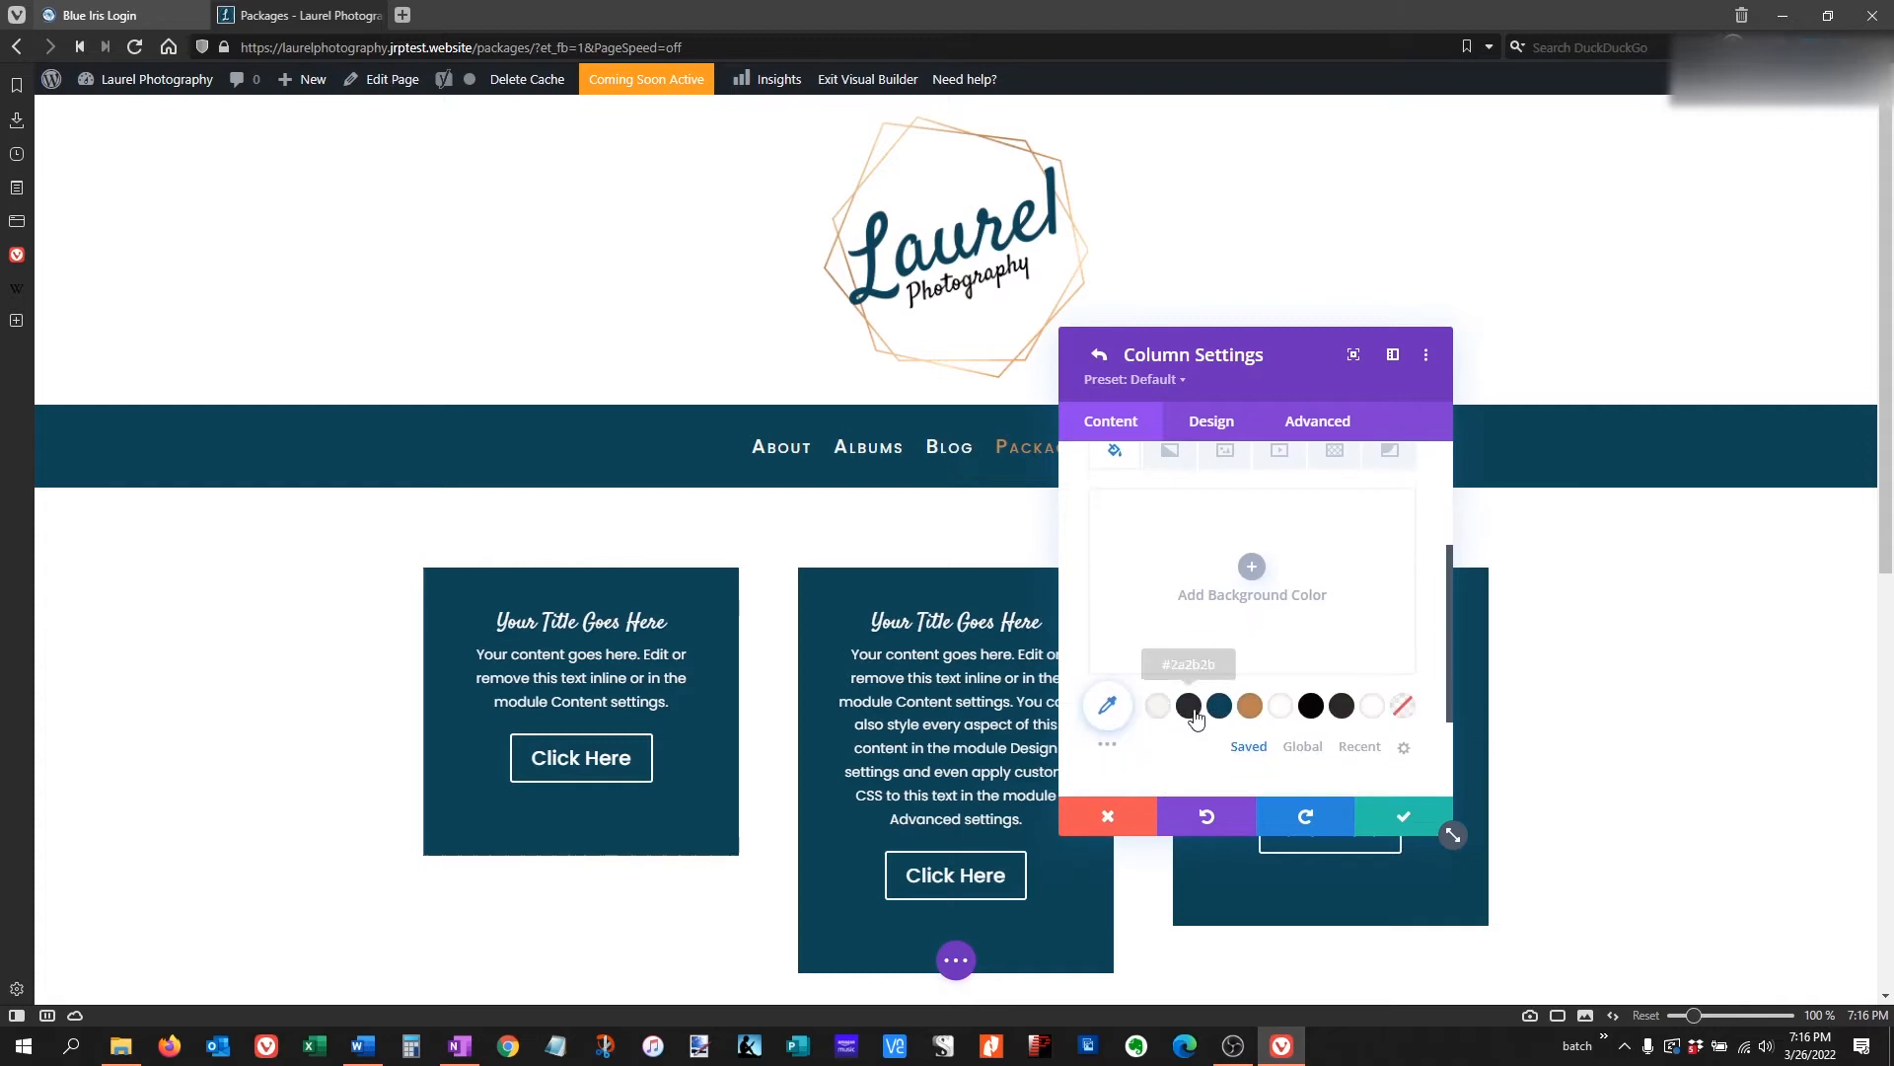
pyautogui.click(1249, 706)
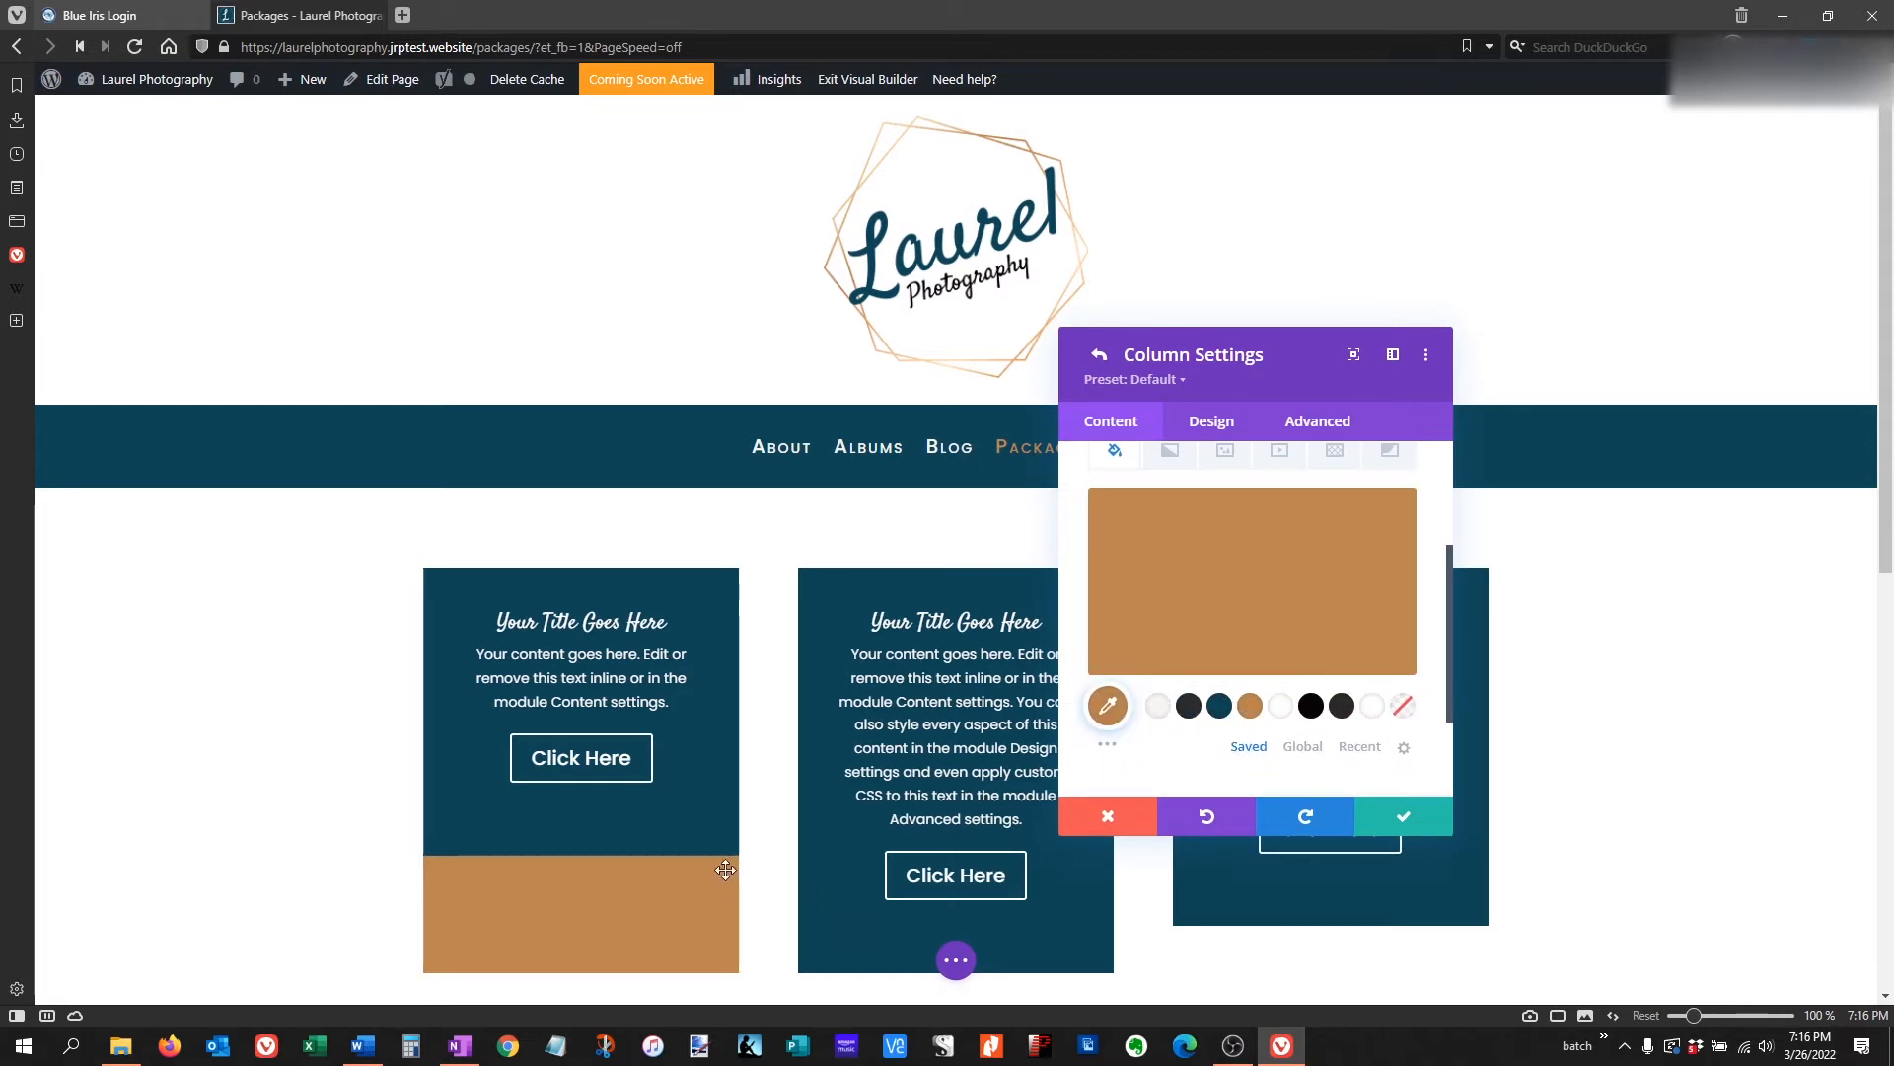
pyautogui.moveTo(703, 825)
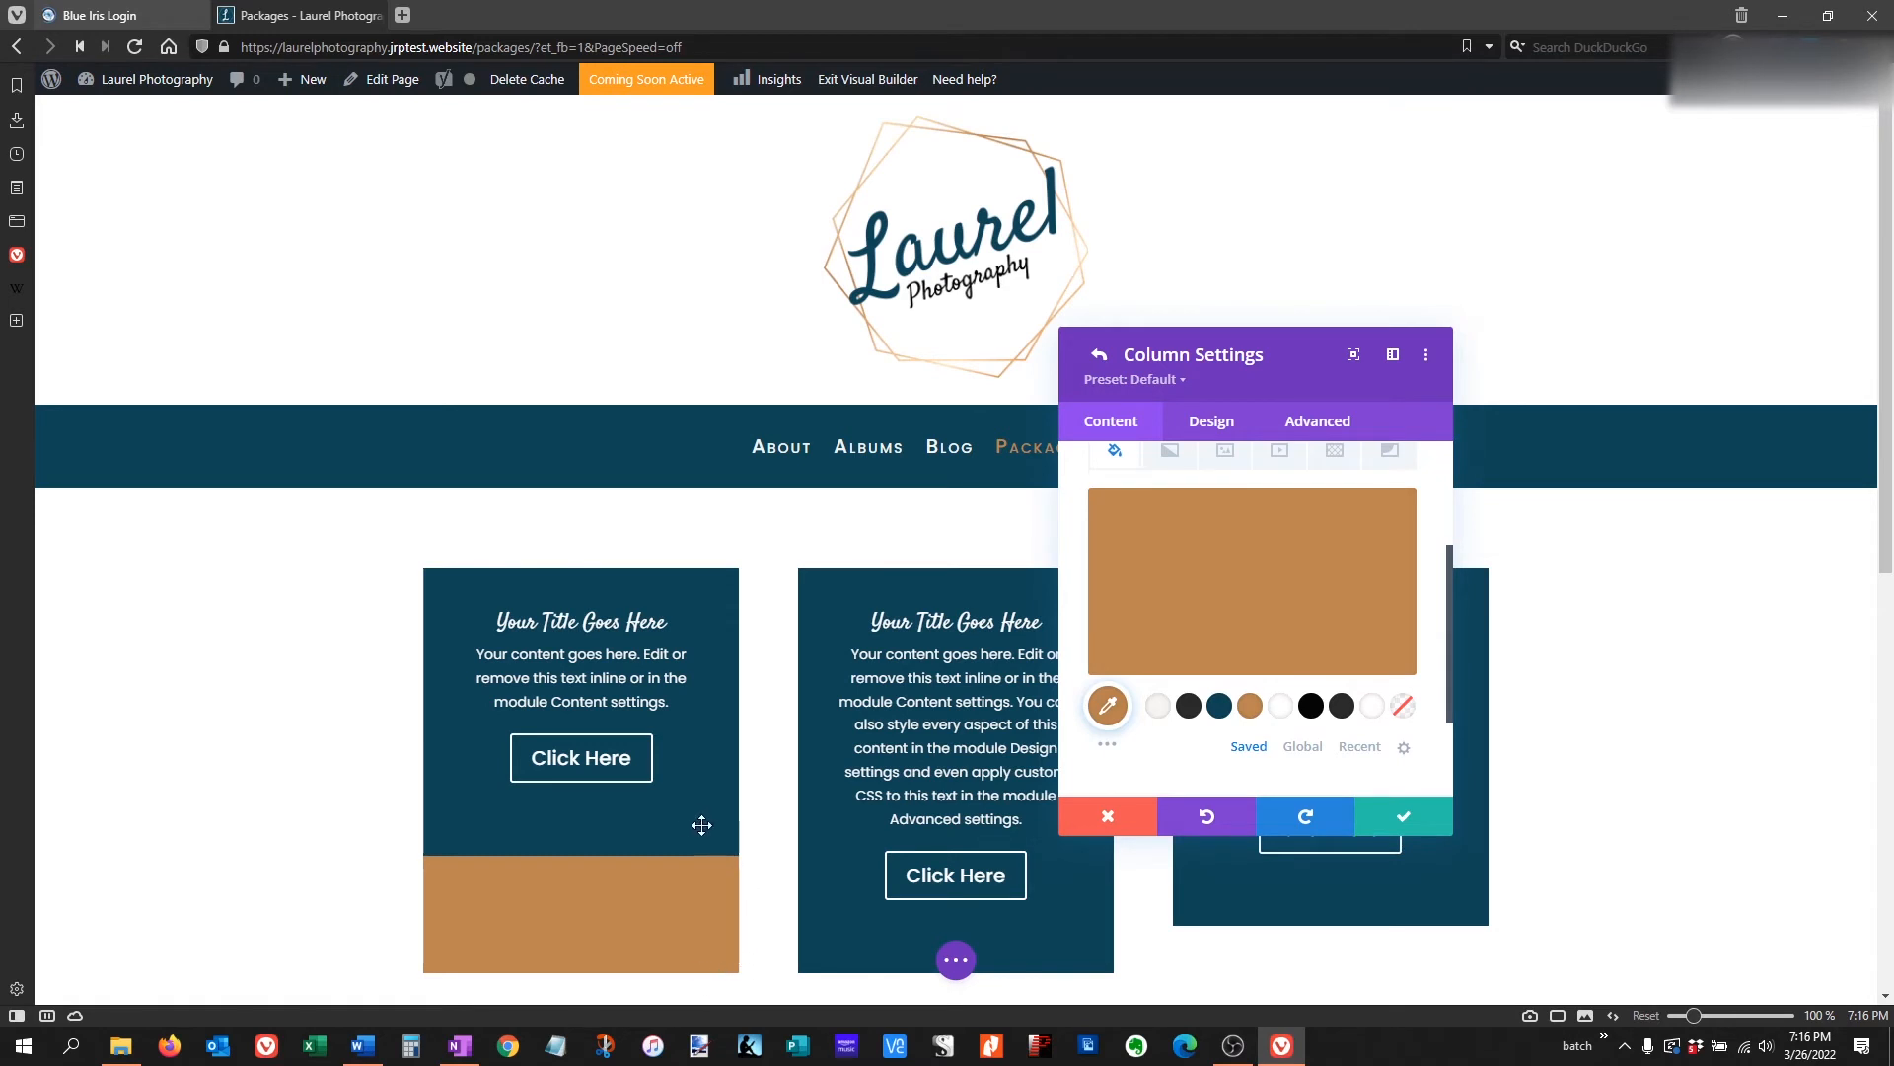
pyautogui.moveTo(565, 874)
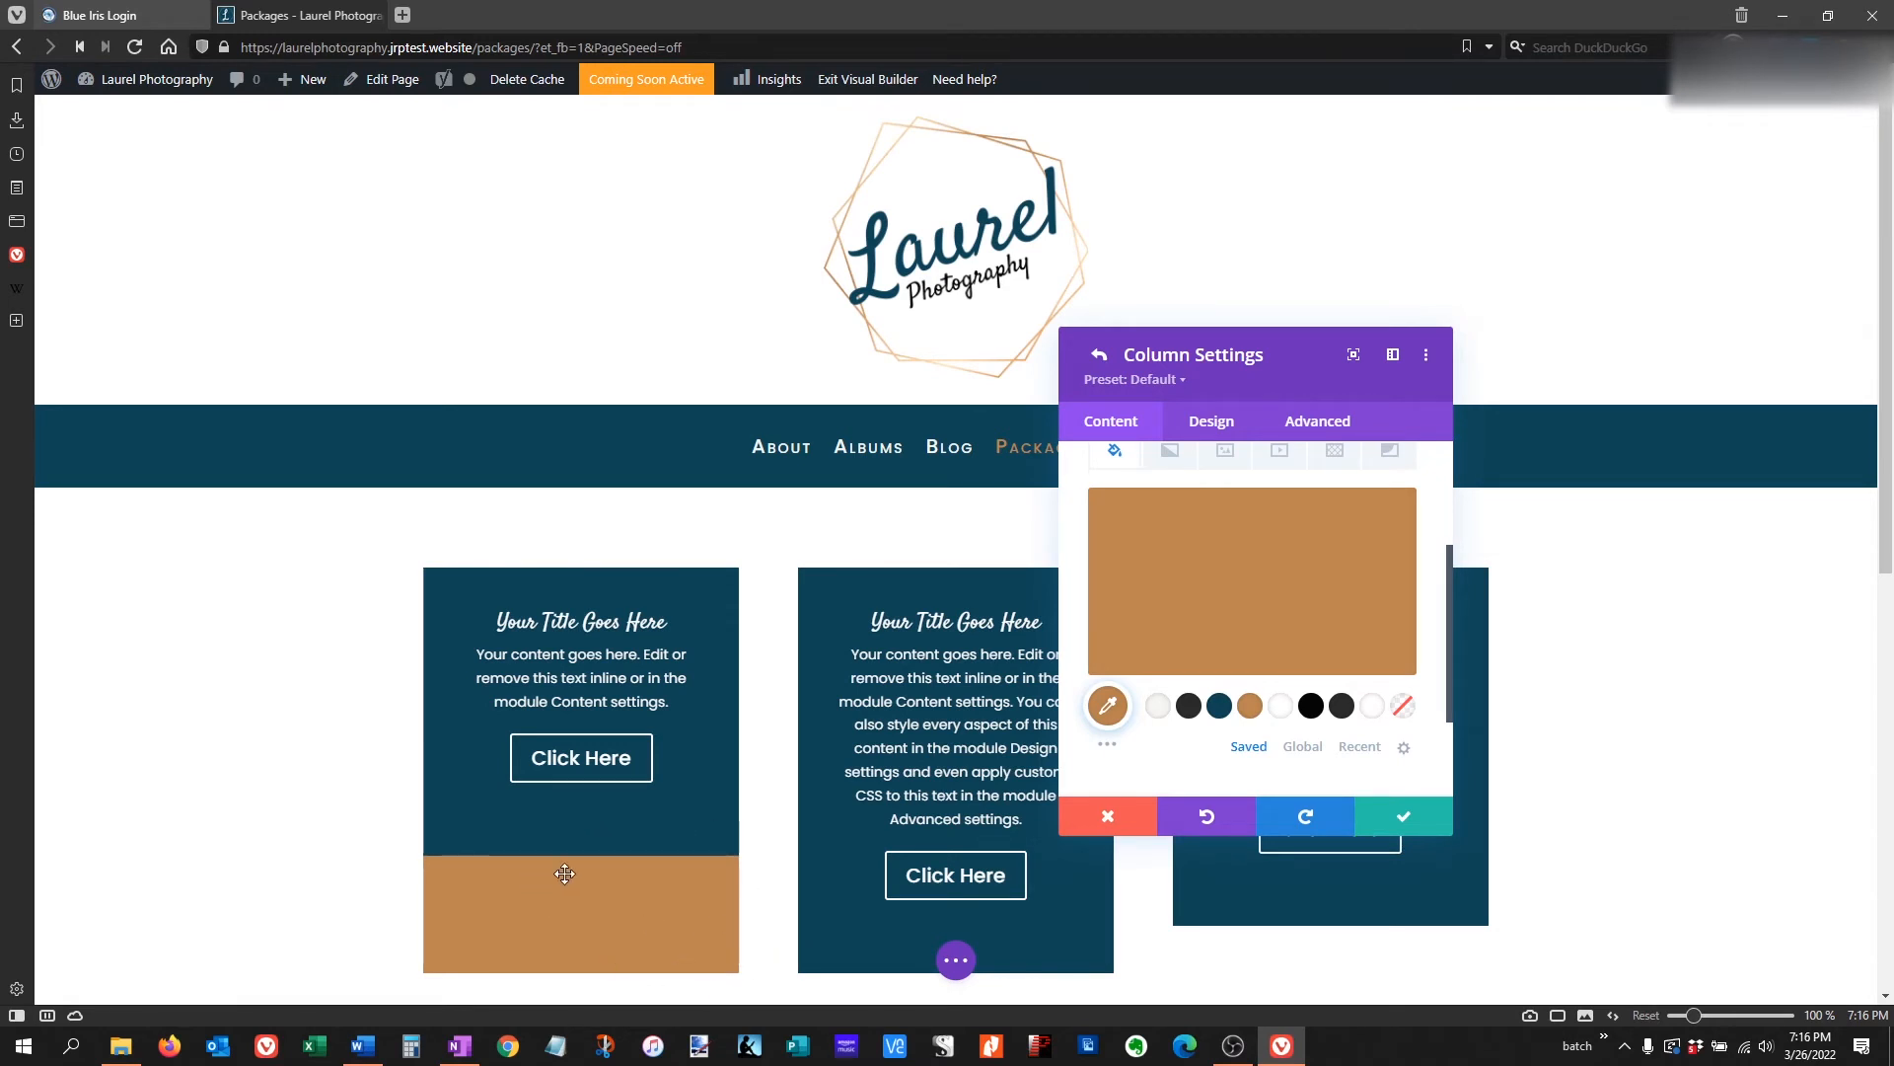
pyautogui.moveTo(677, 957)
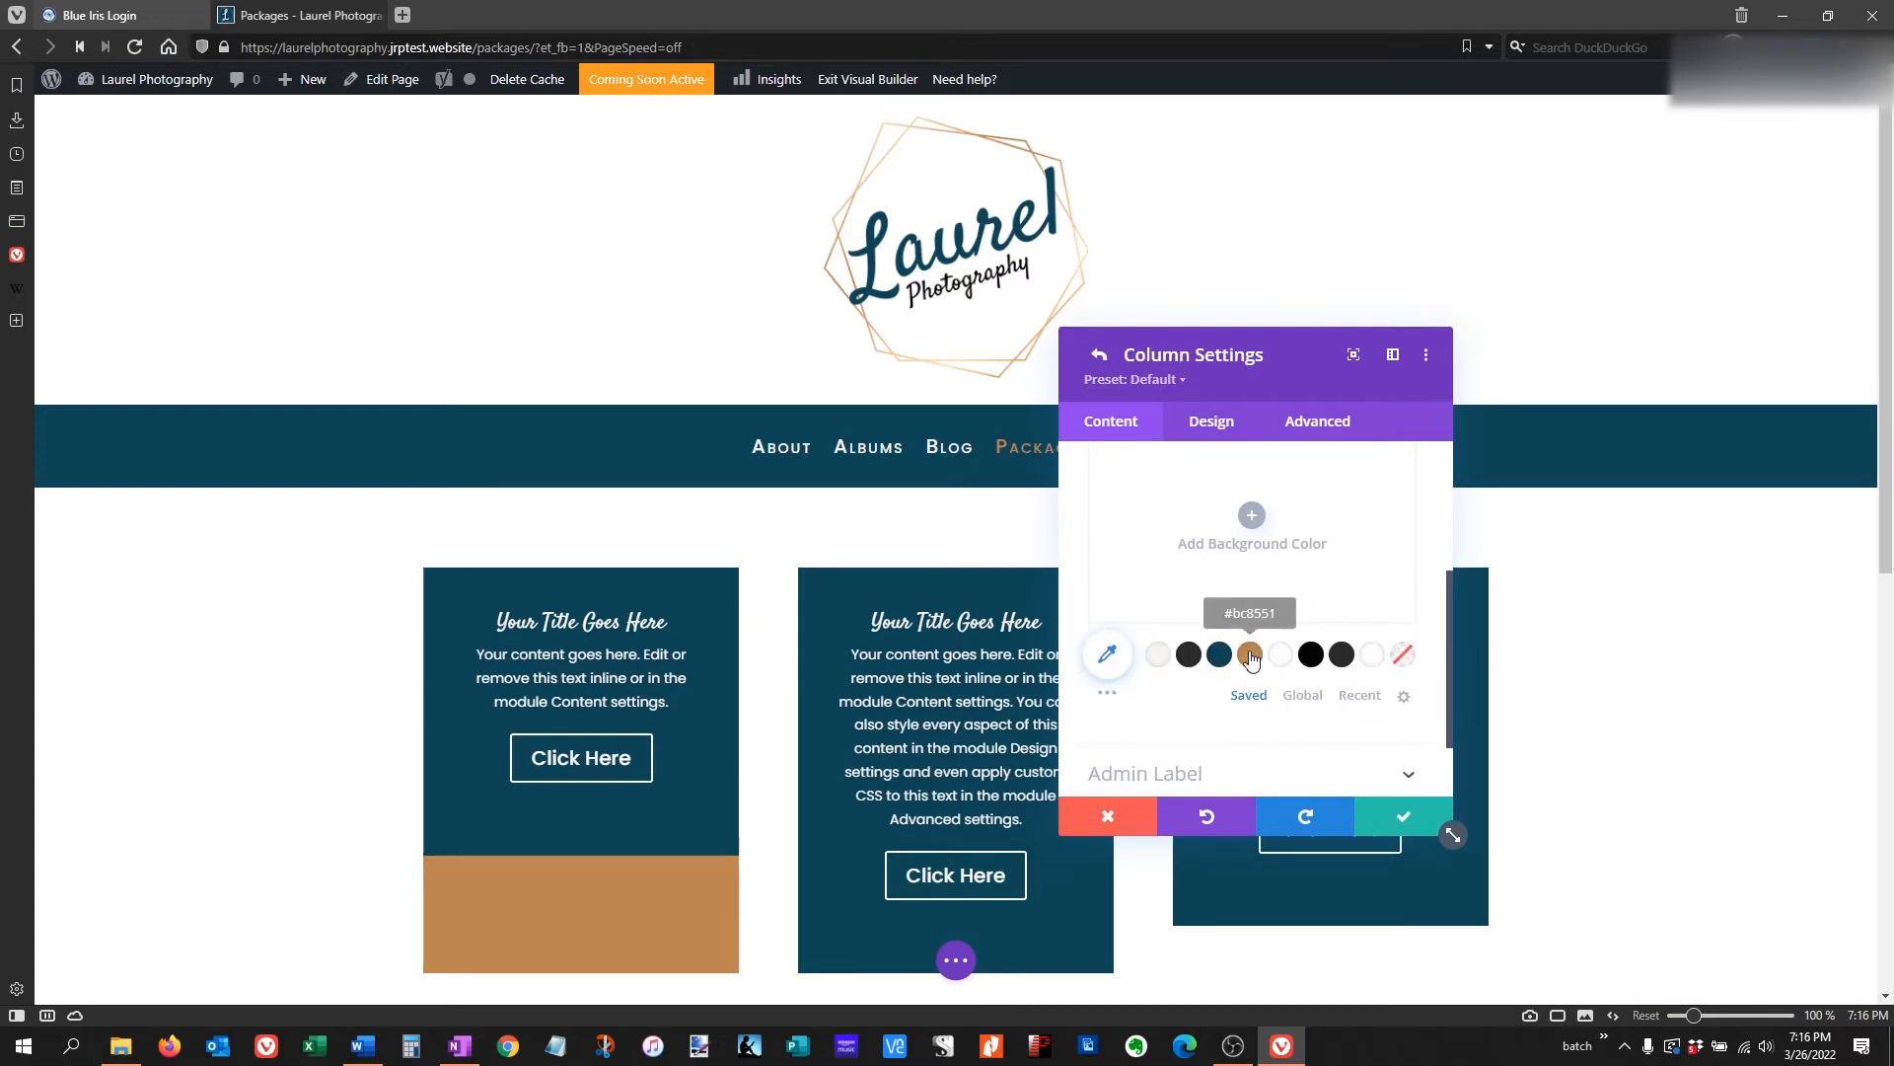
# Reapply tan #bc8551 to the first column and save the Column Settings.
pyautogui.click(1251, 655)
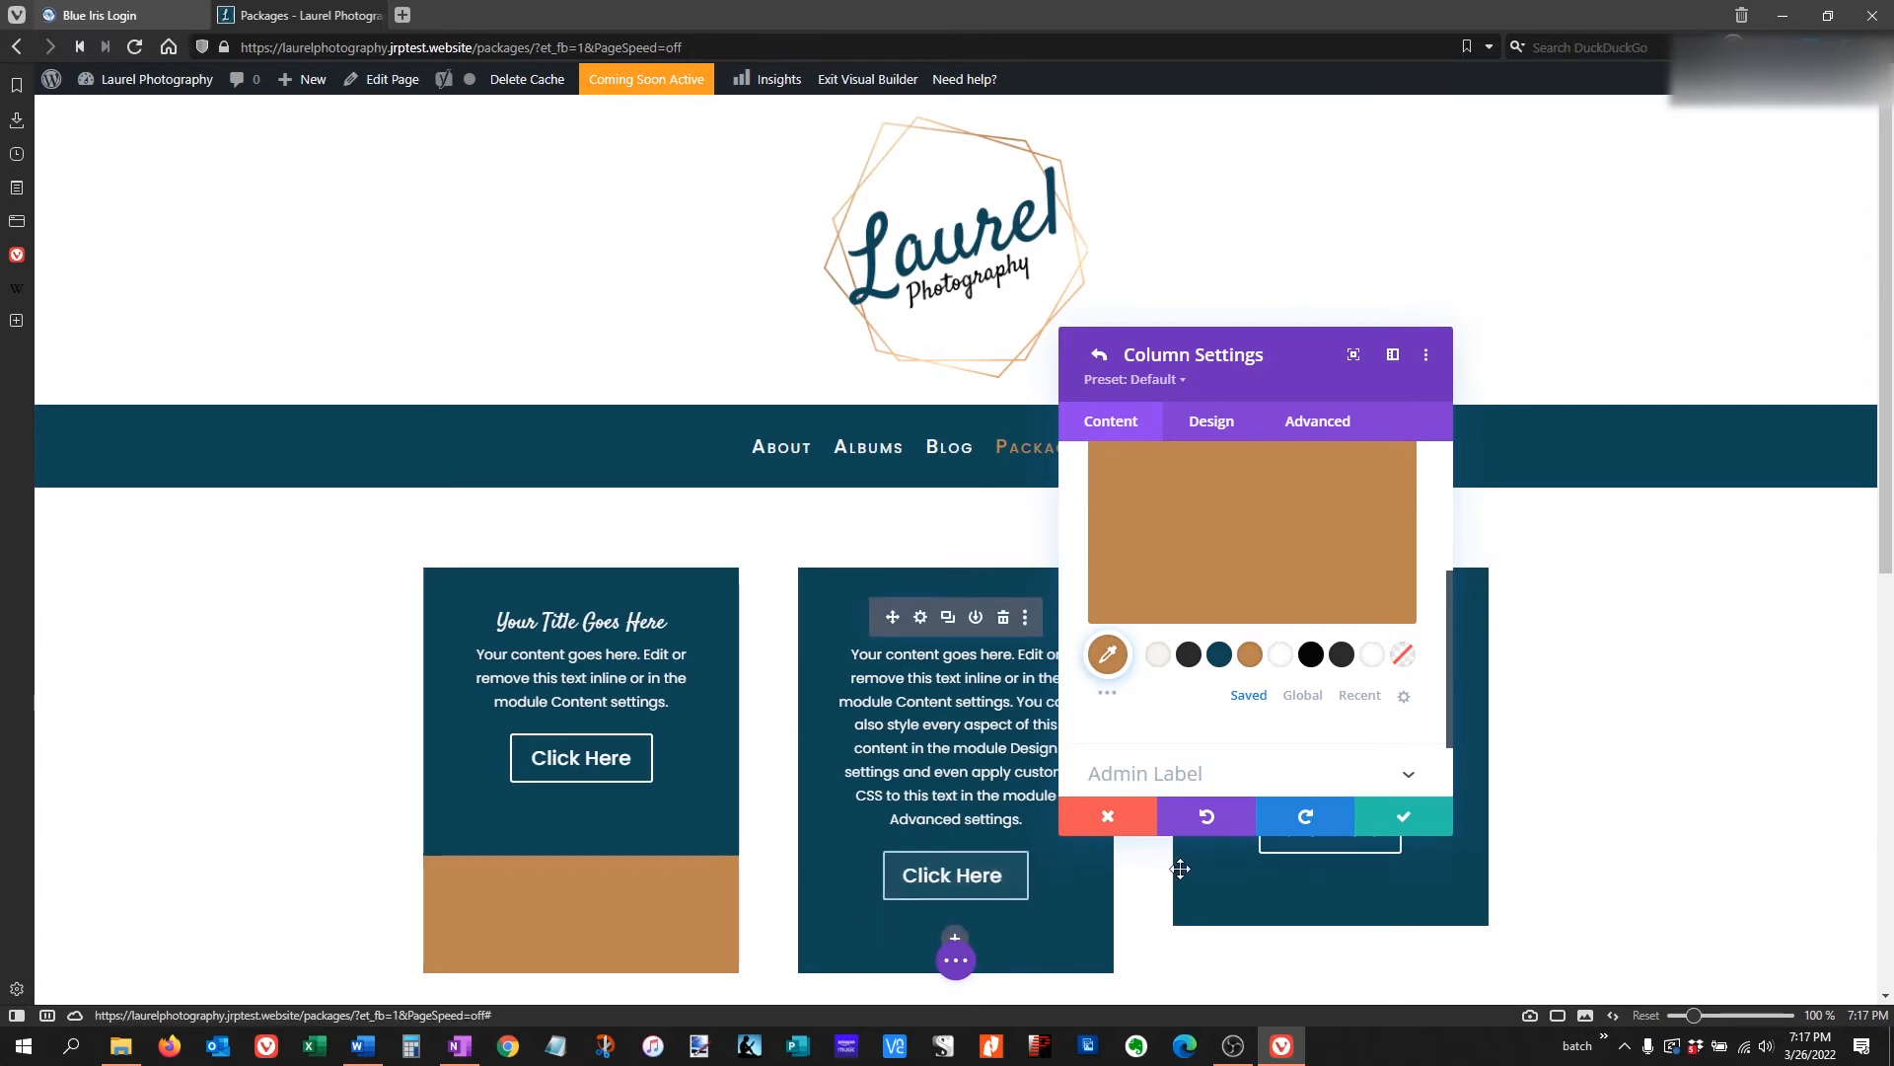
pyautogui.click(1401, 814)
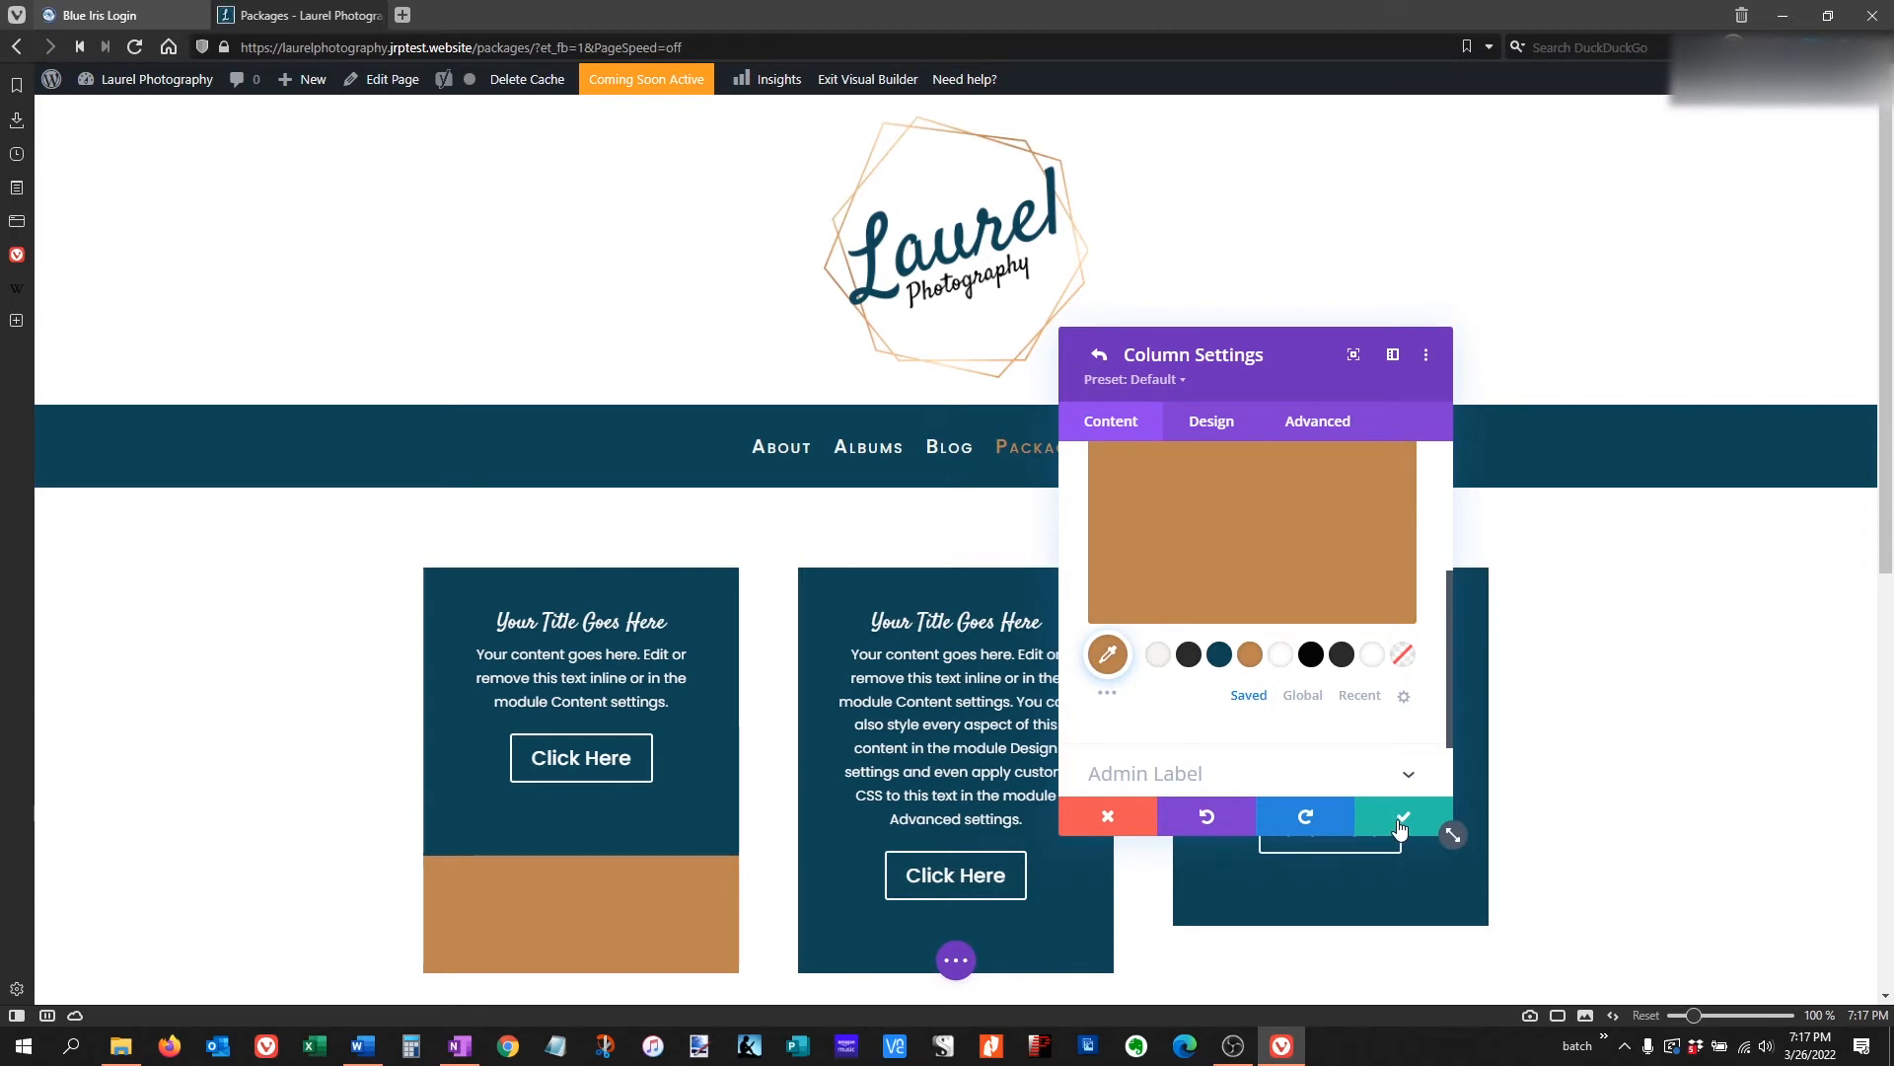
pyautogui.click(1401, 817)
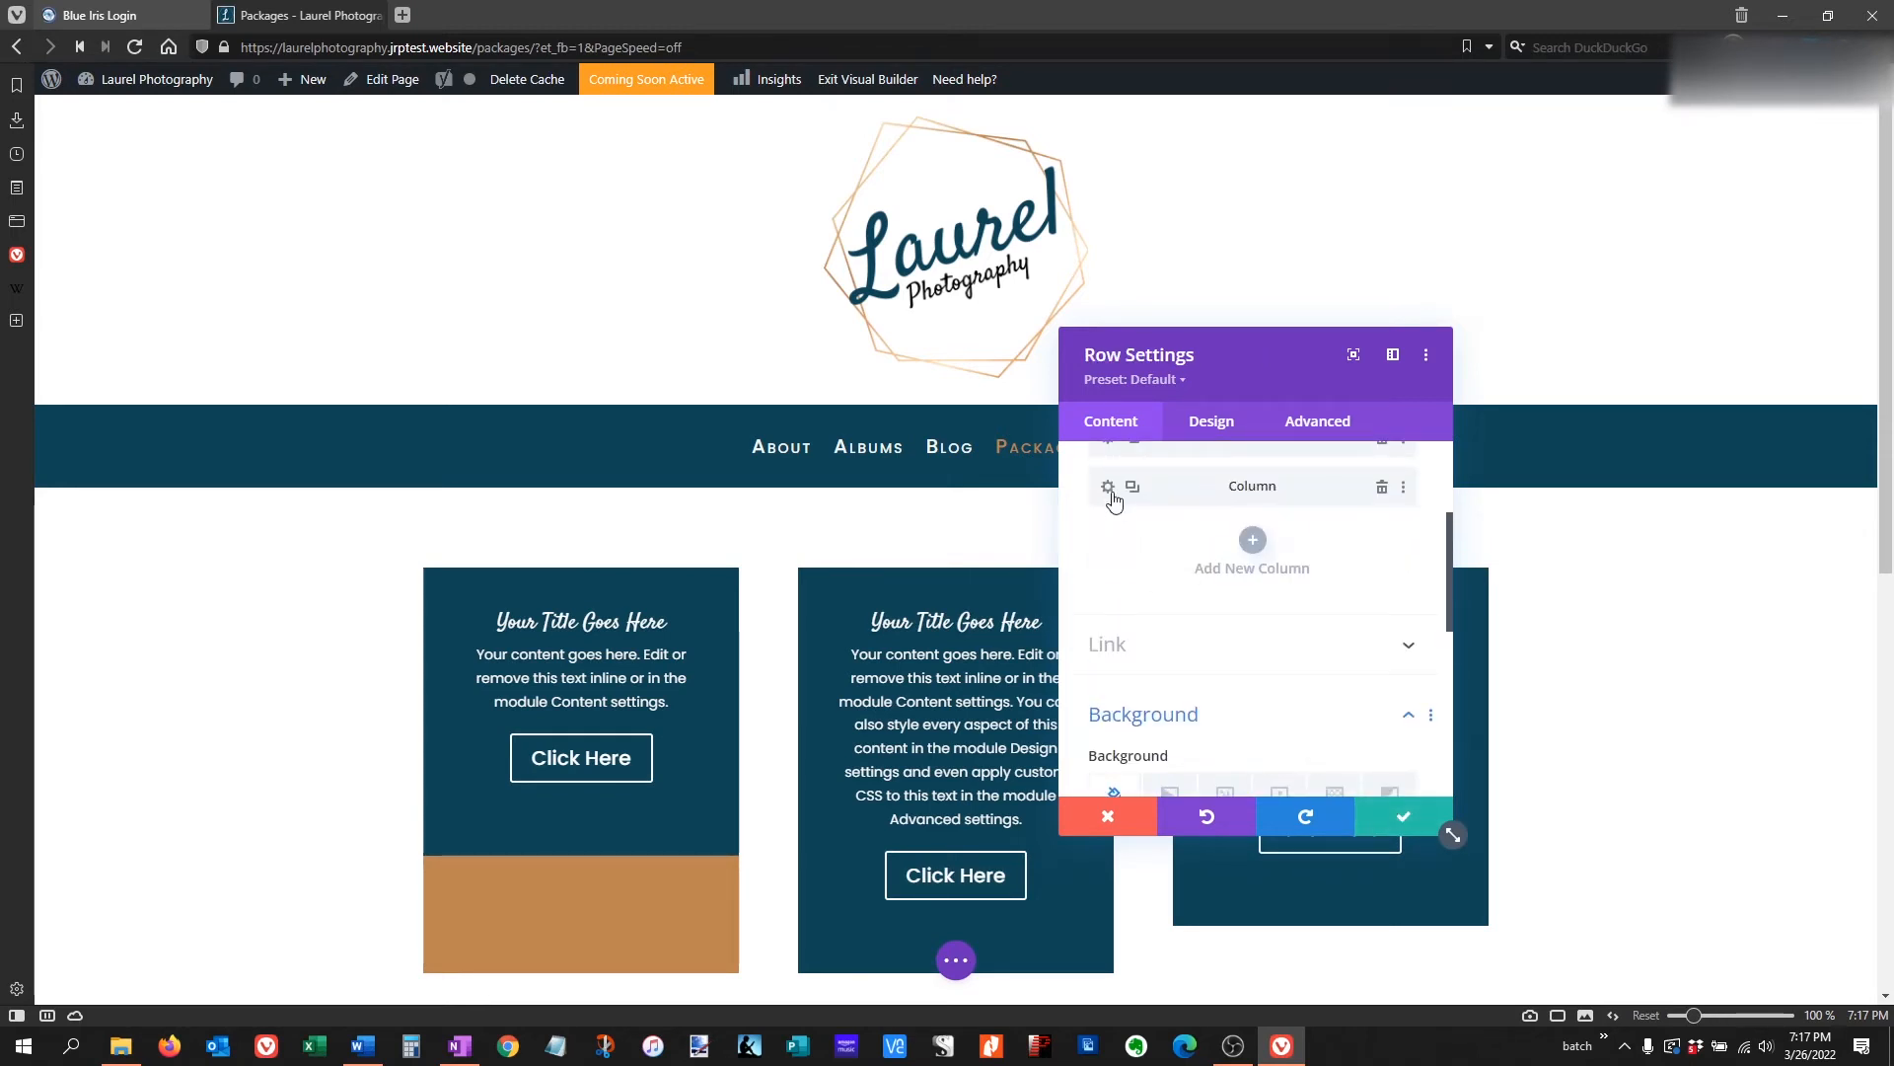
# Fill the last column's background with tan #bc8551 and save it.
pyautogui.click(1106, 487)
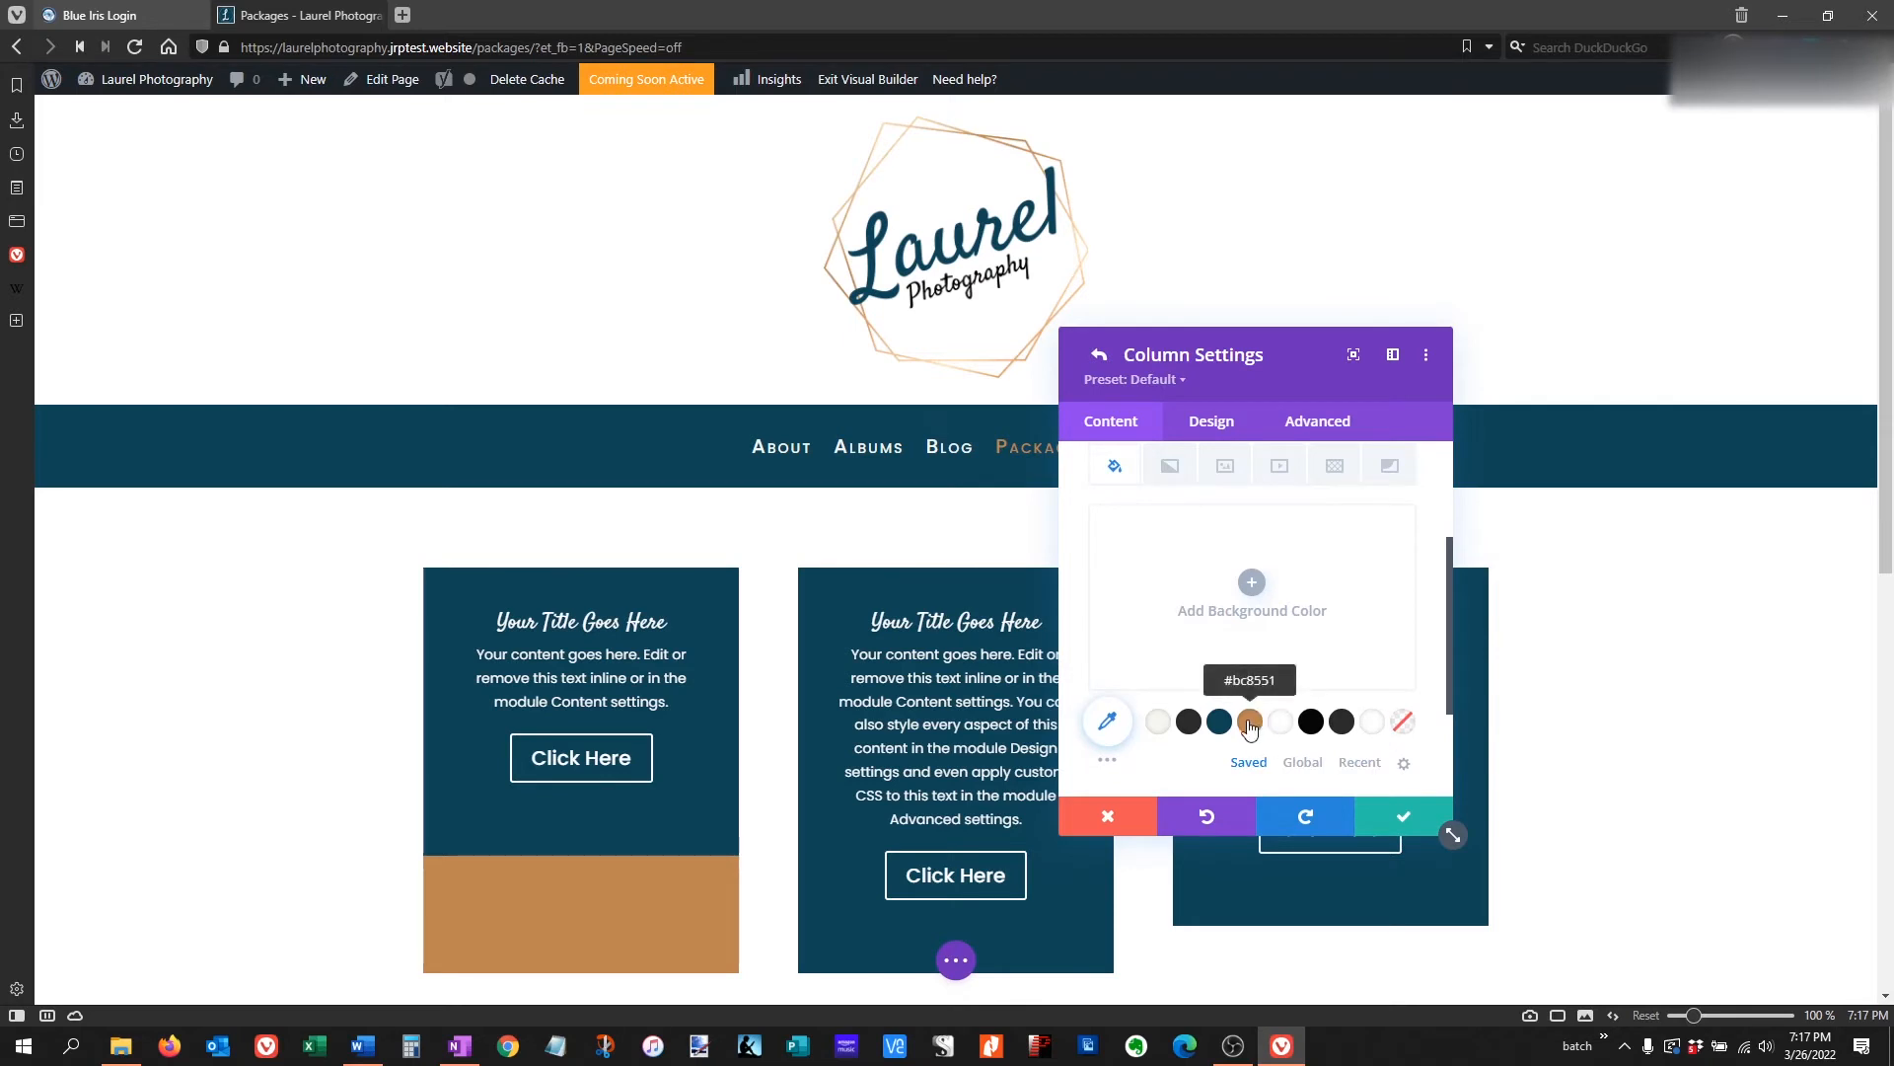
pyautogui.click(1249, 722)
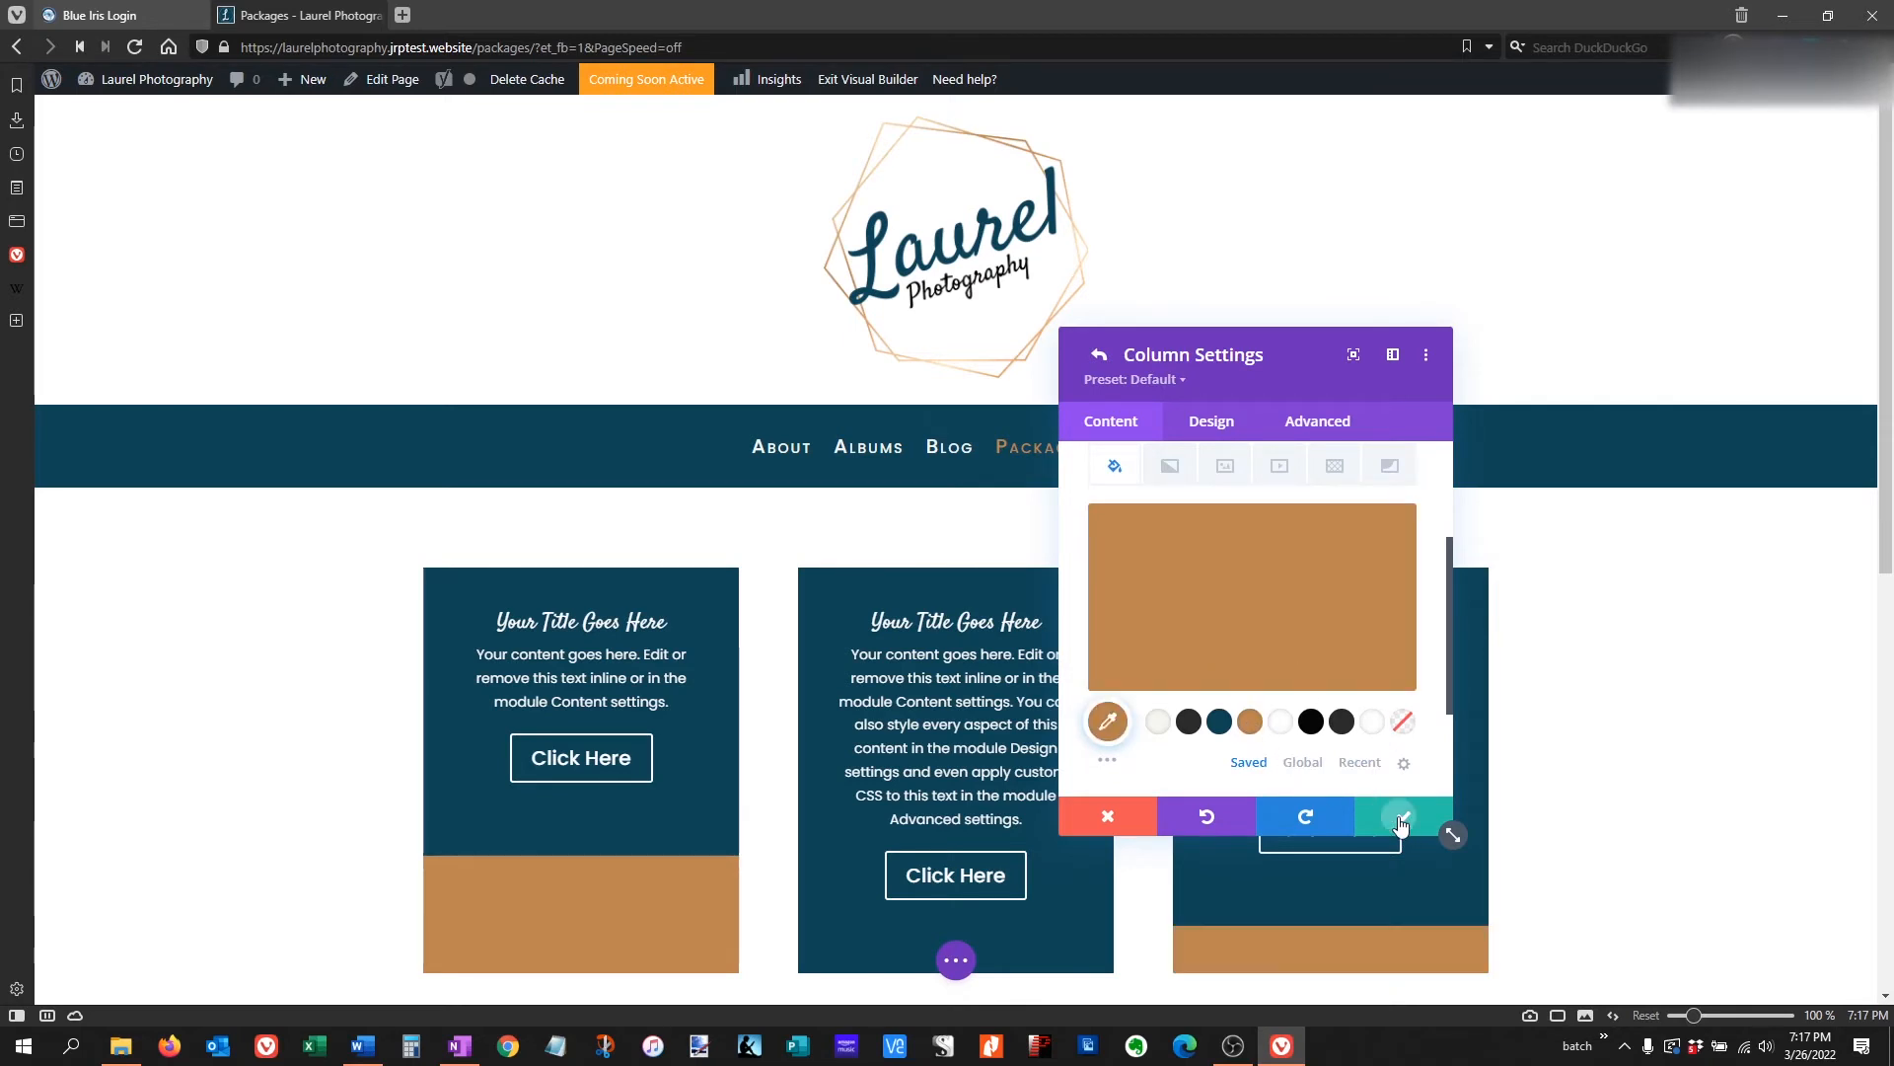
pyautogui.click(1401, 817)
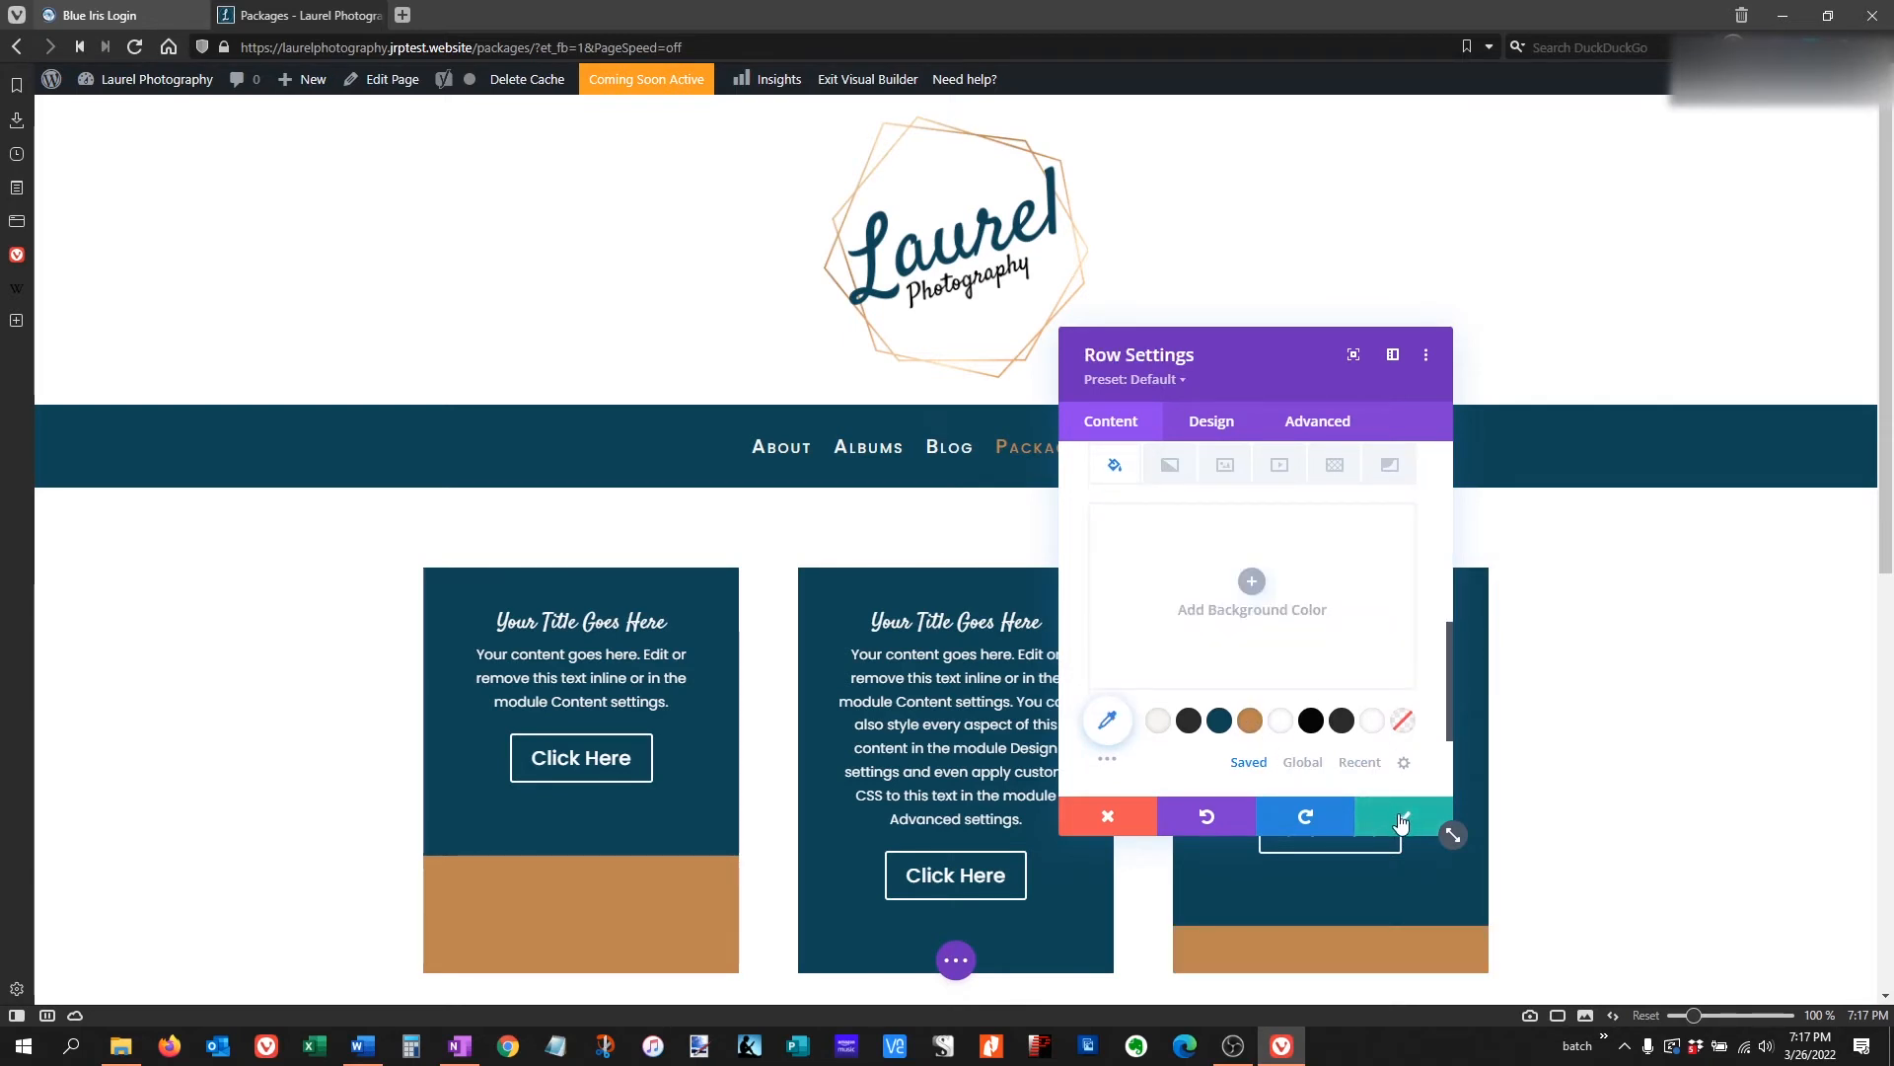
pyautogui.moveTo(1401, 817)
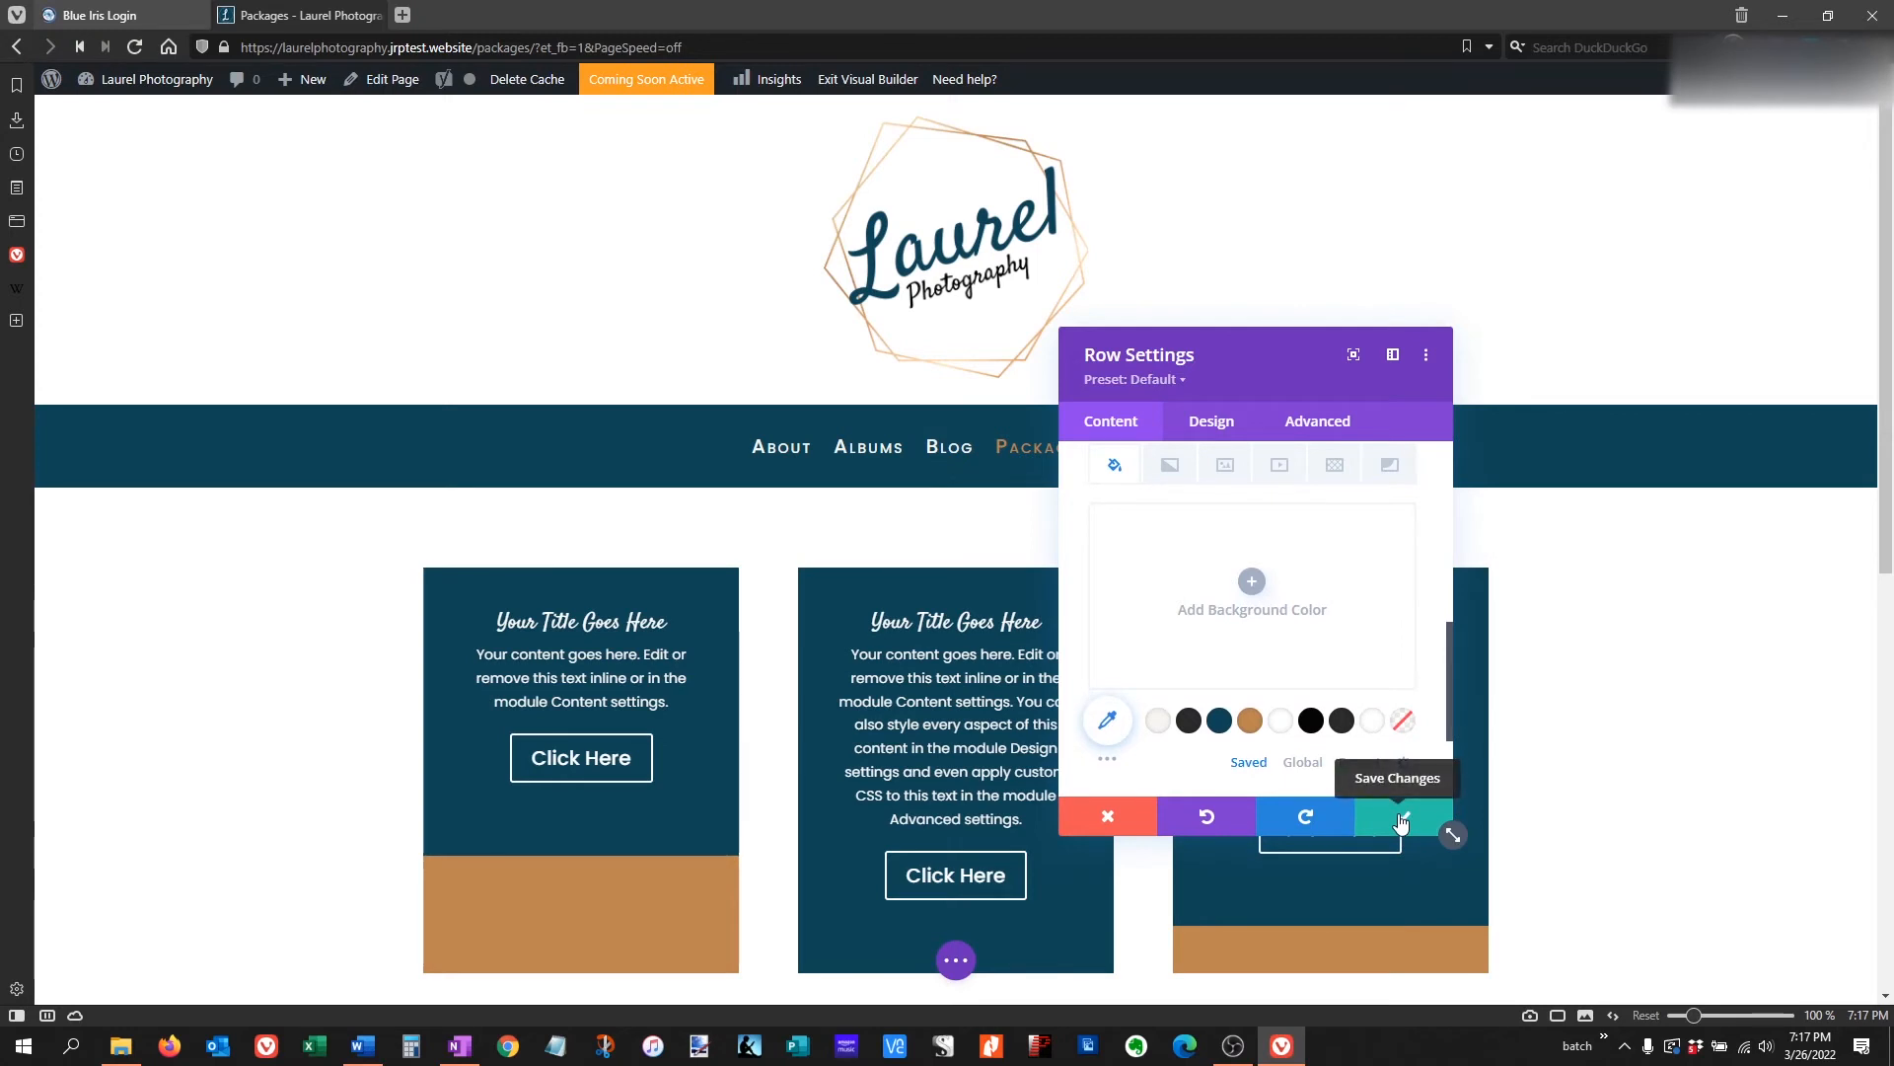
pyautogui.click(1172, 562)
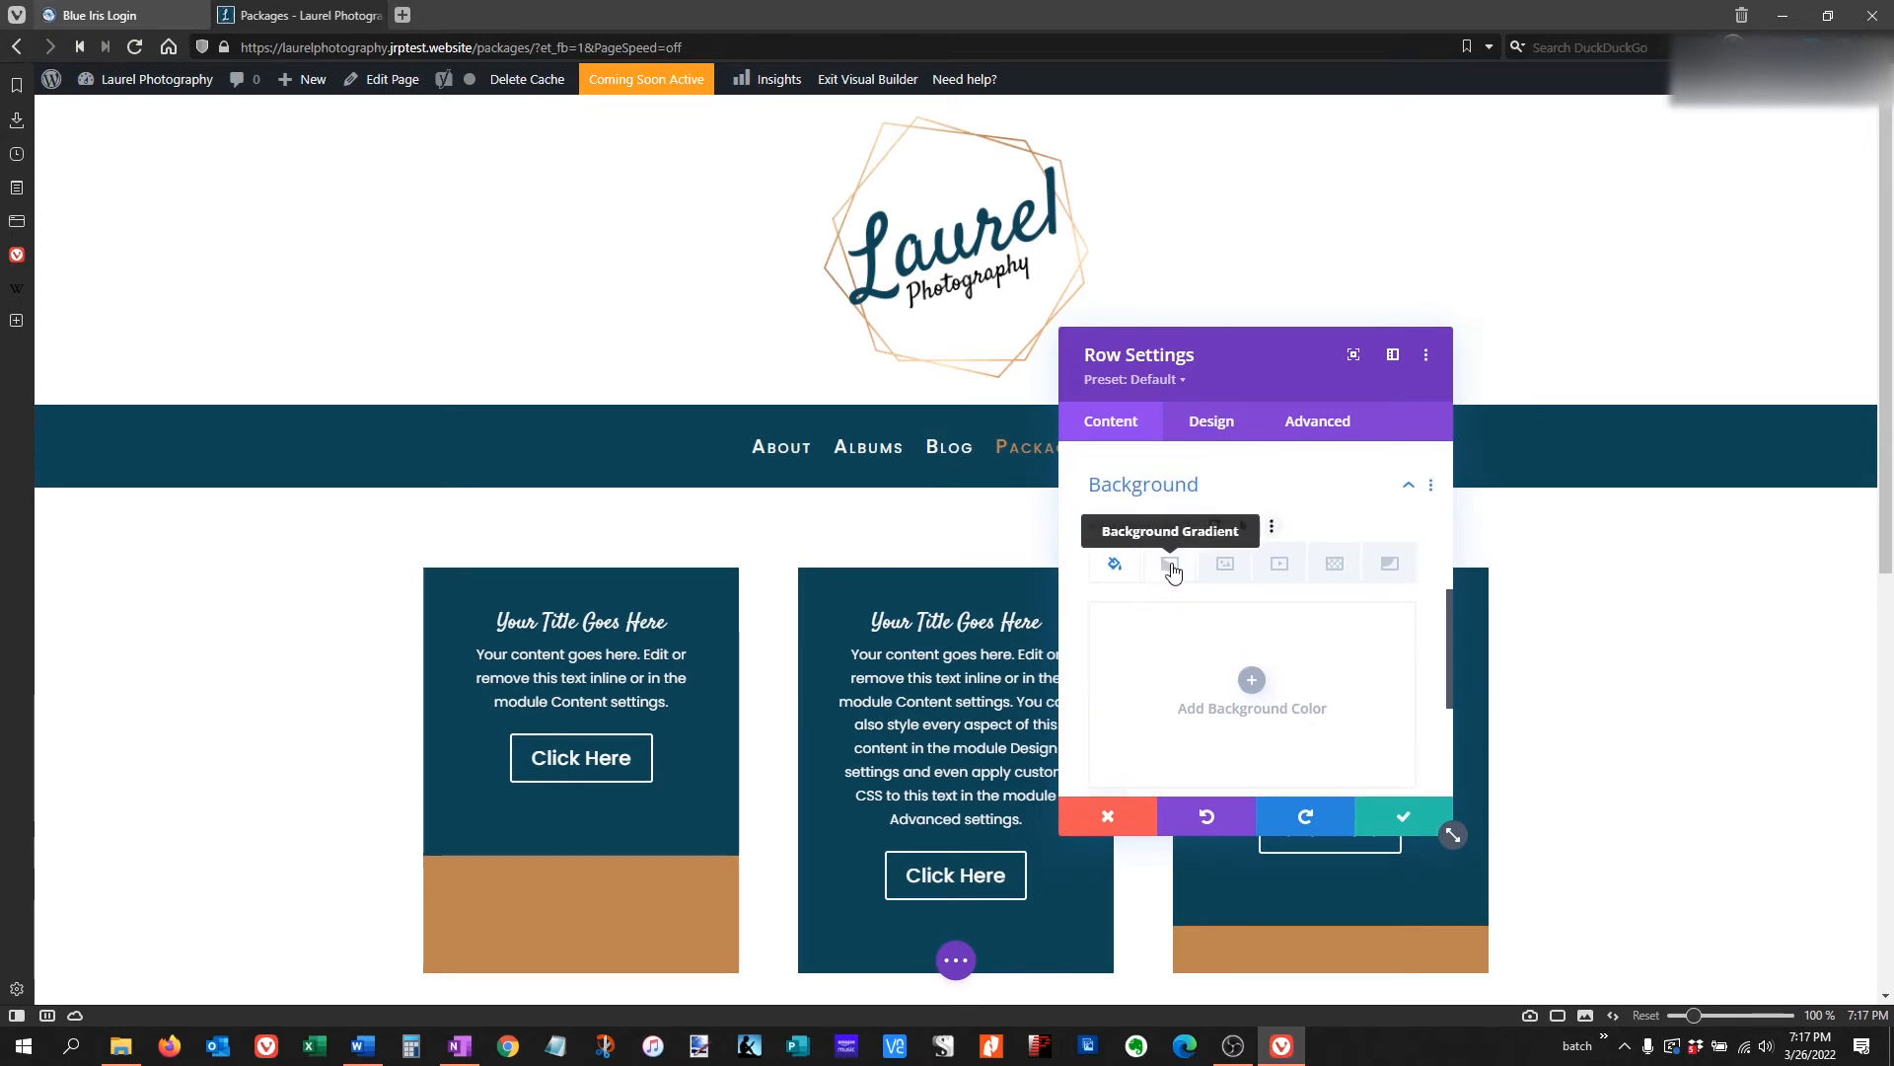
pyautogui.moveTo(1277, 566)
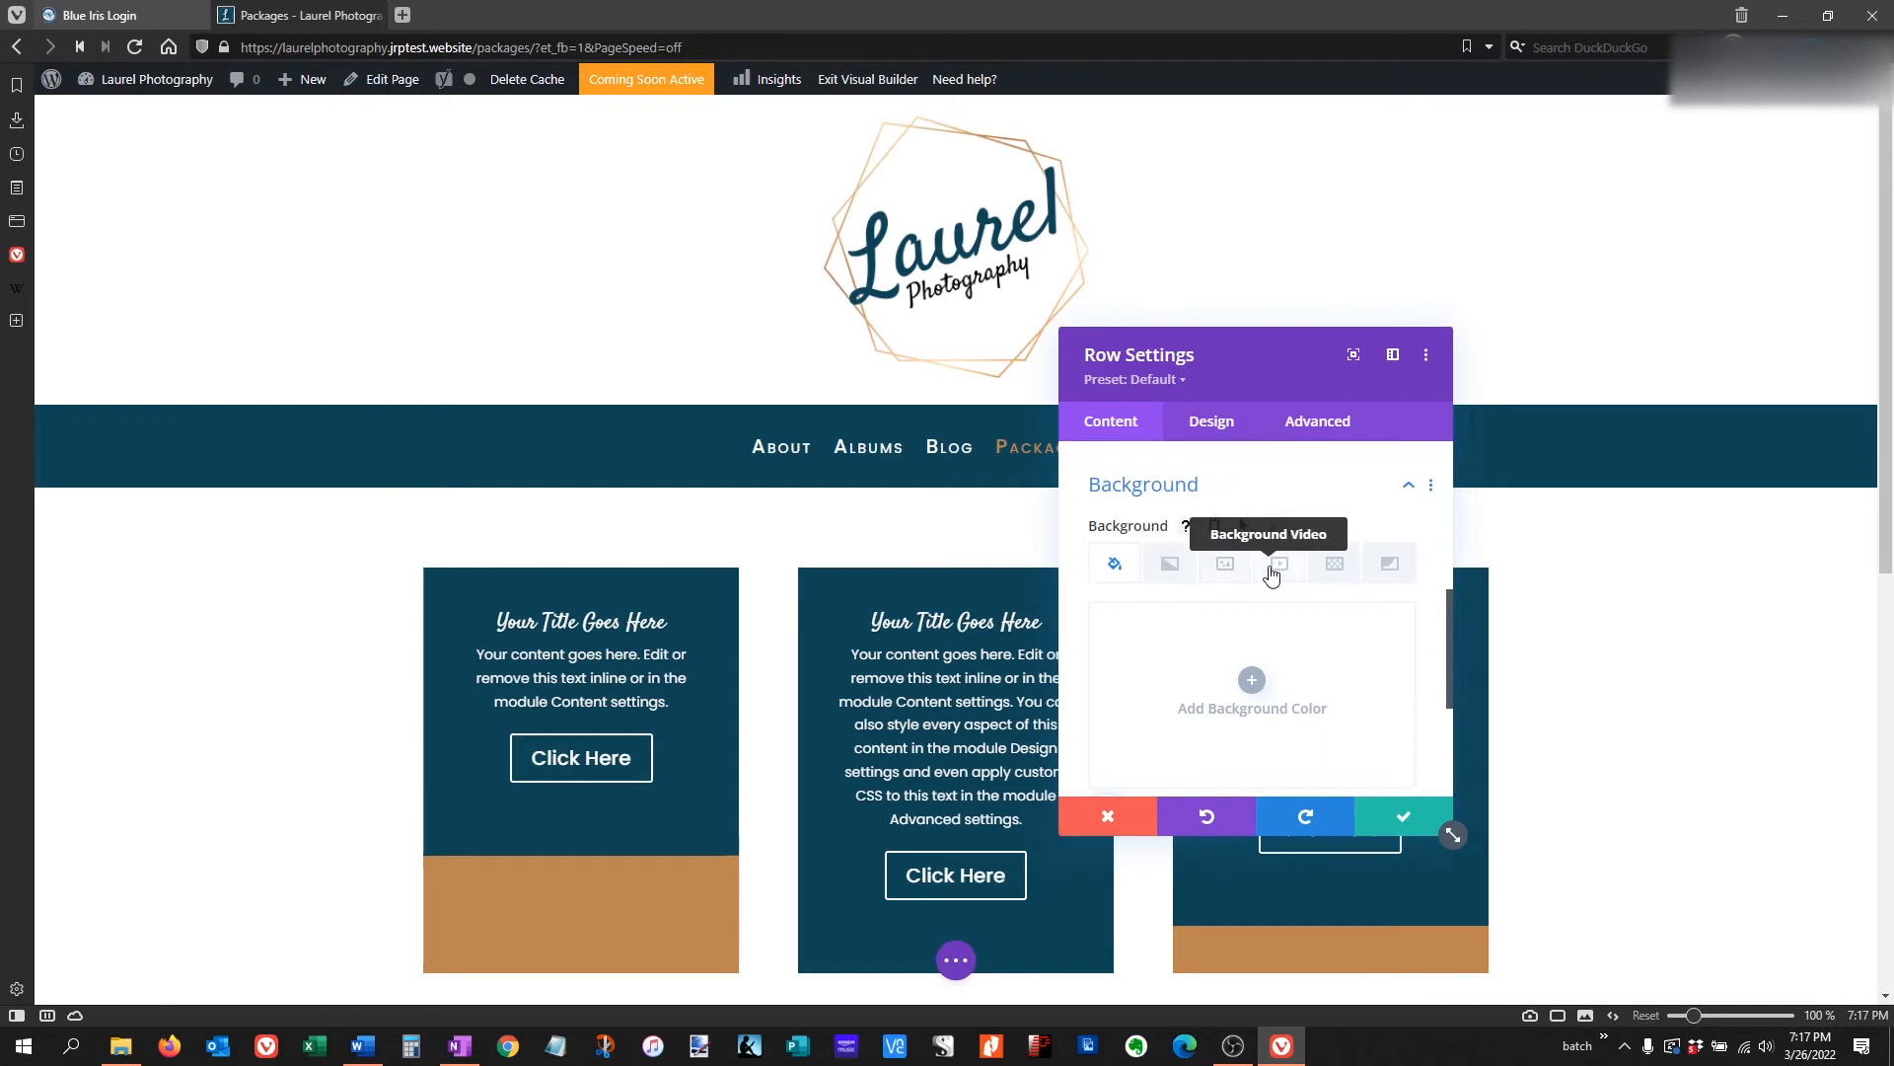
pyautogui.moveTo(1334, 569)
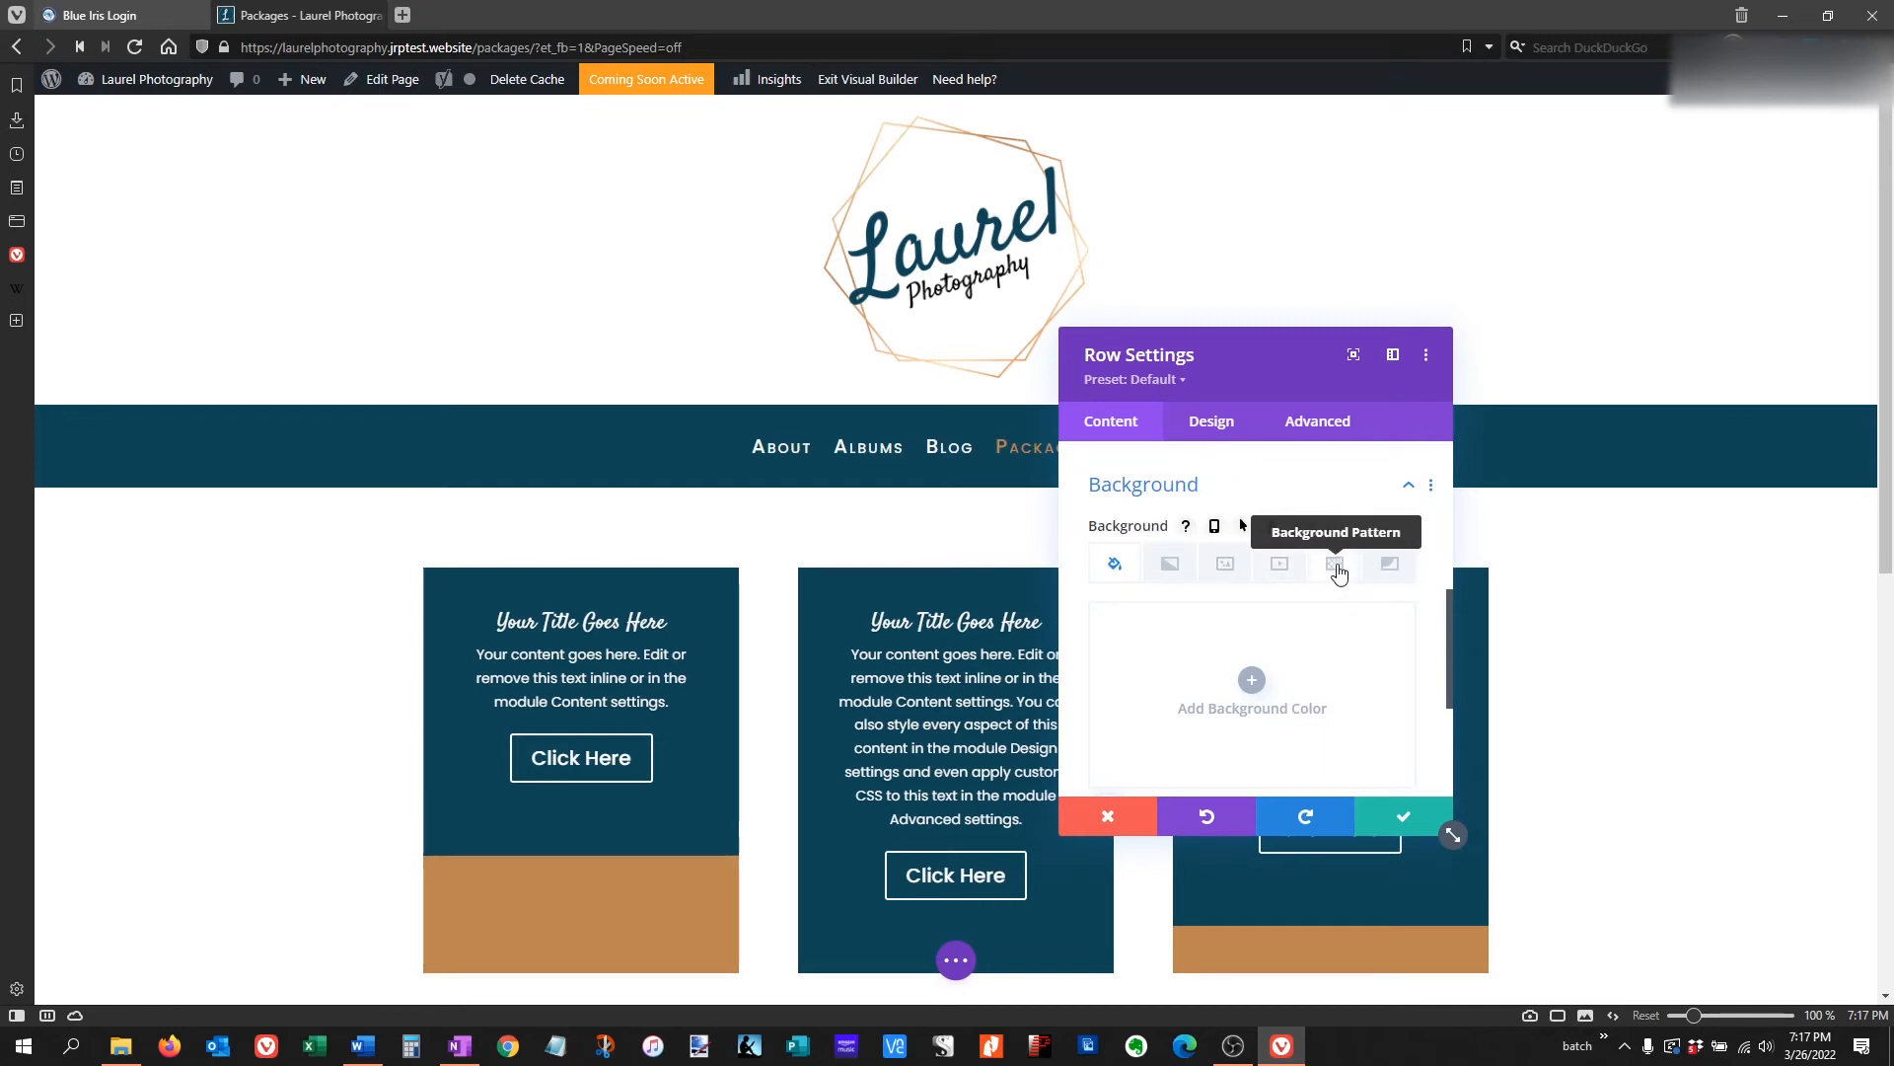
pyautogui.click(1333, 564)
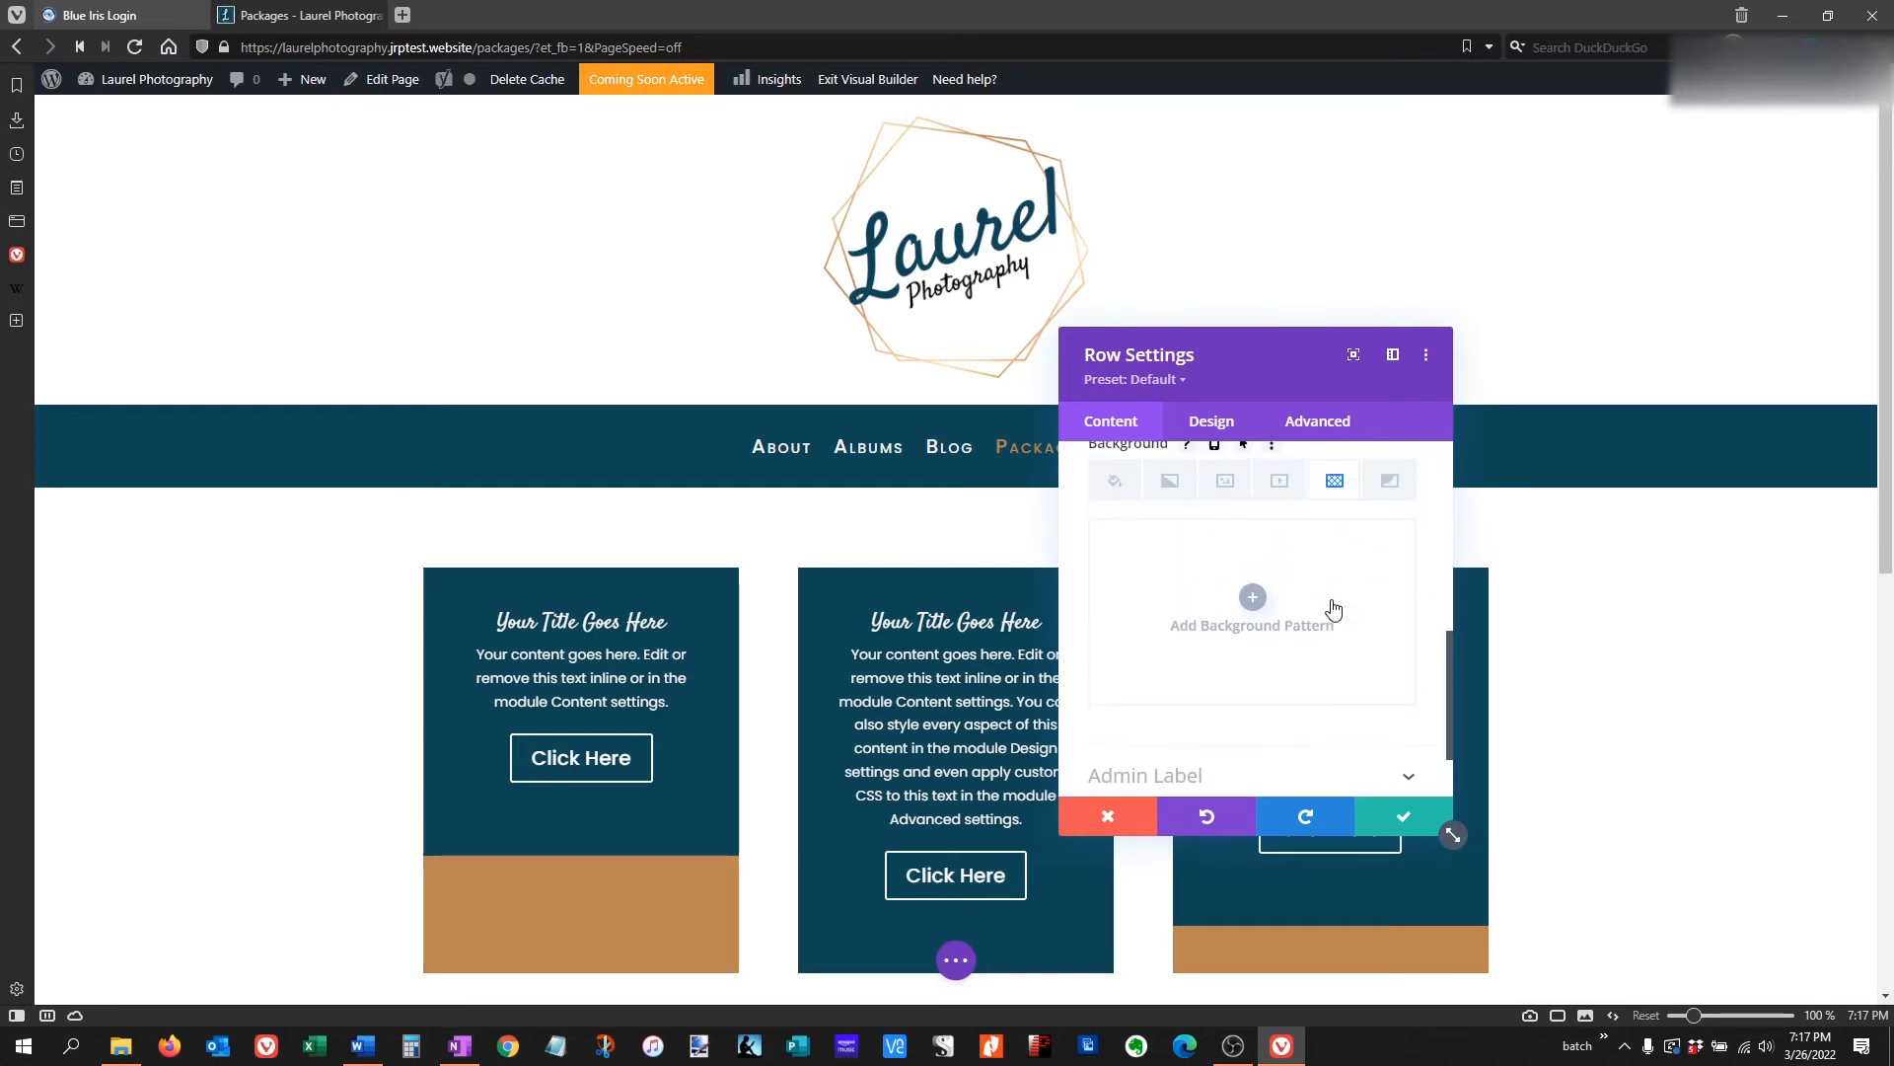
pyautogui.click(1251, 610)
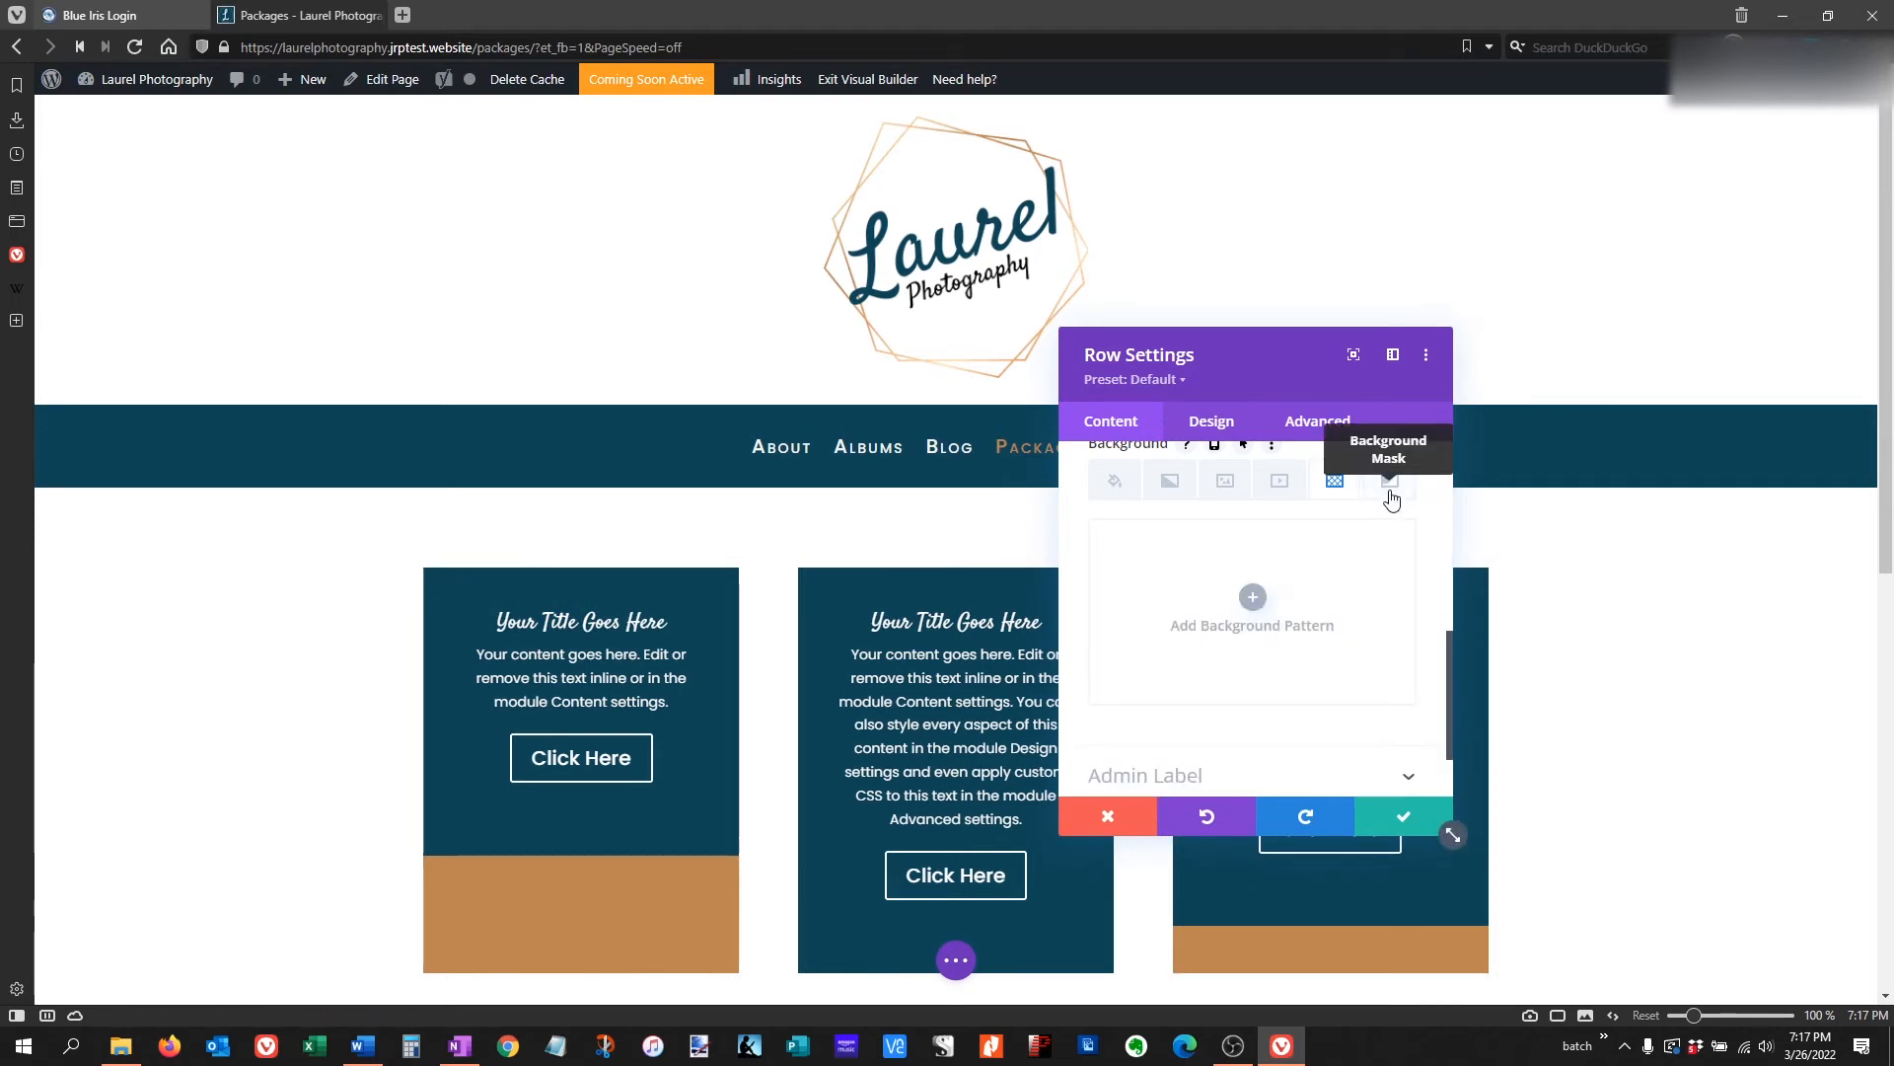
pyautogui.click(1387, 479)
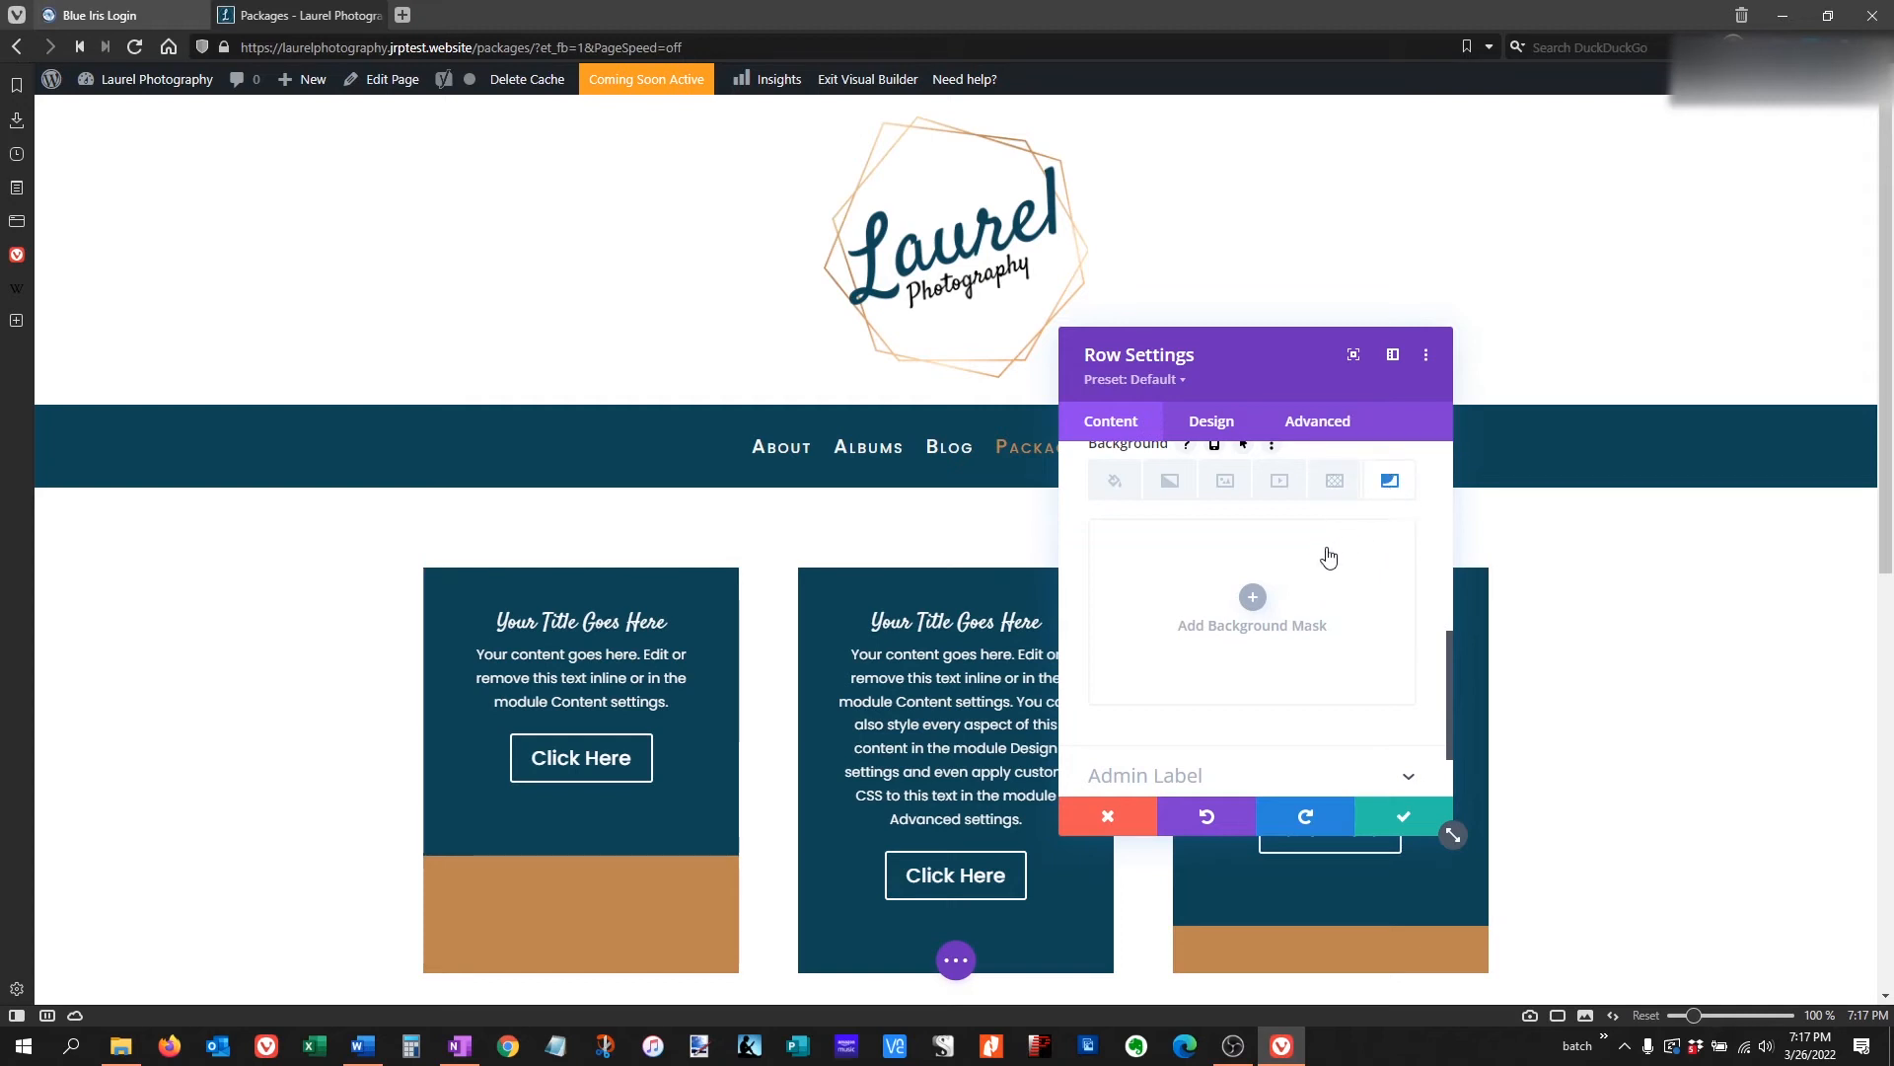
pyautogui.click(1251, 596)
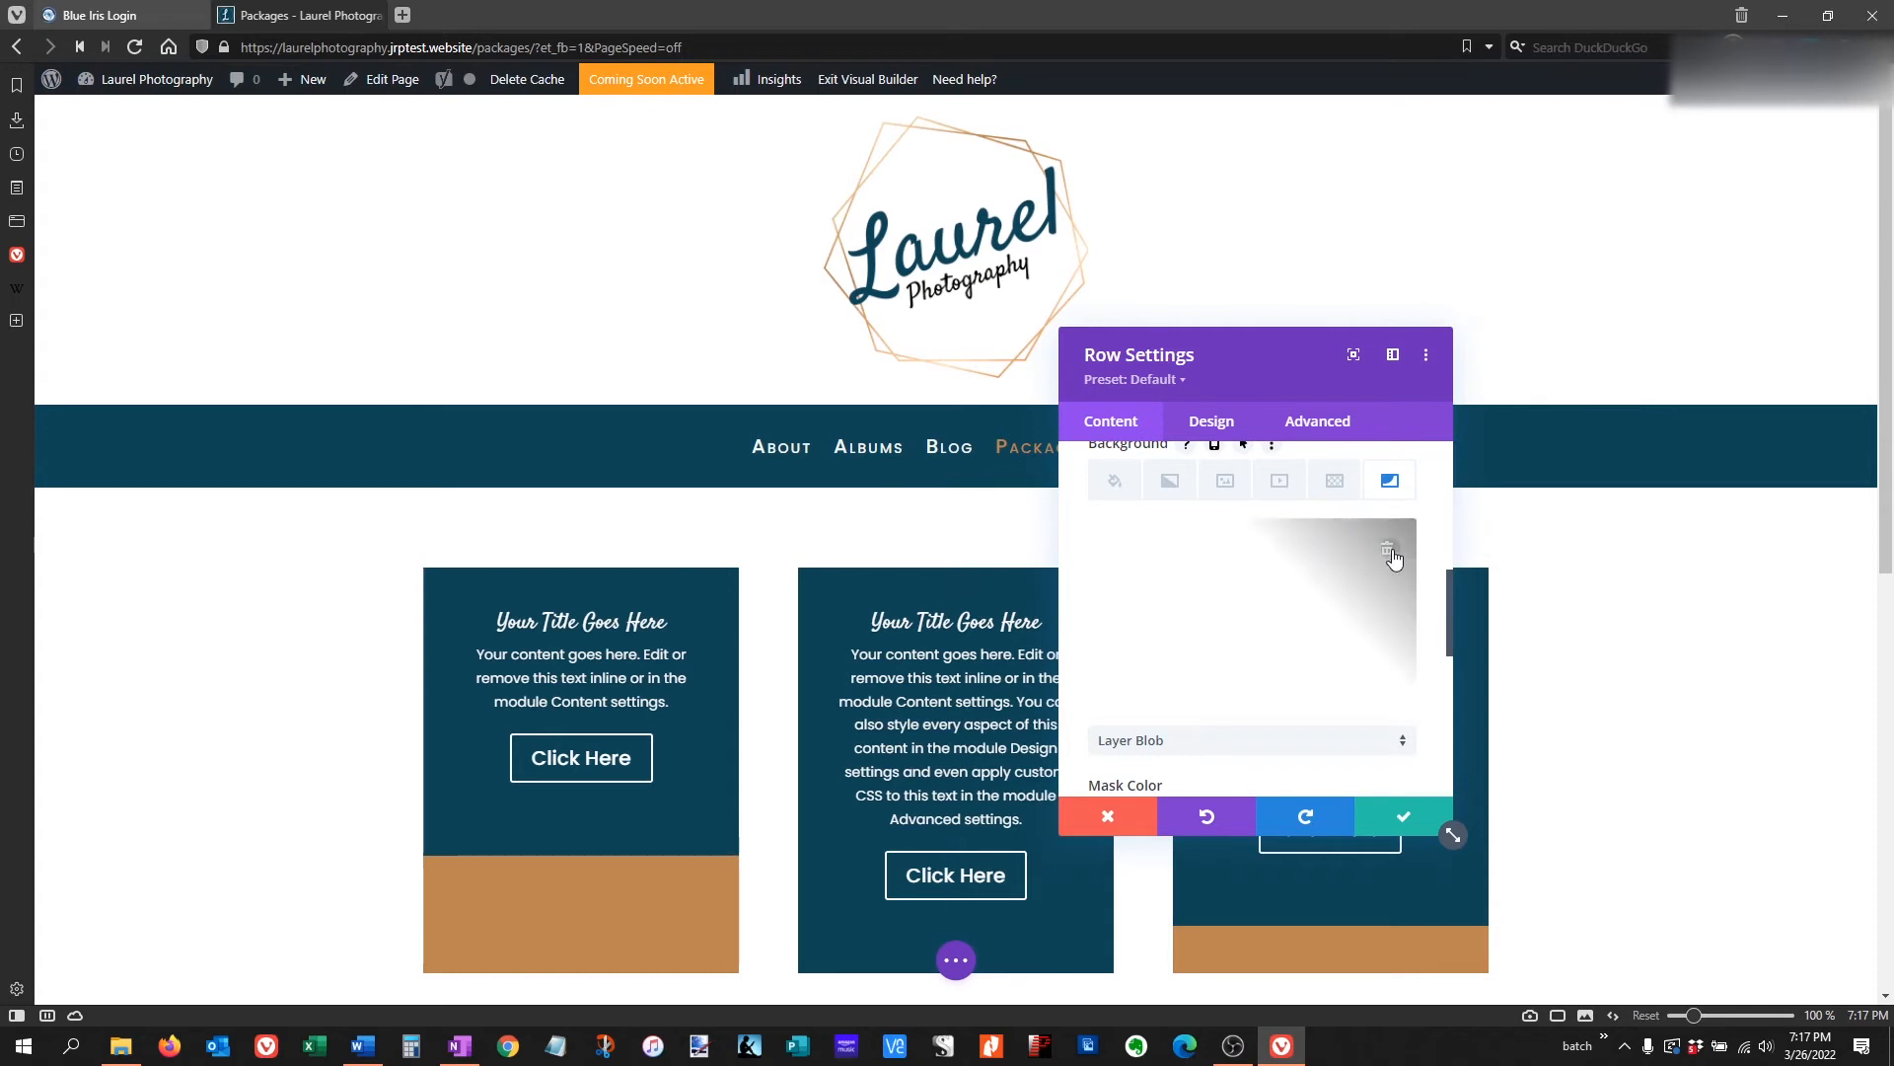
pyautogui.click(1388, 551)
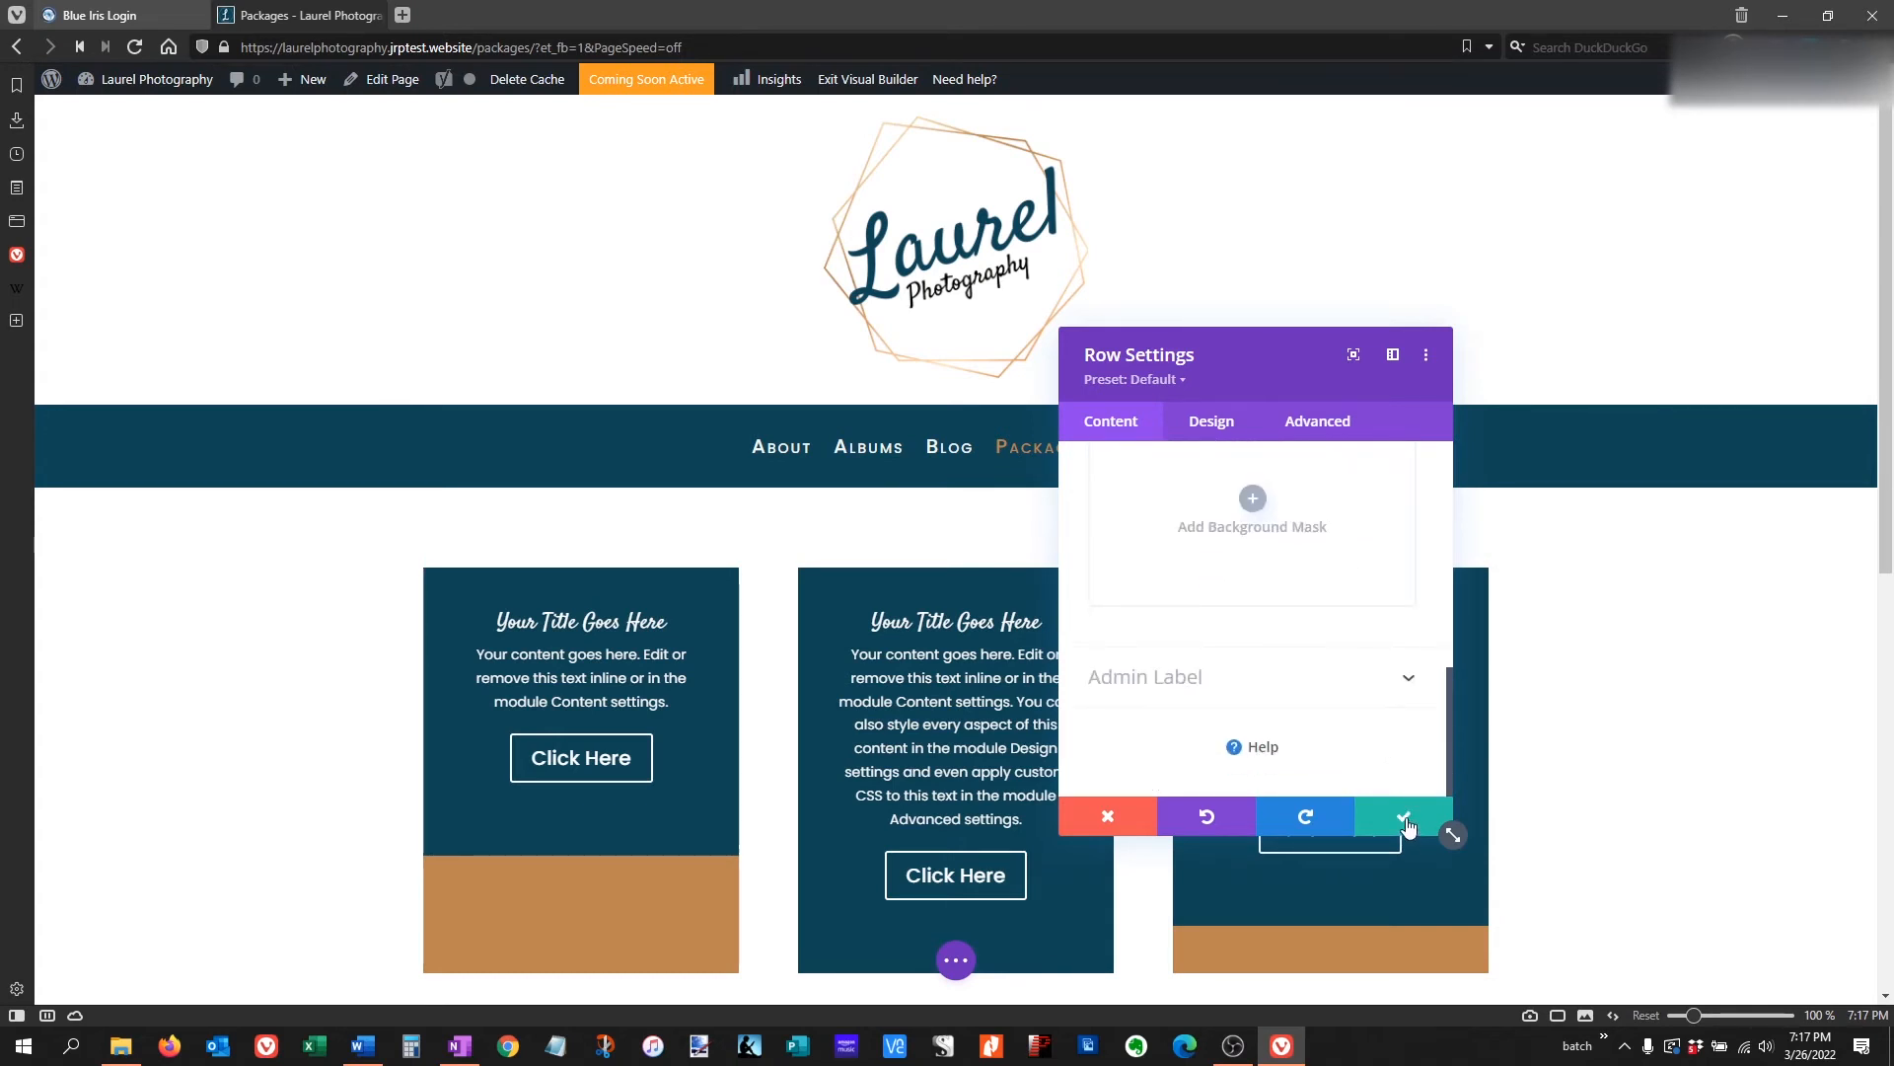
pyautogui.moveTo(1403, 821)
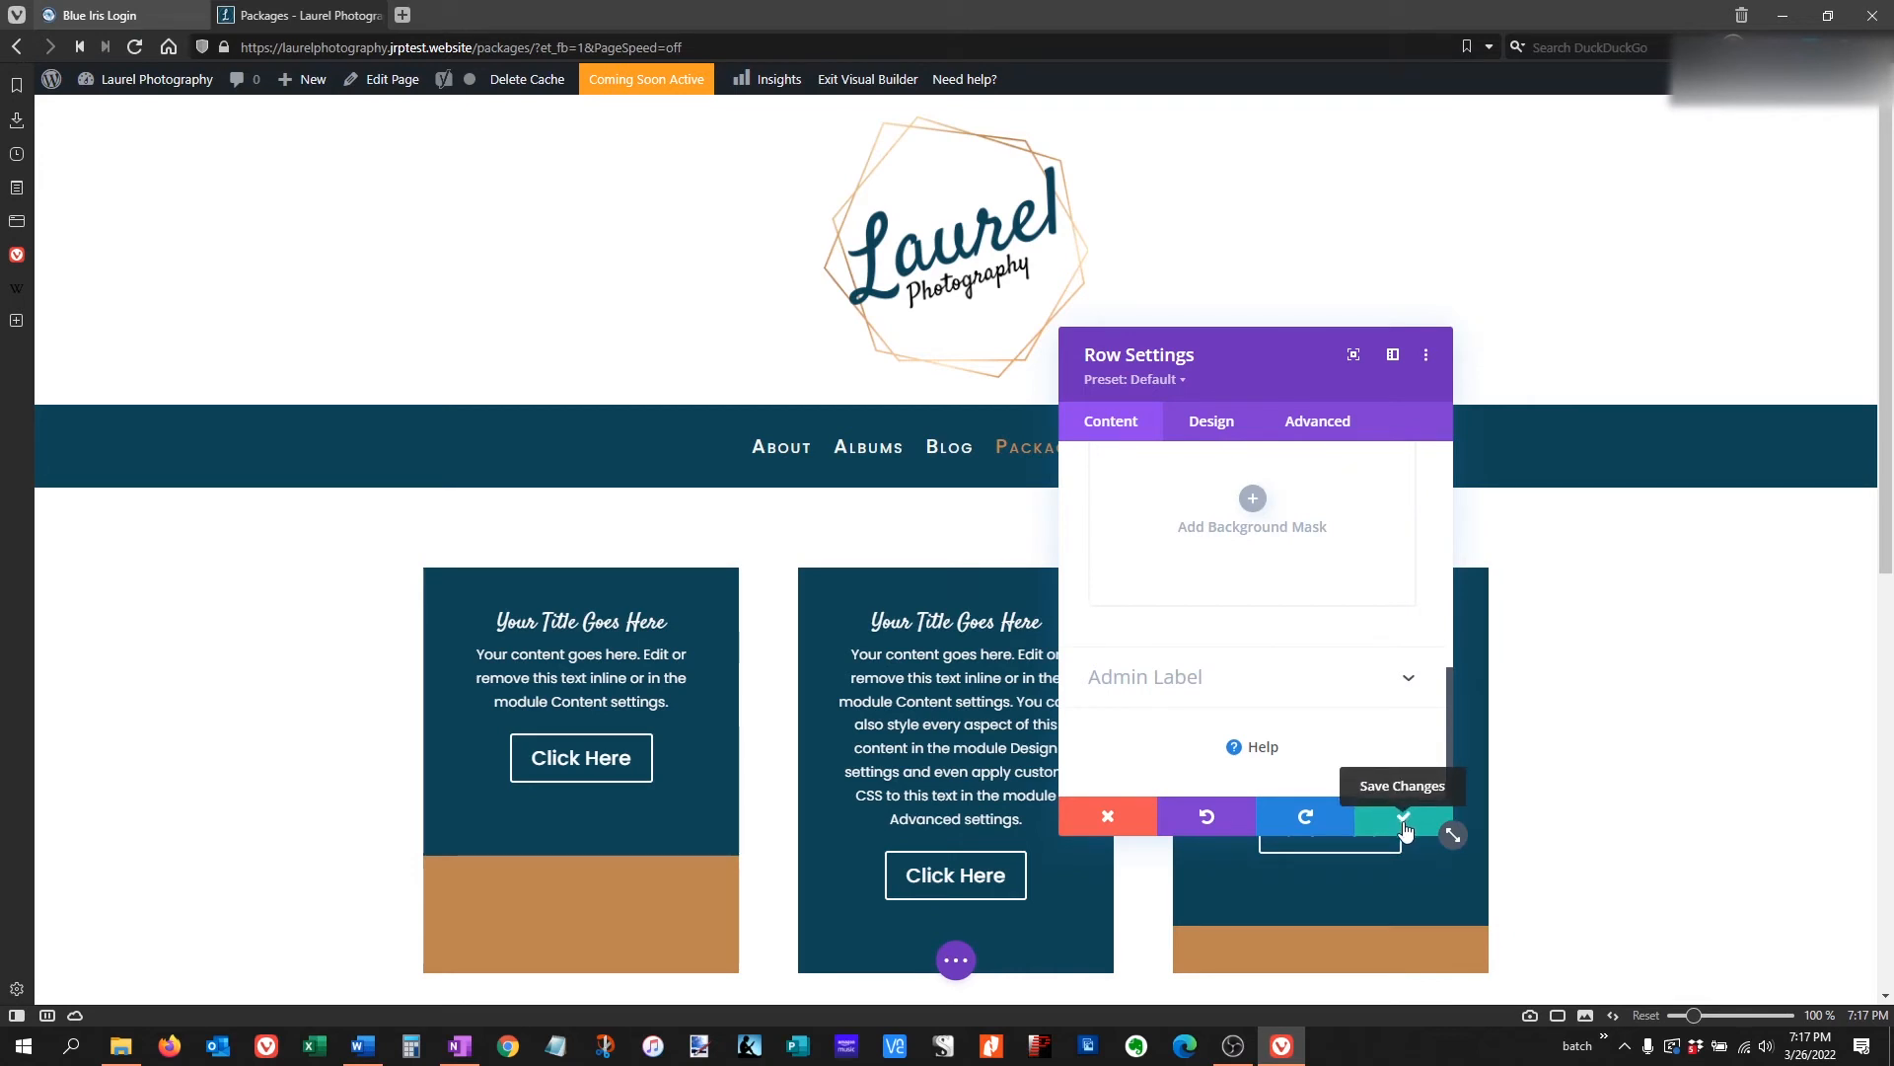
# Save the row, then clear the first slider's slide background colour and save it.
pyautogui.click(1401, 819)
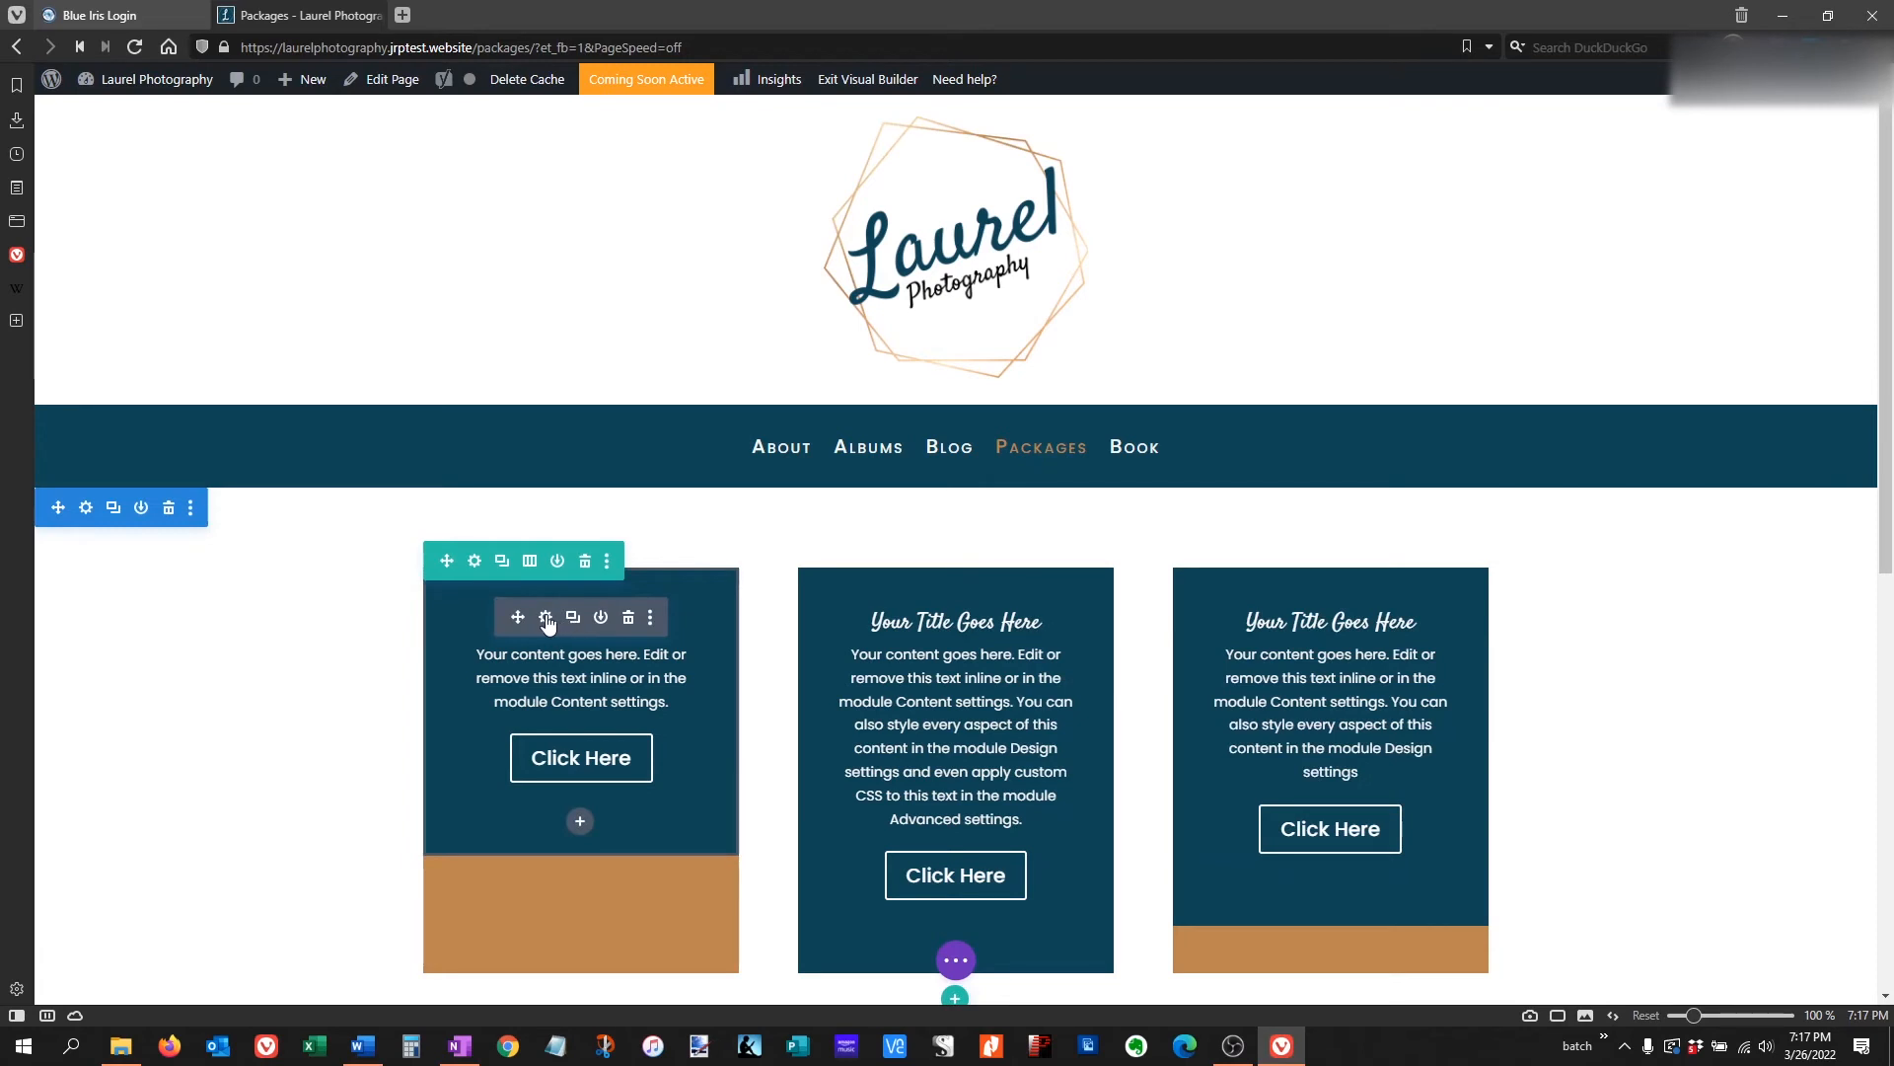
pyautogui.click(545, 617)
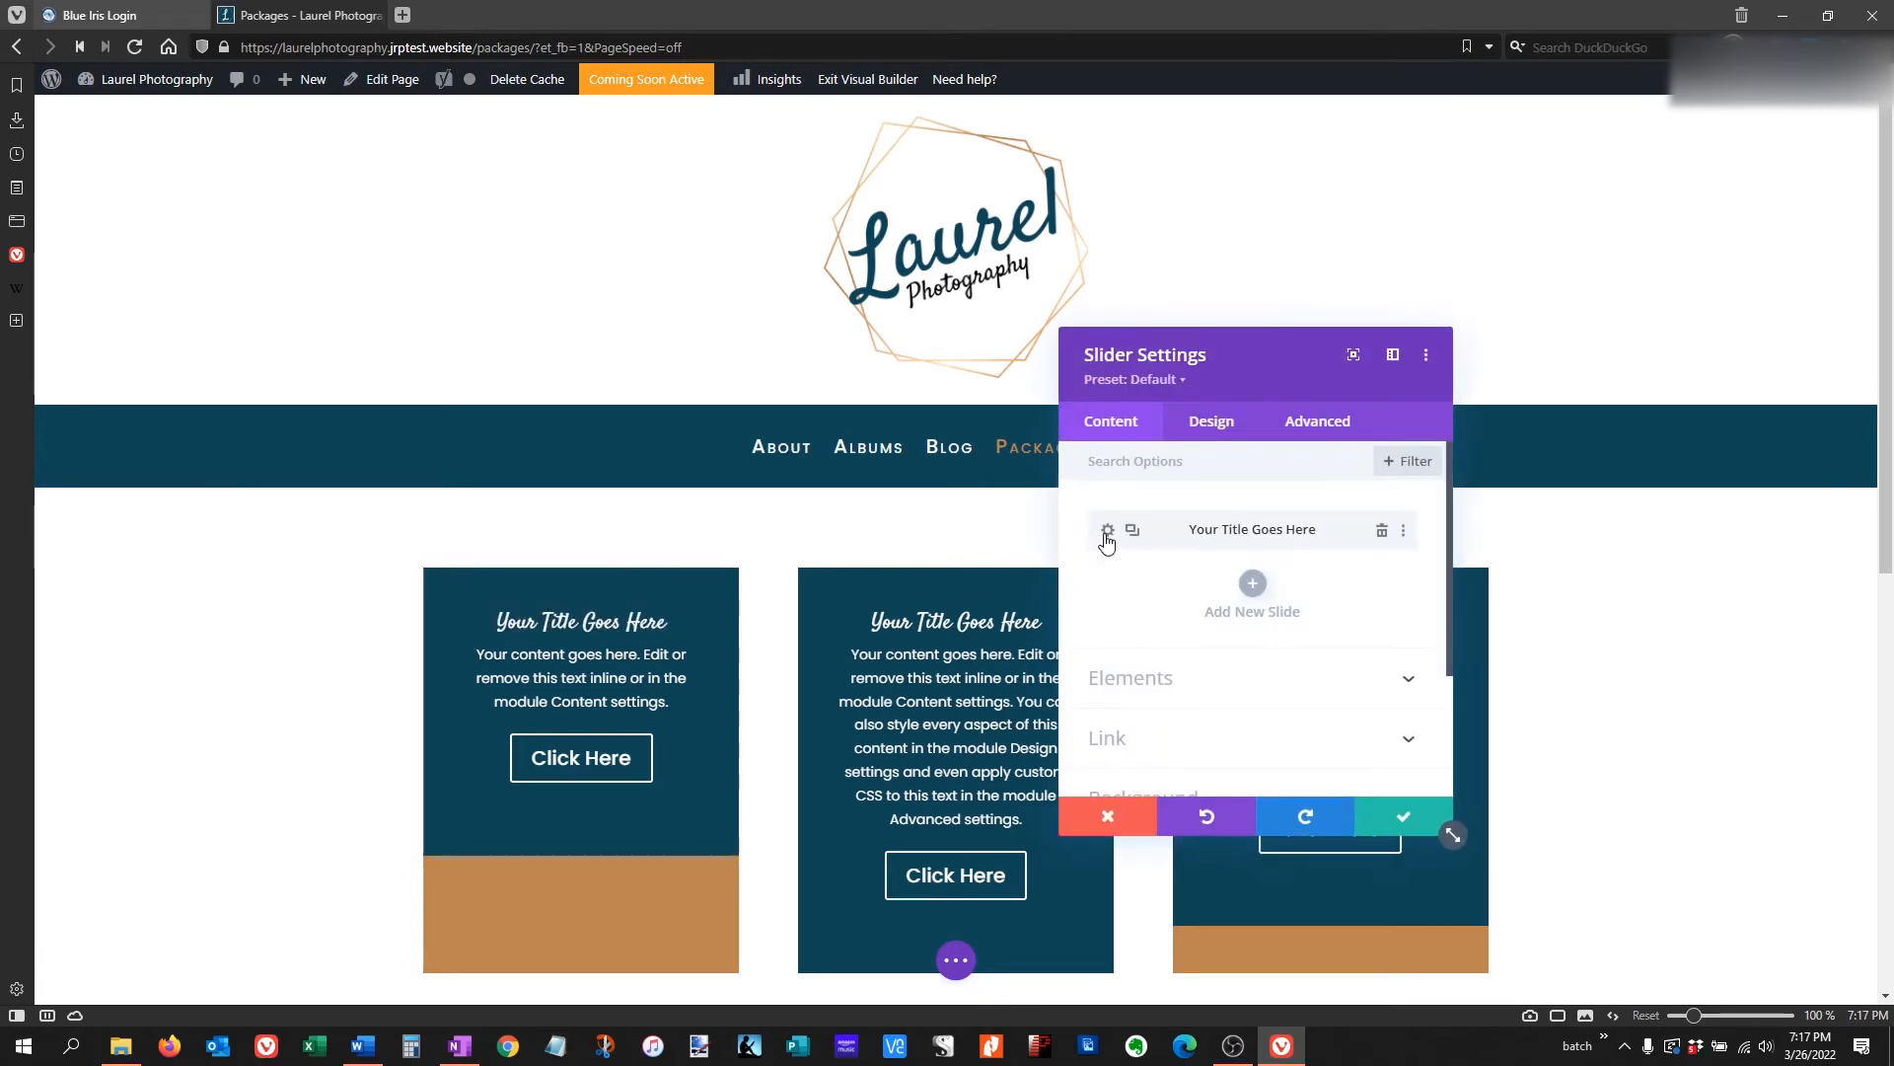
pyautogui.click(1107, 529)
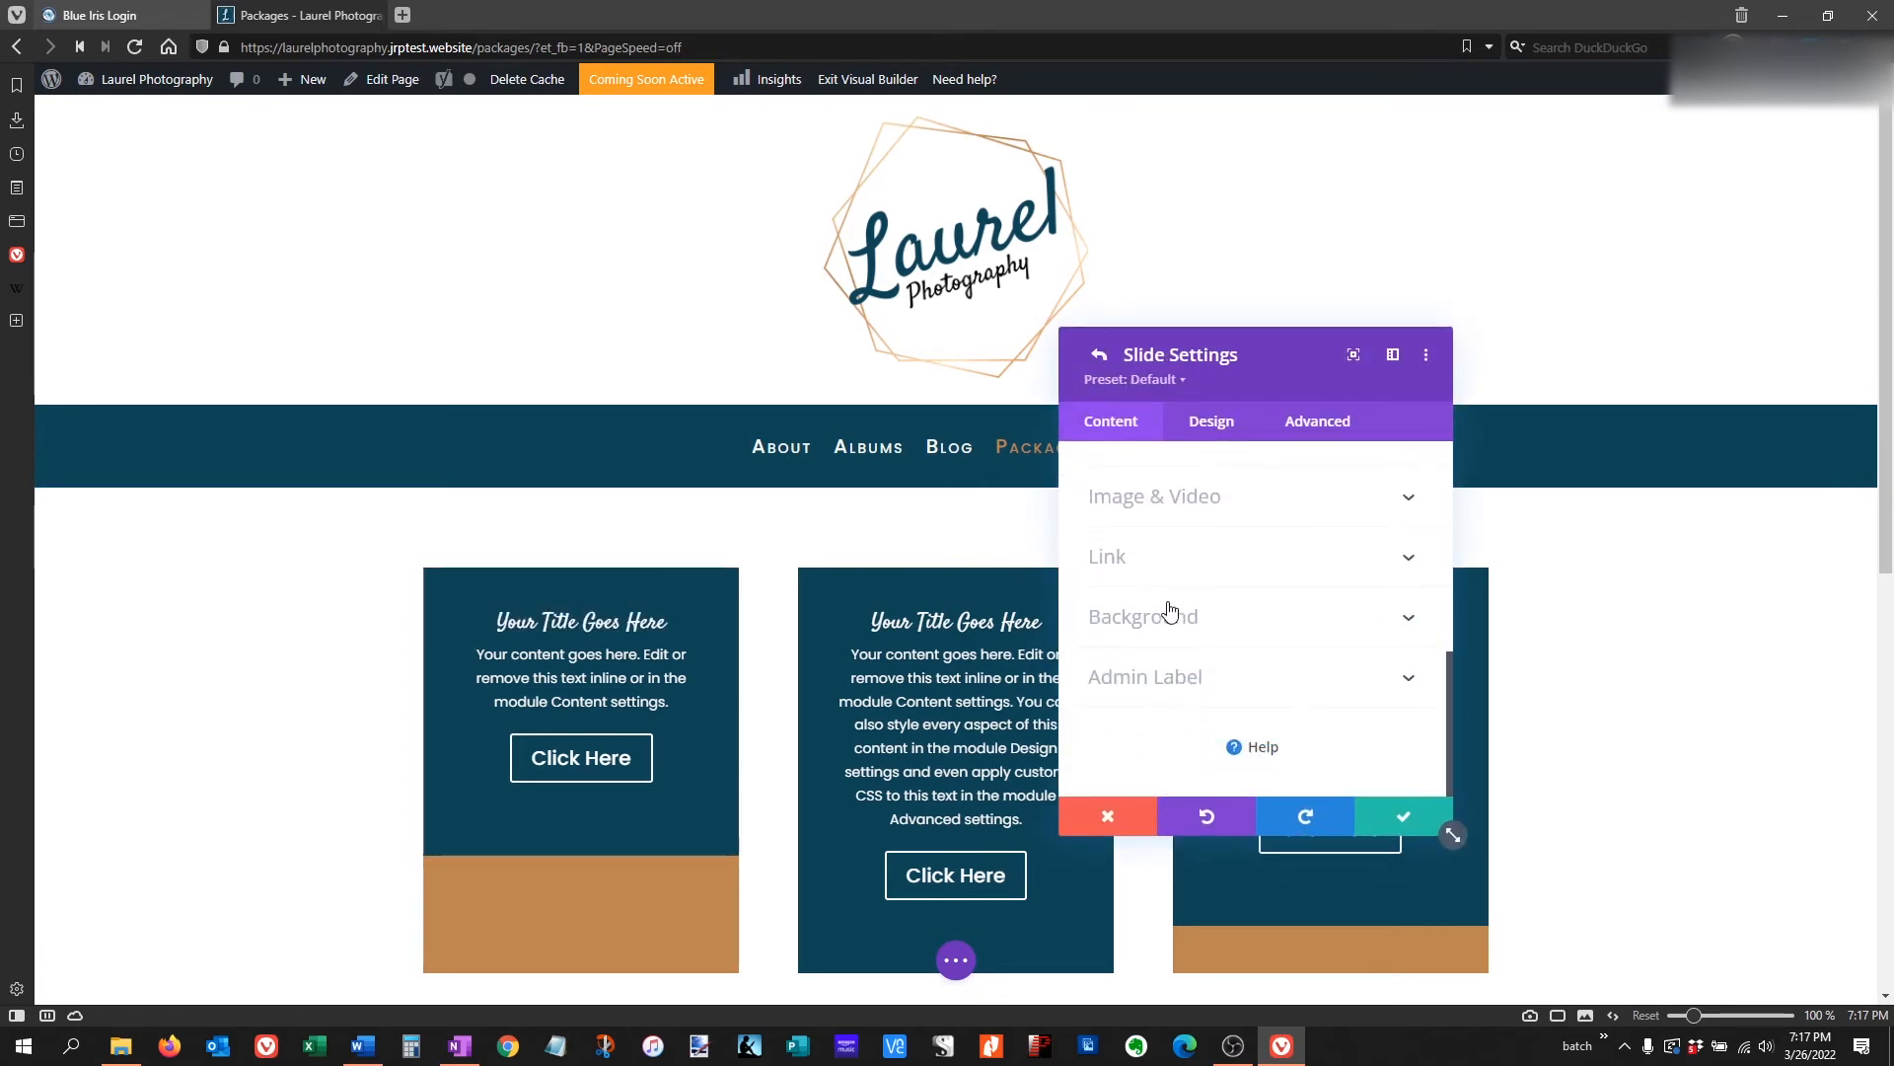
pyautogui.click(1142, 616)
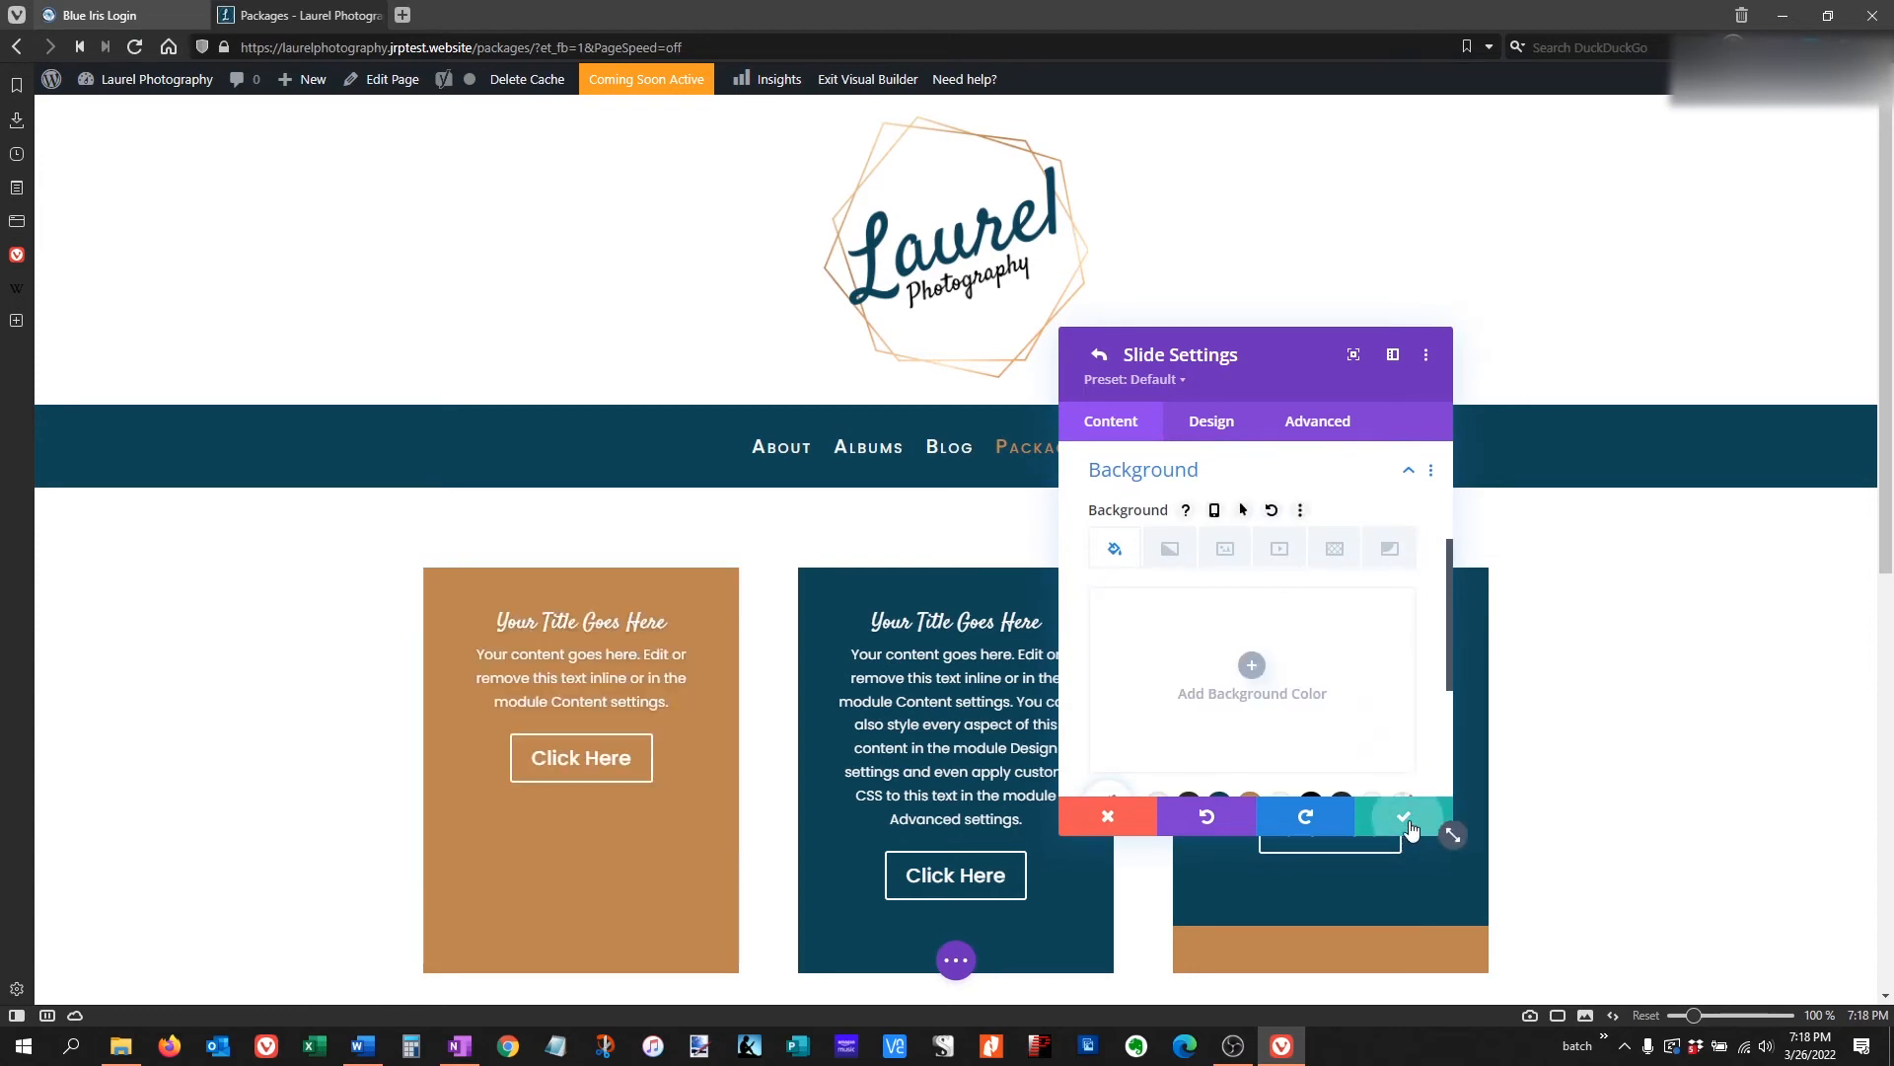
pyautogui.click(1403, 816)
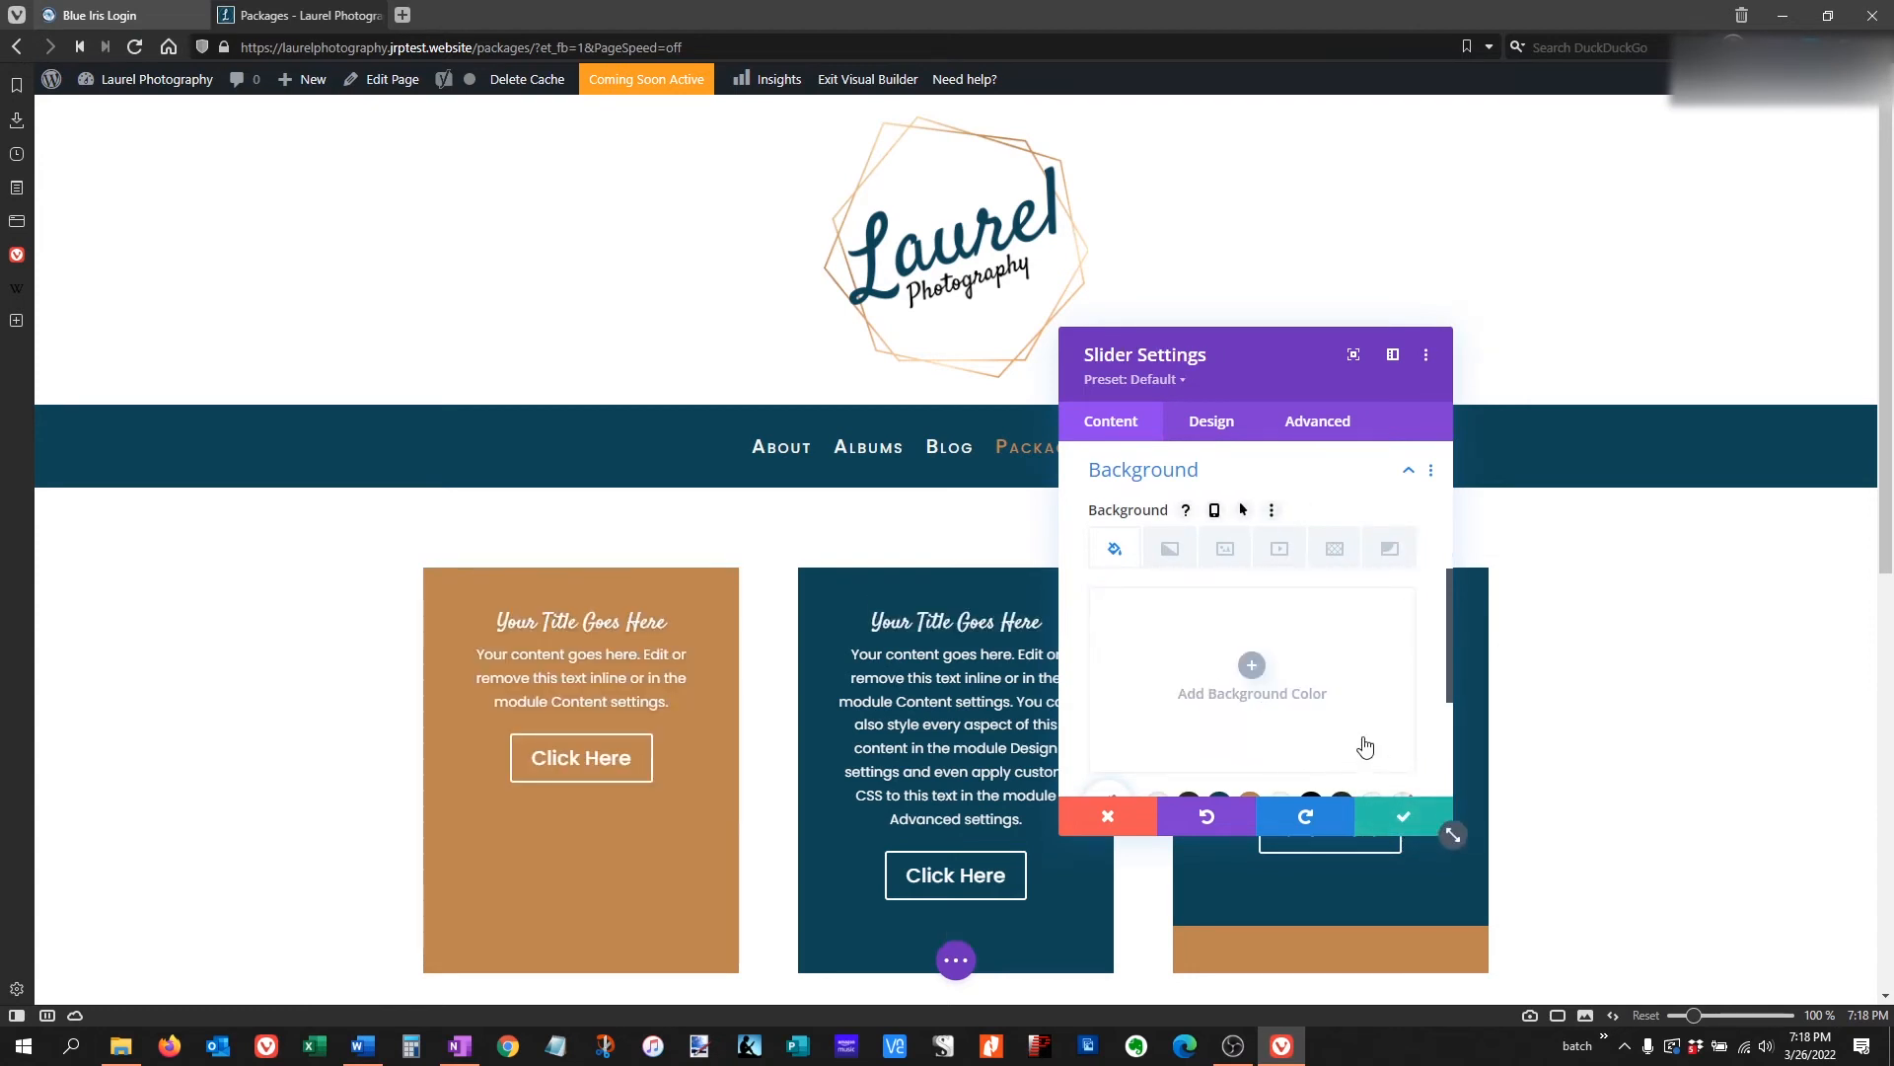
# Bring up the next slide's dark-blue background settings ready to clear.
pyautogui.click(1105, 817)
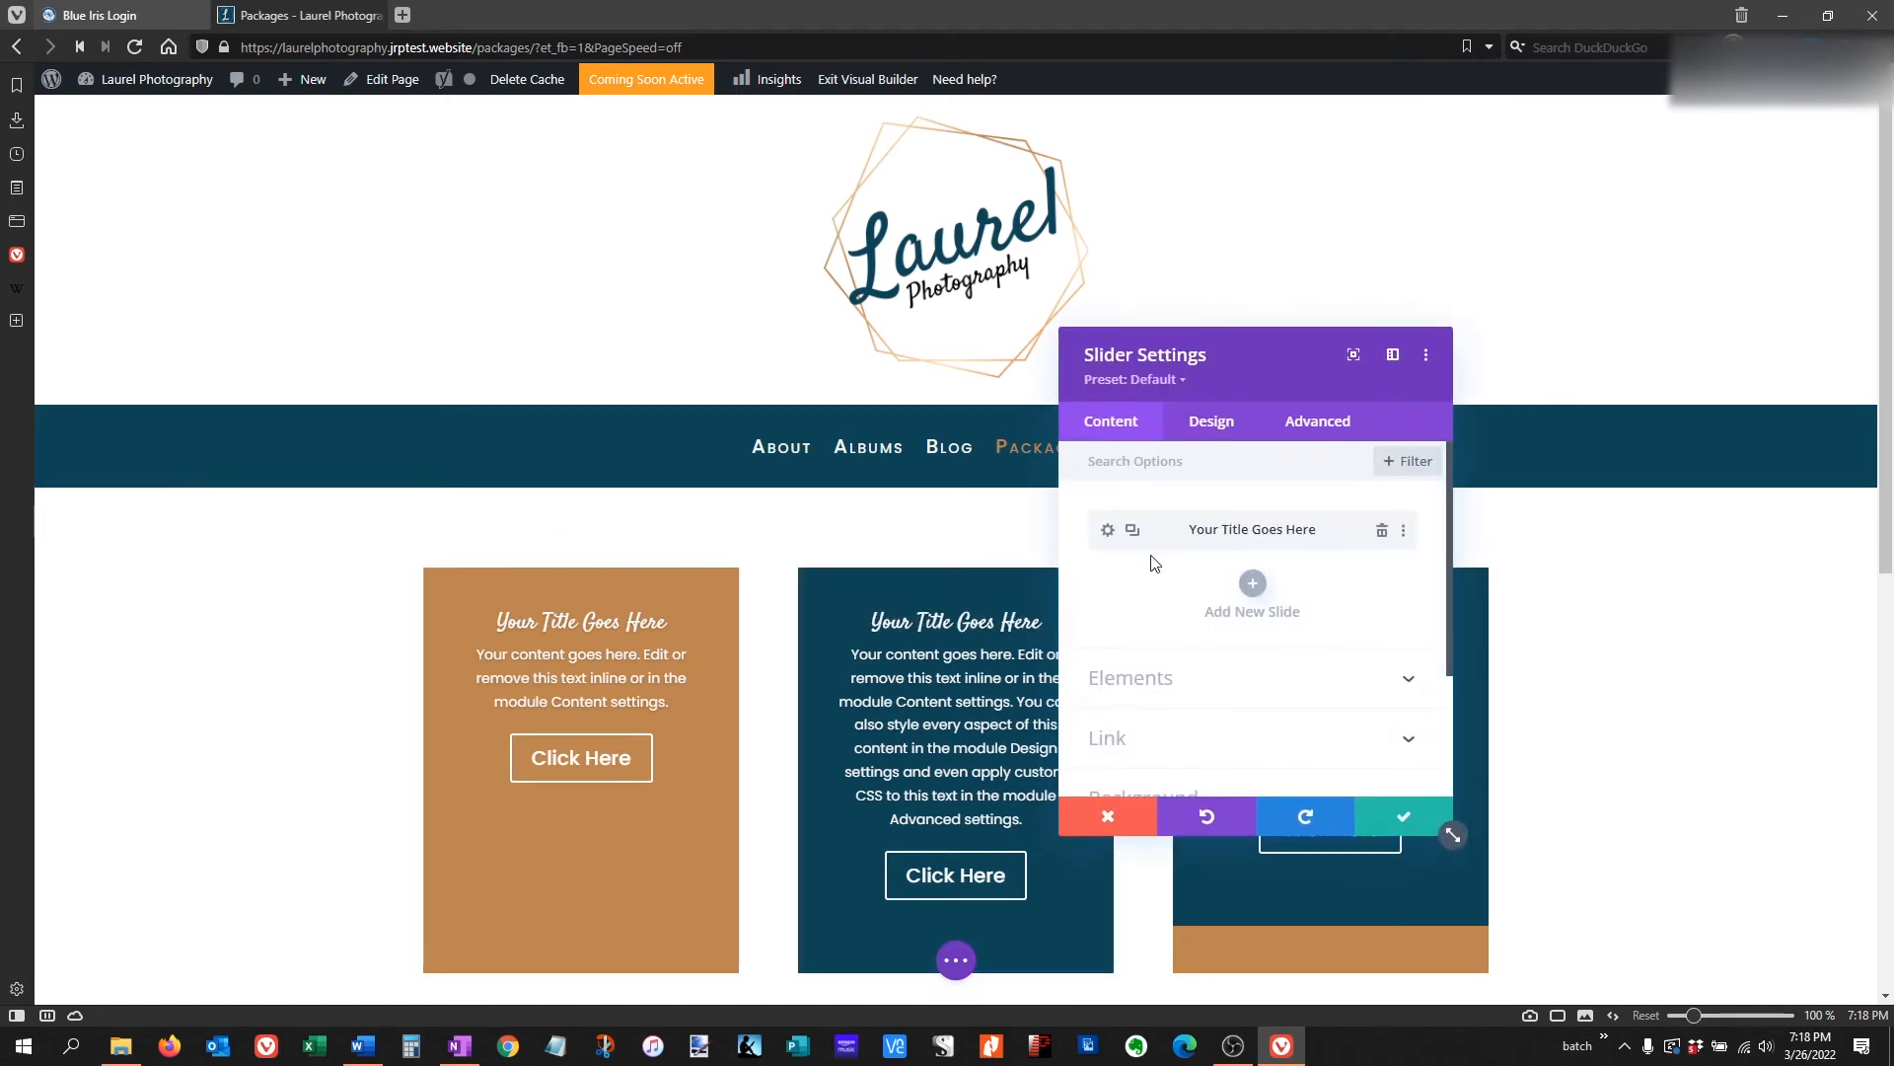
pyautogui.scroll(-3)
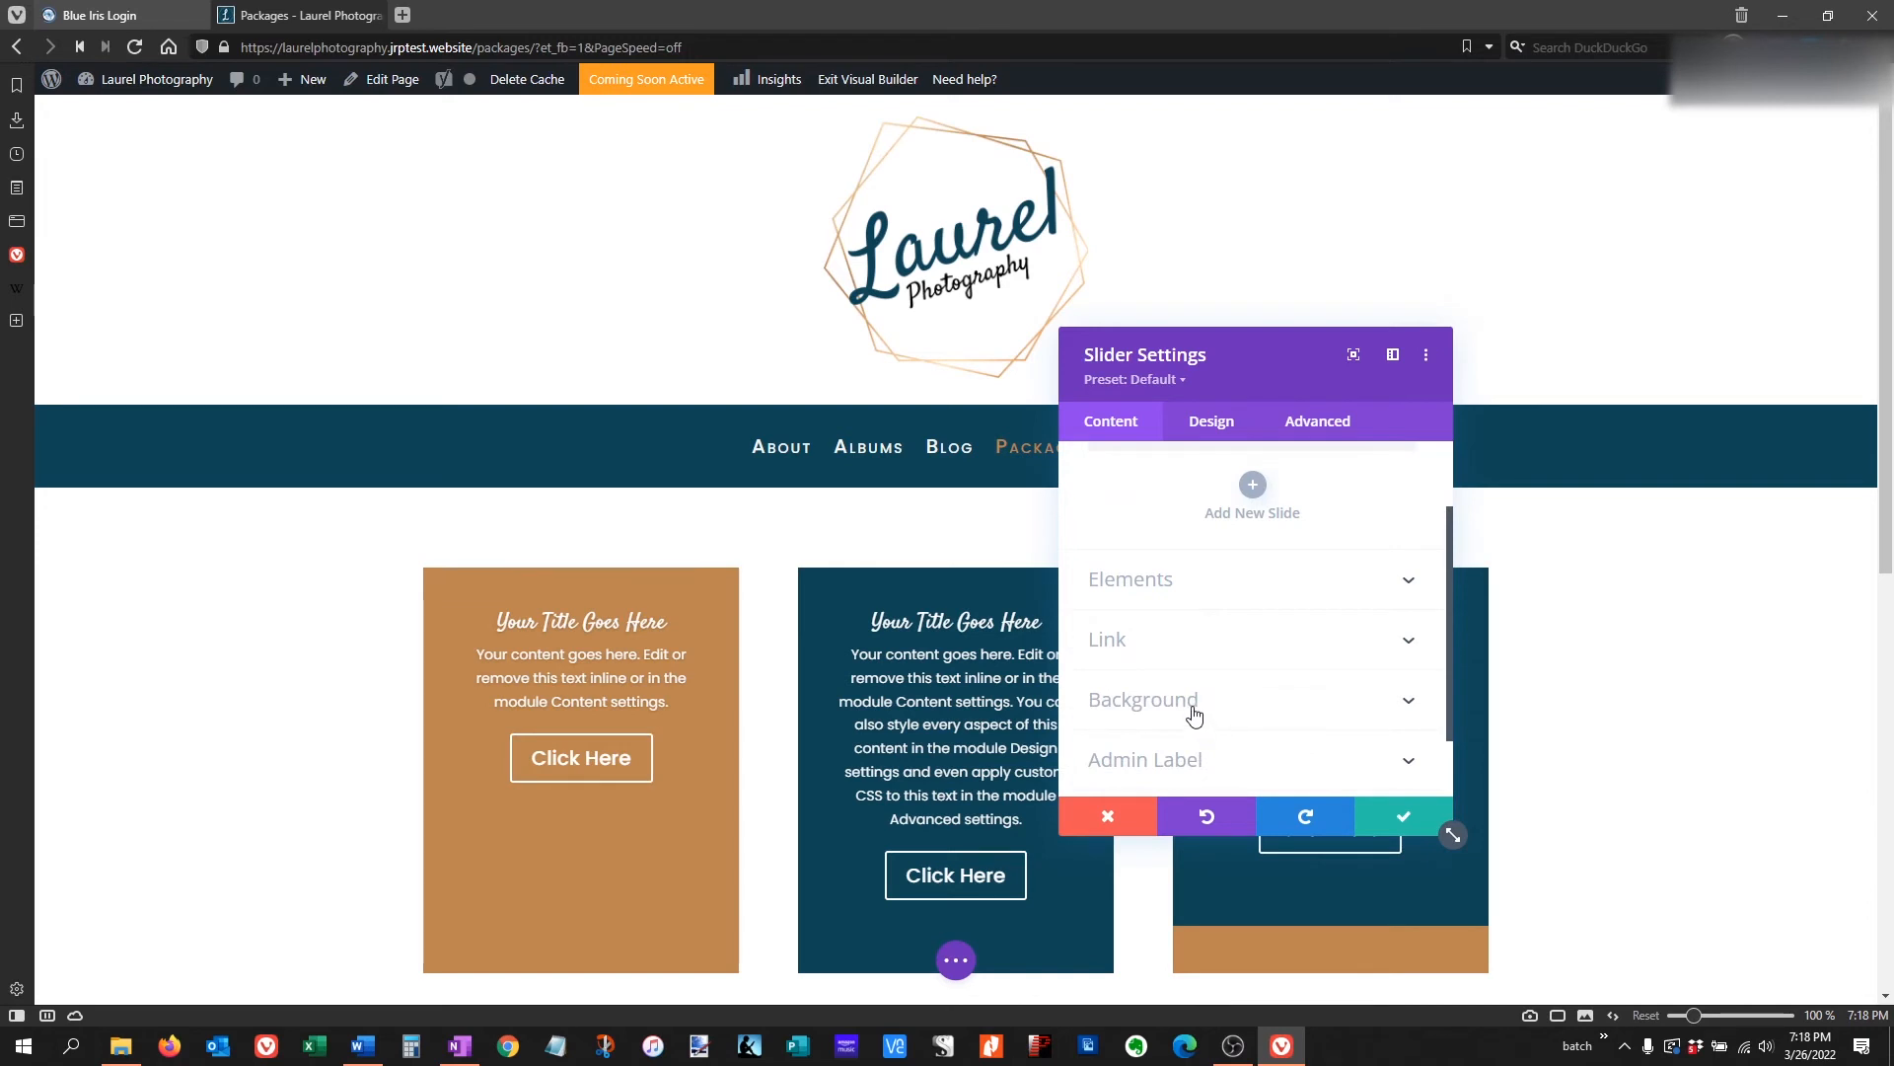
pyautogui.click(1142, 698)
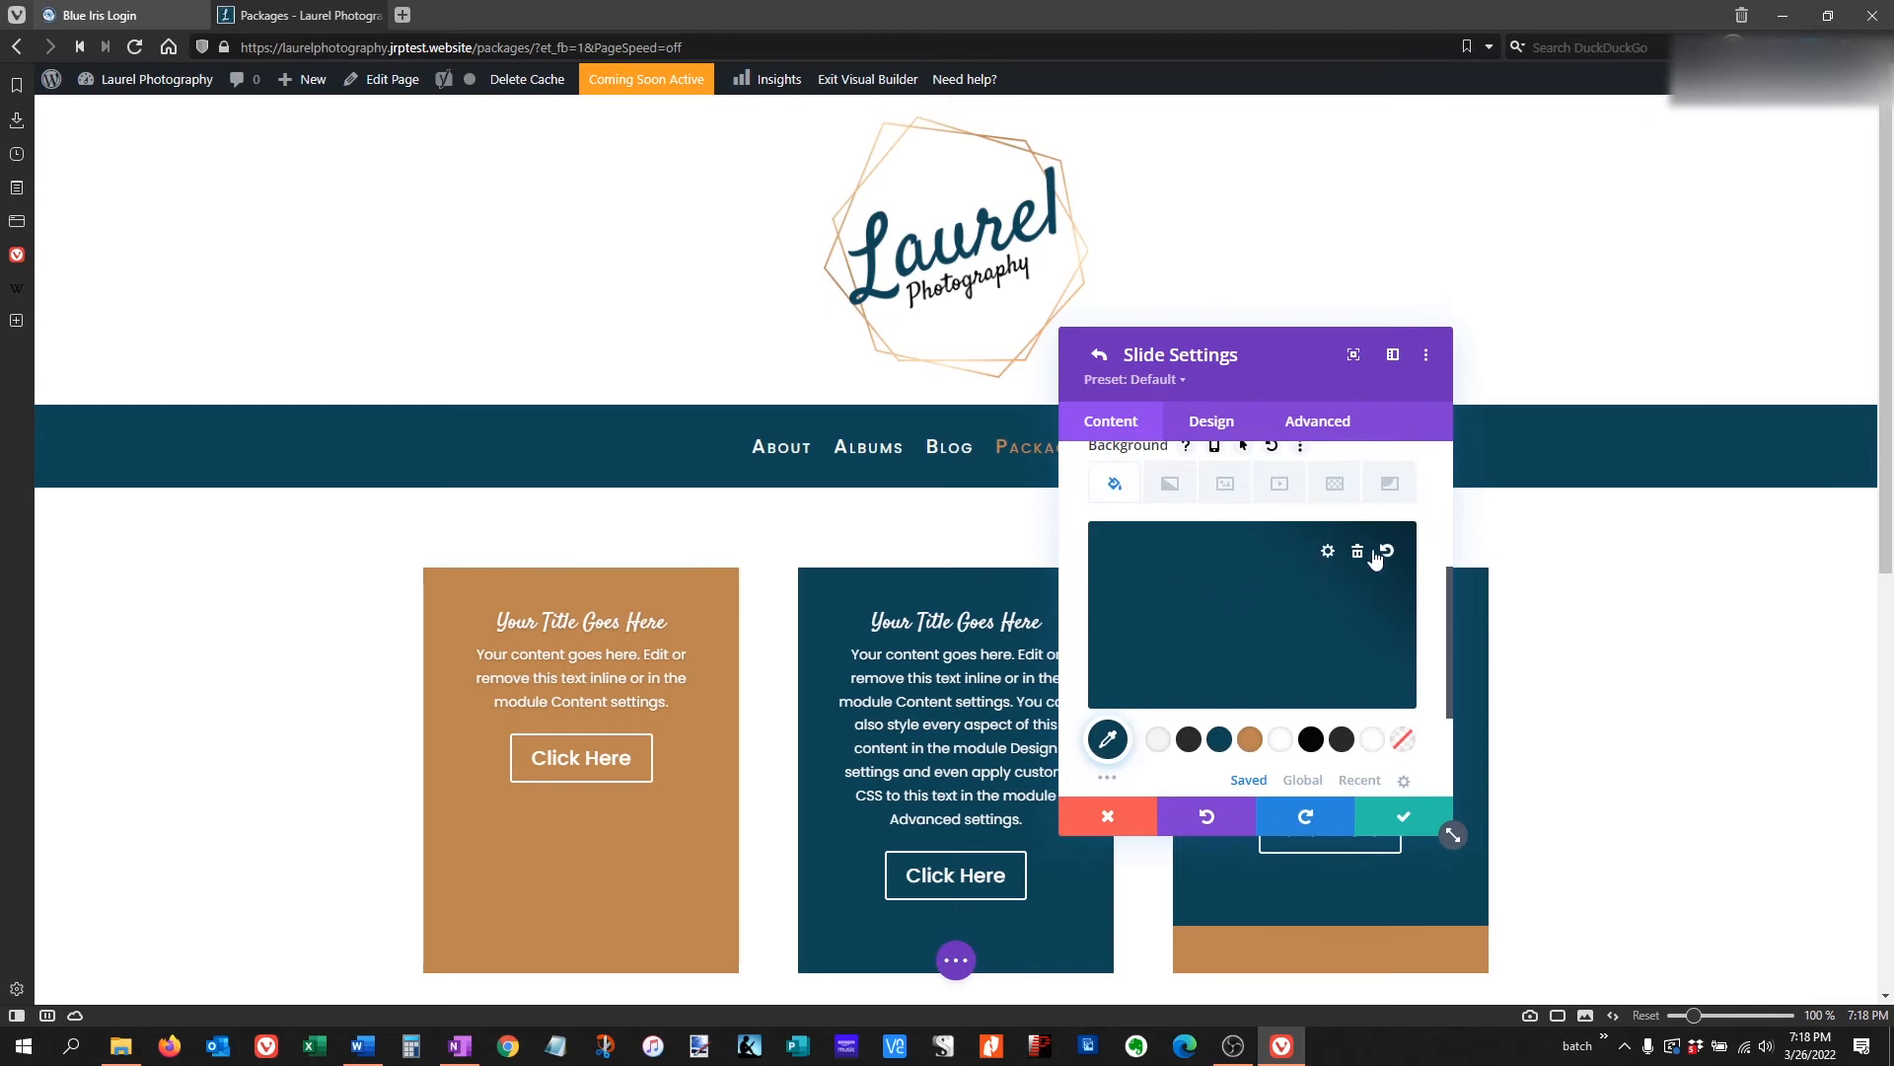
pyautogui.moveTo(1357, 558)
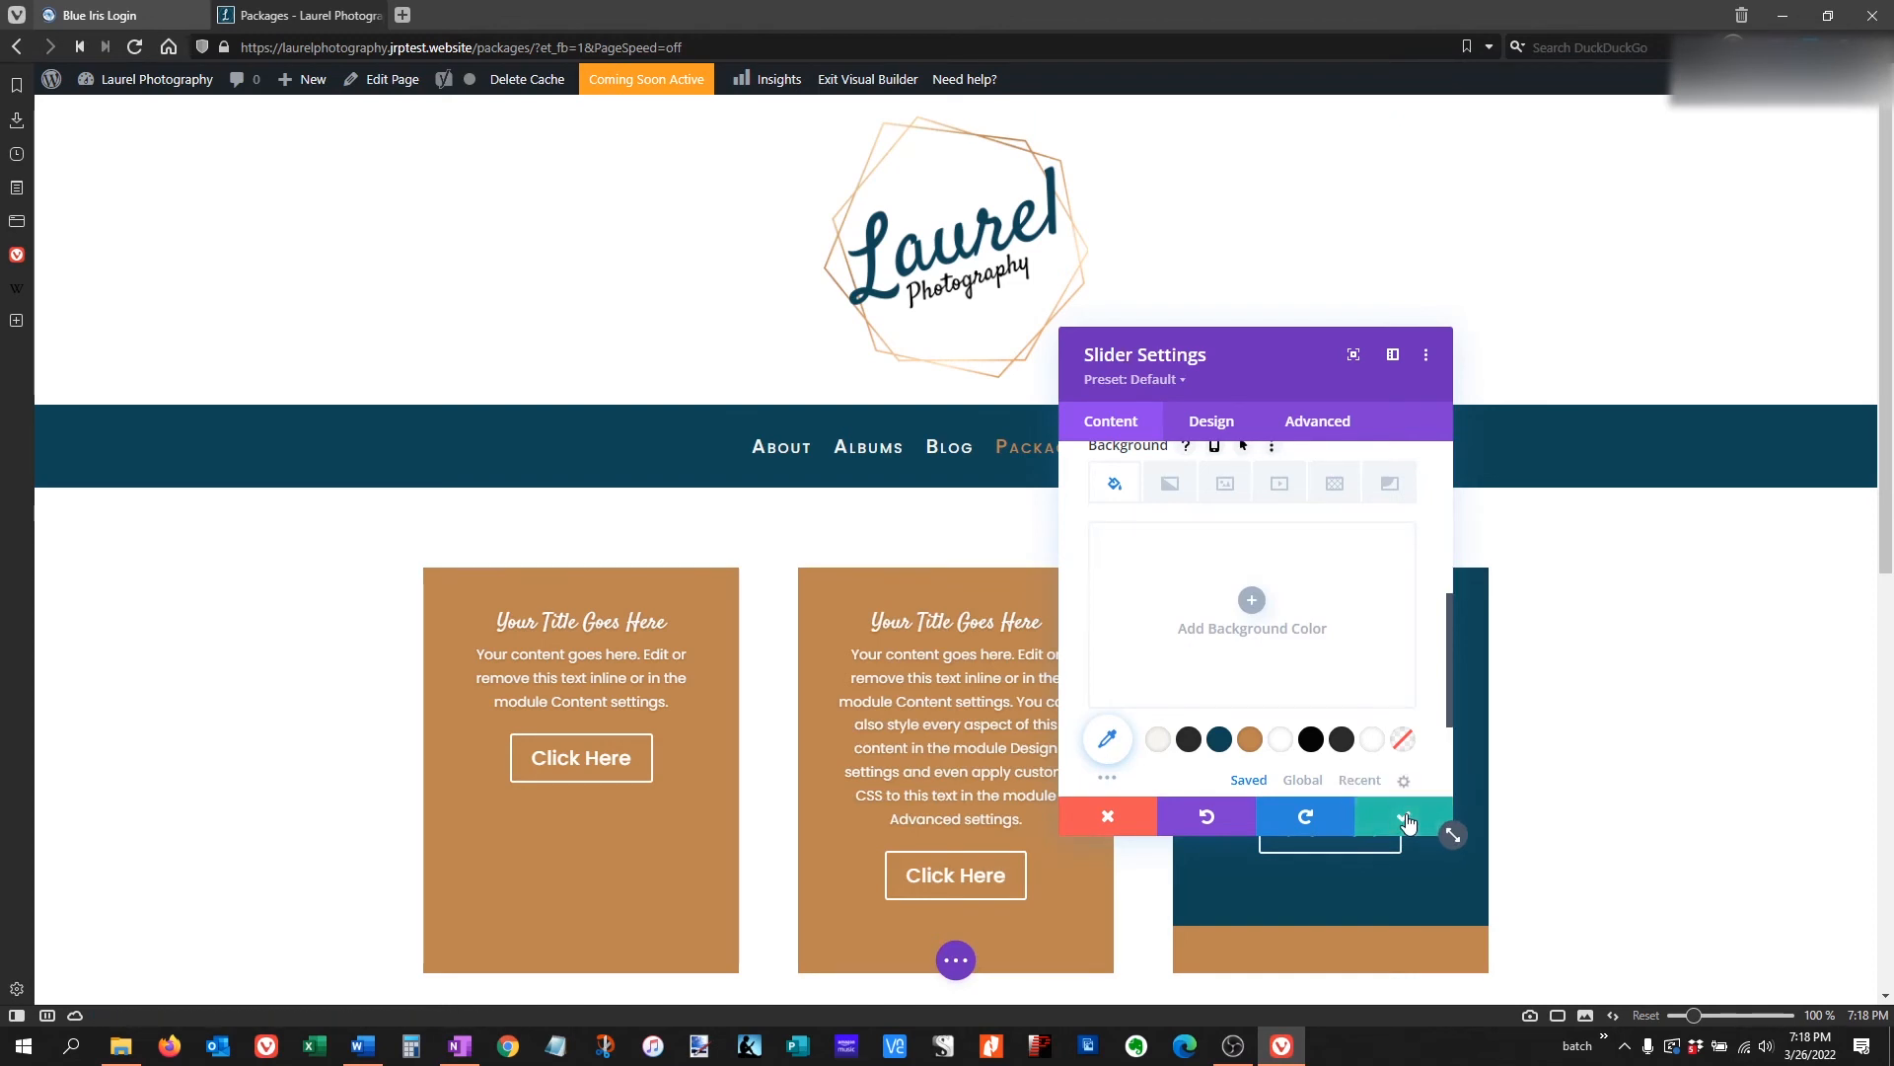
# Save the middle slider, clear the third slider's dark-blue background and save.
pyautogui.click(1401, 815)
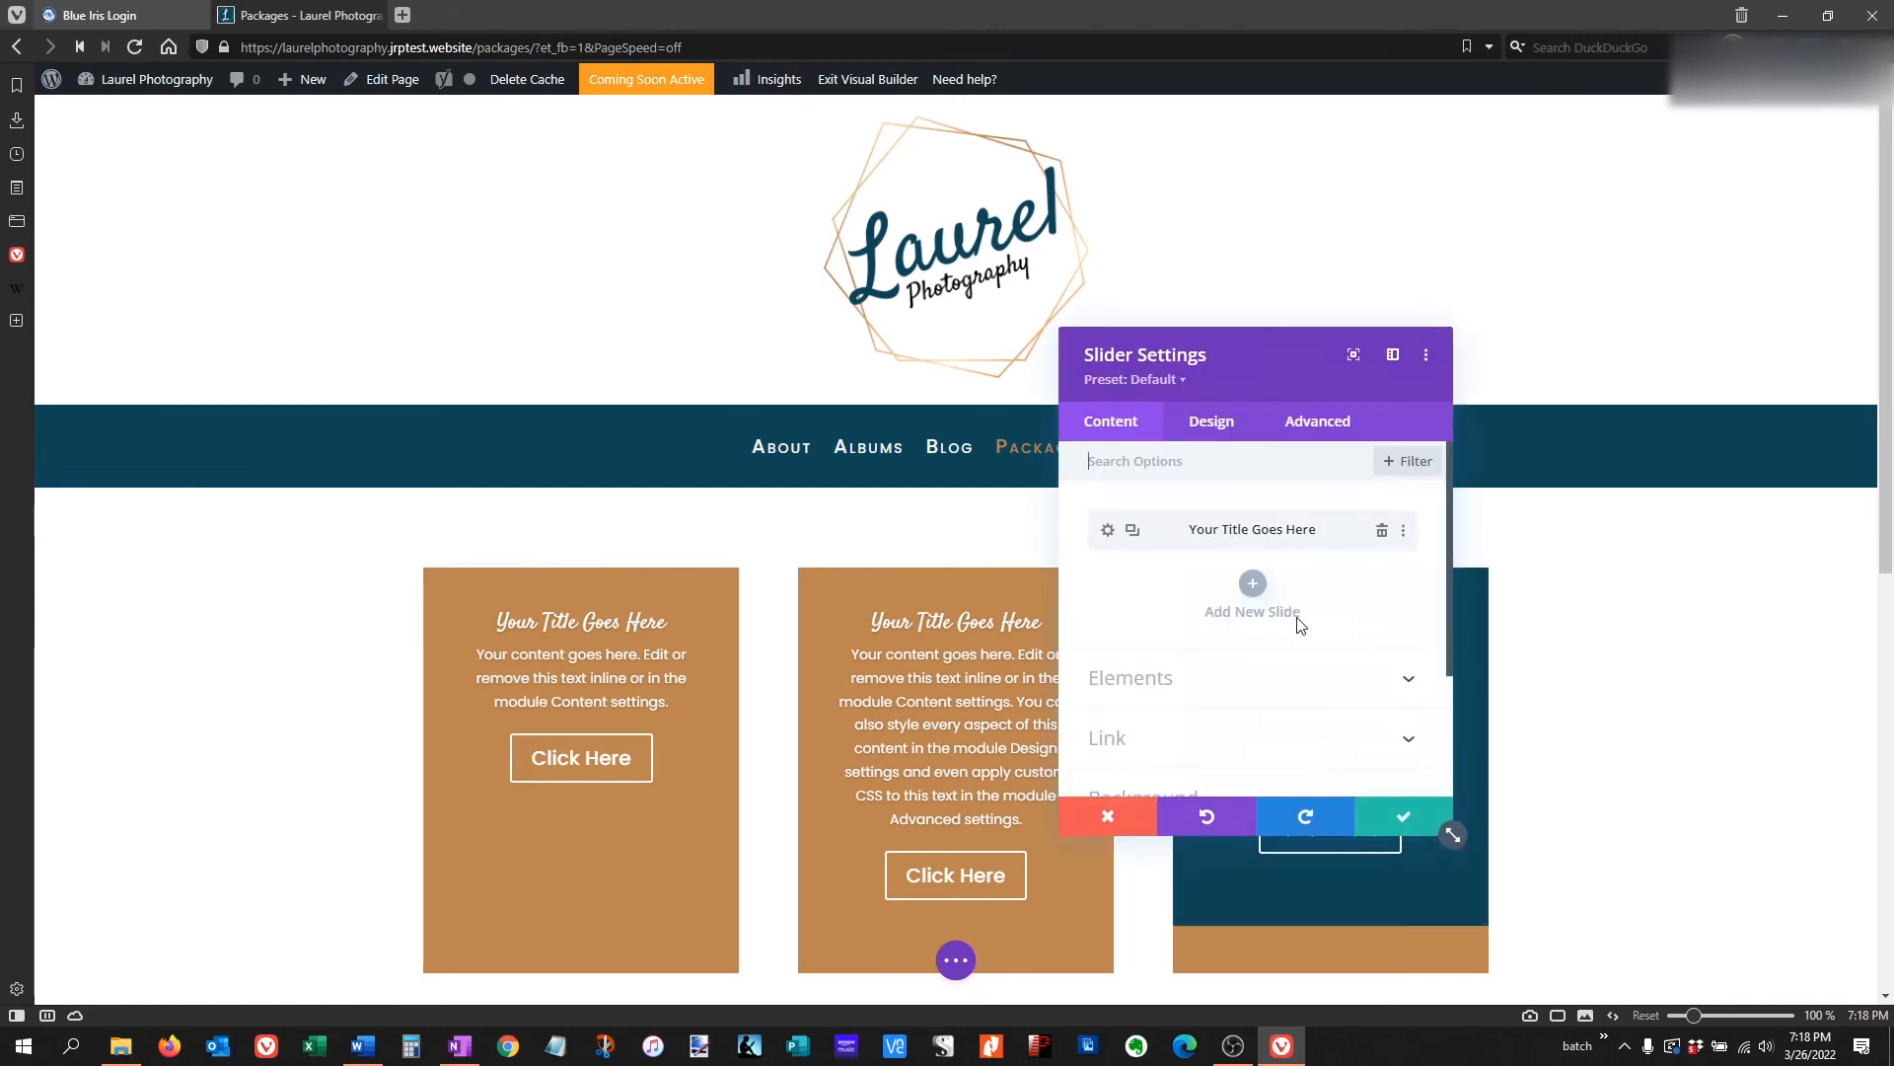
pyautogui.click(1251, 529)
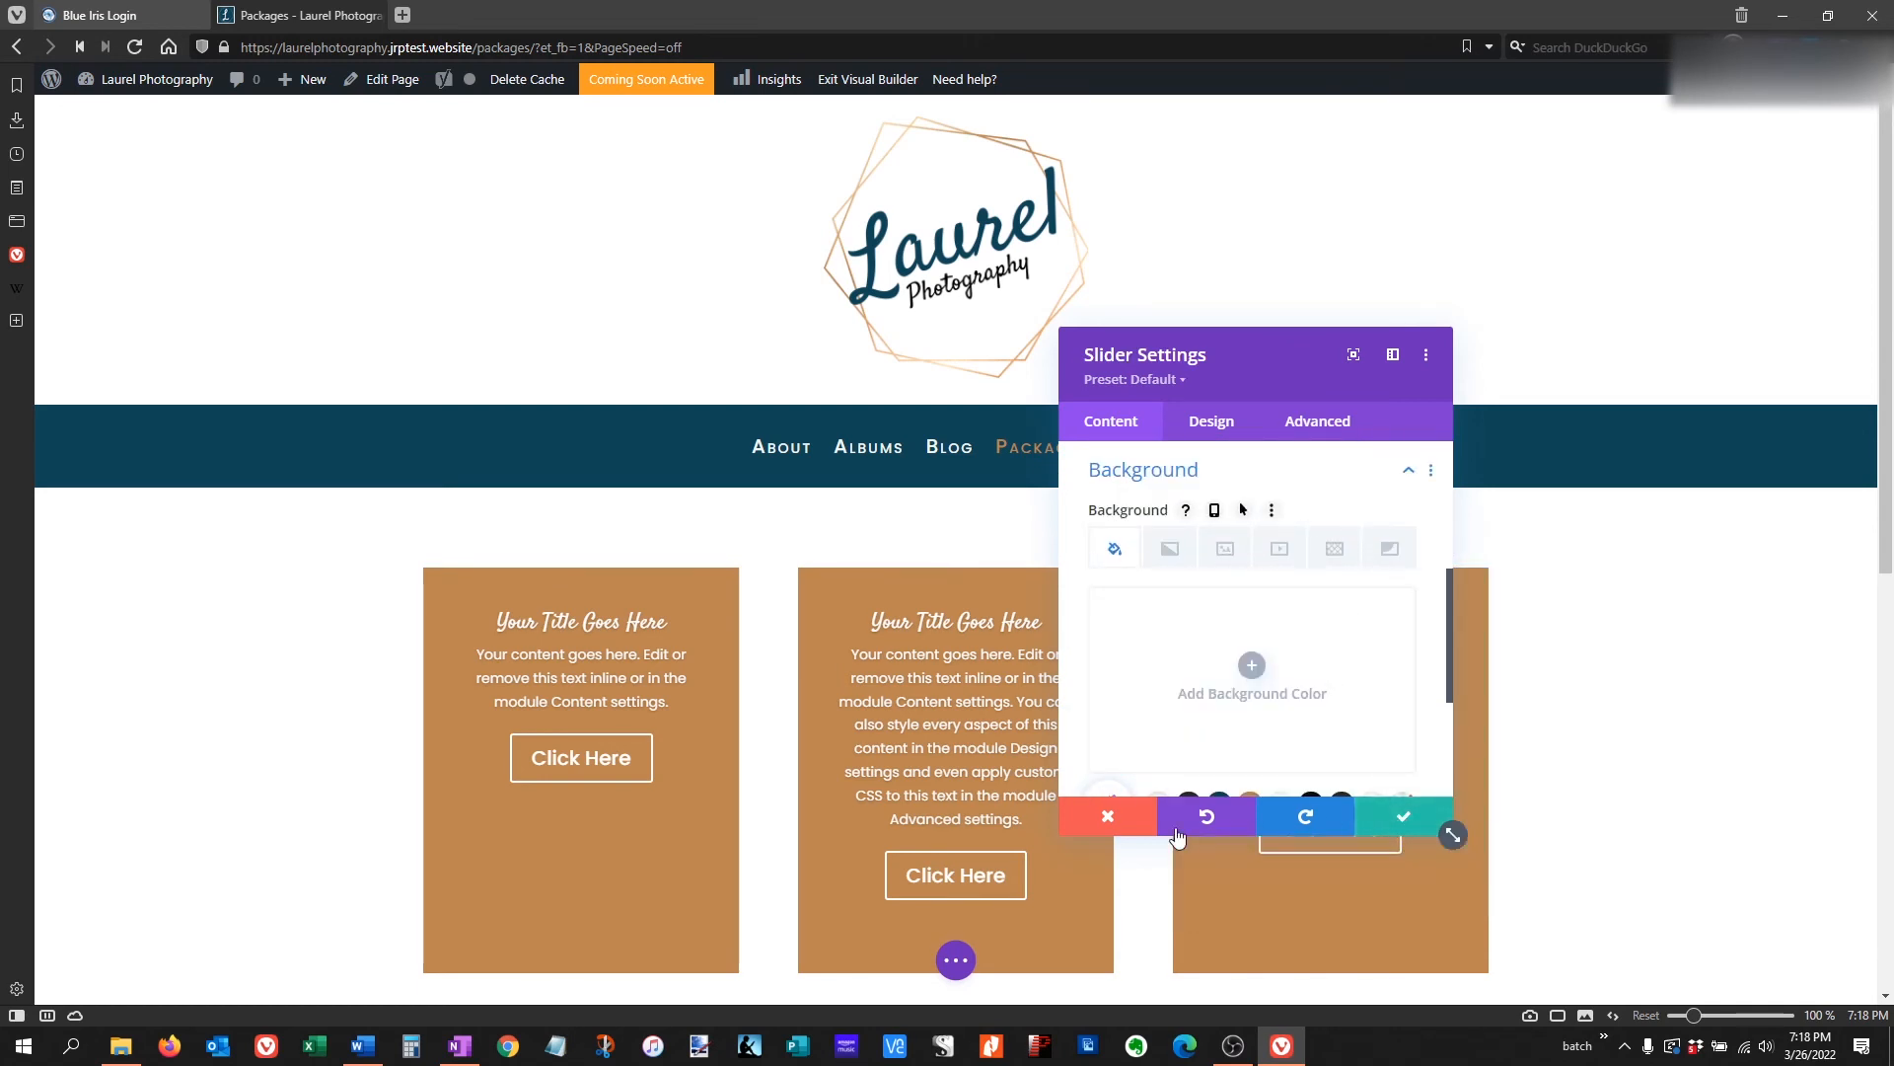
pyautogui.moveTo(1401, 815)
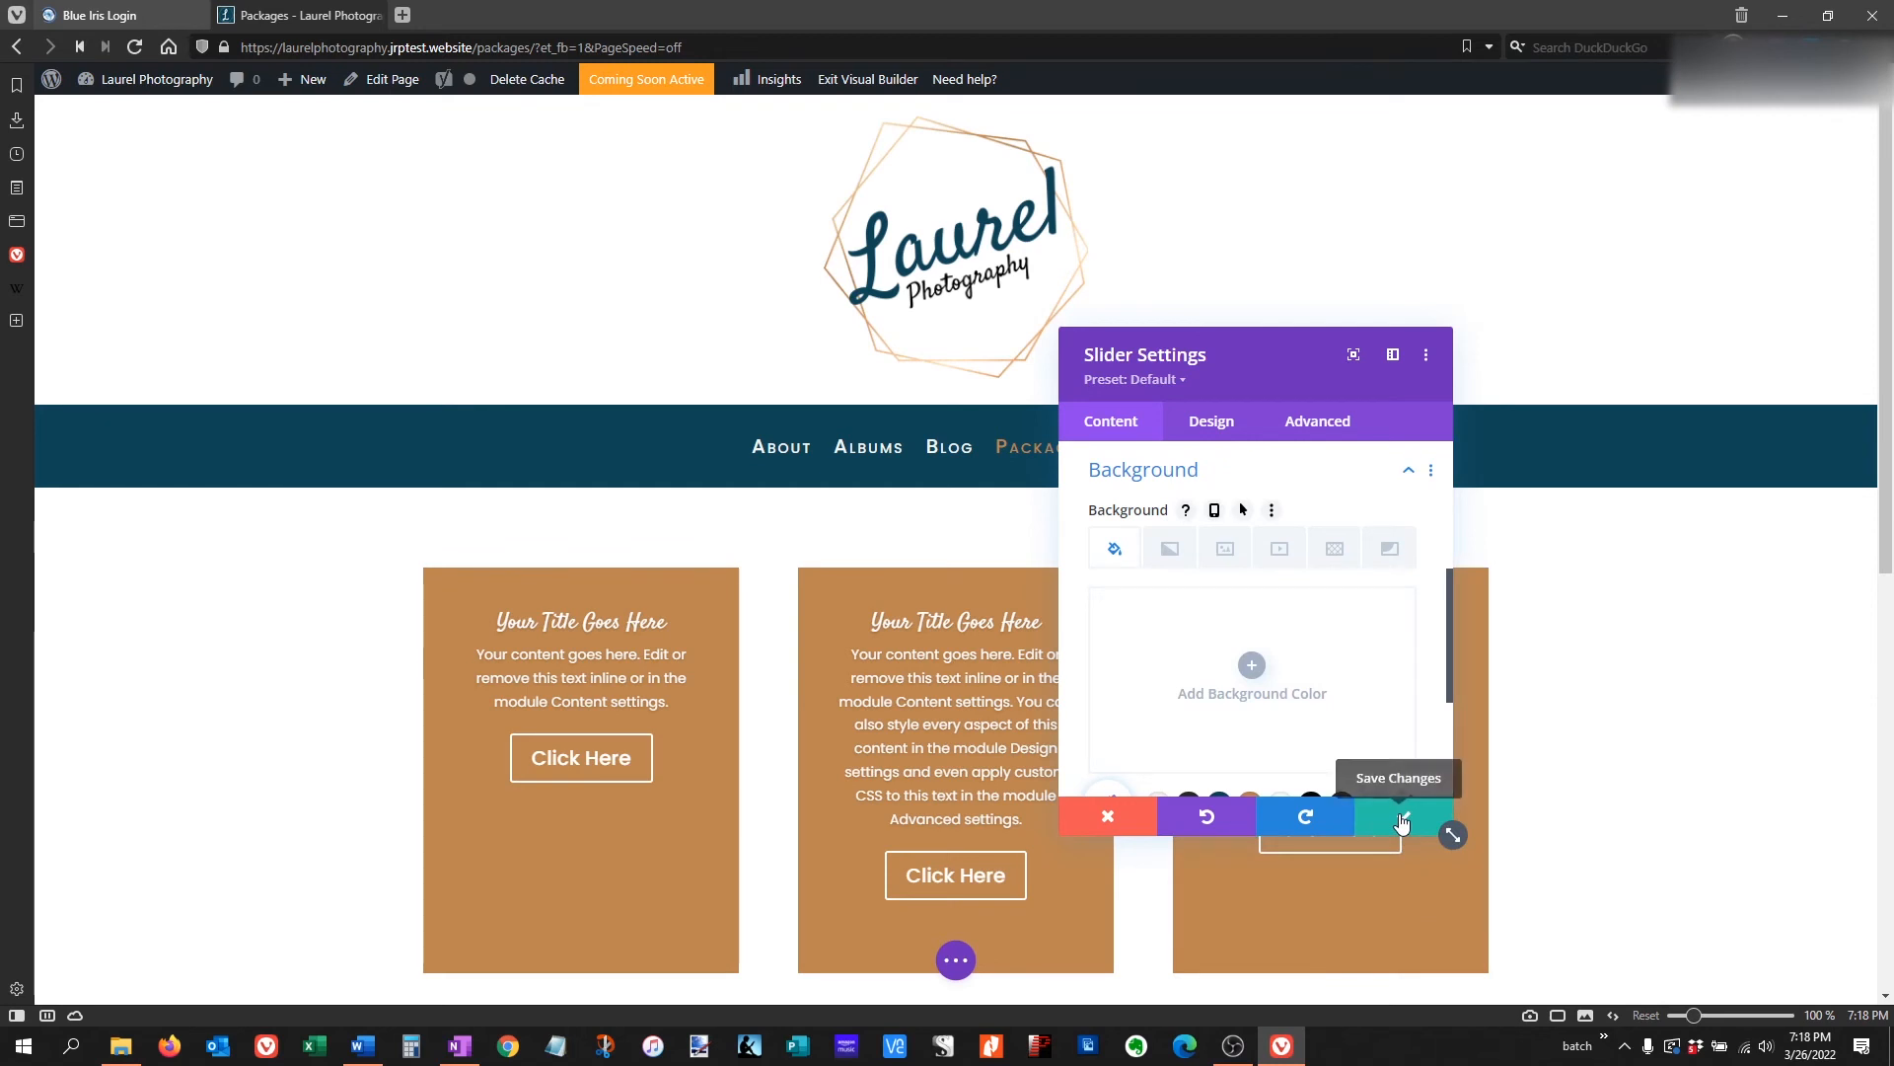
pyautogui.click(1399, 817)
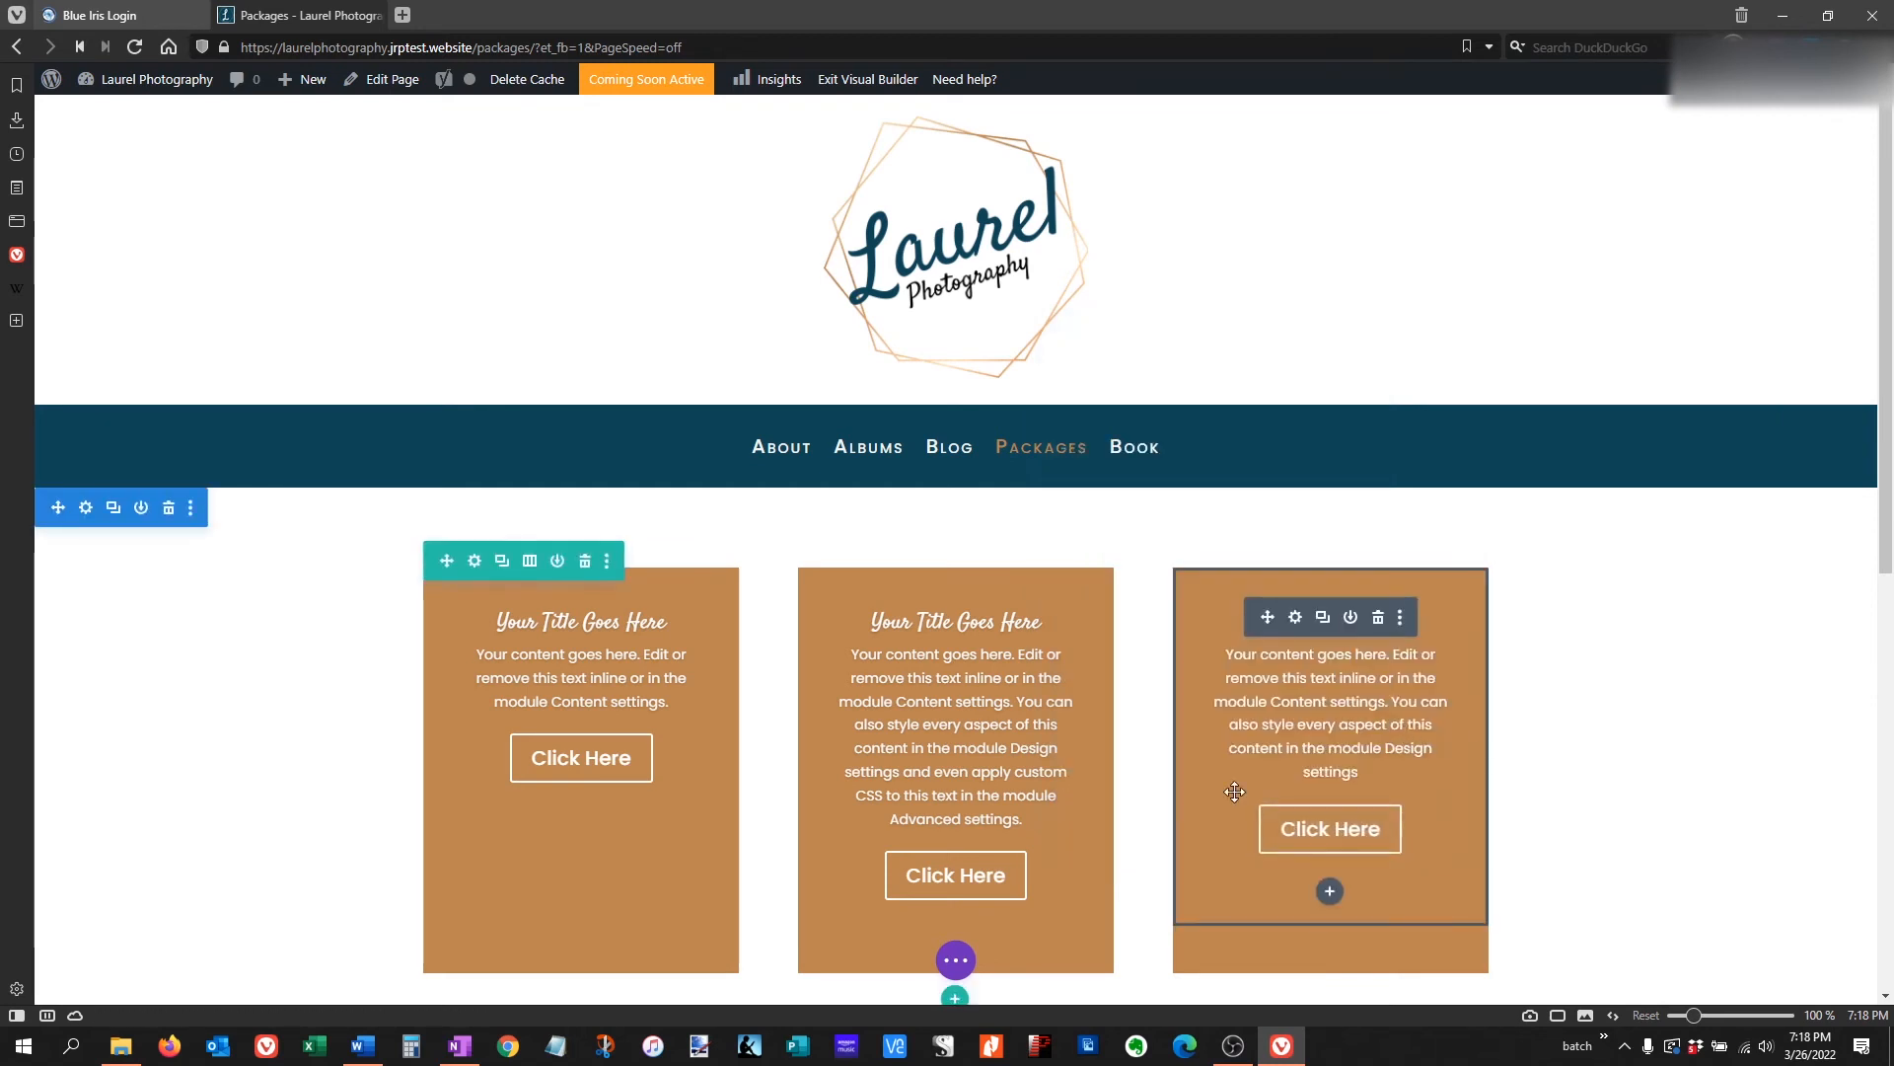